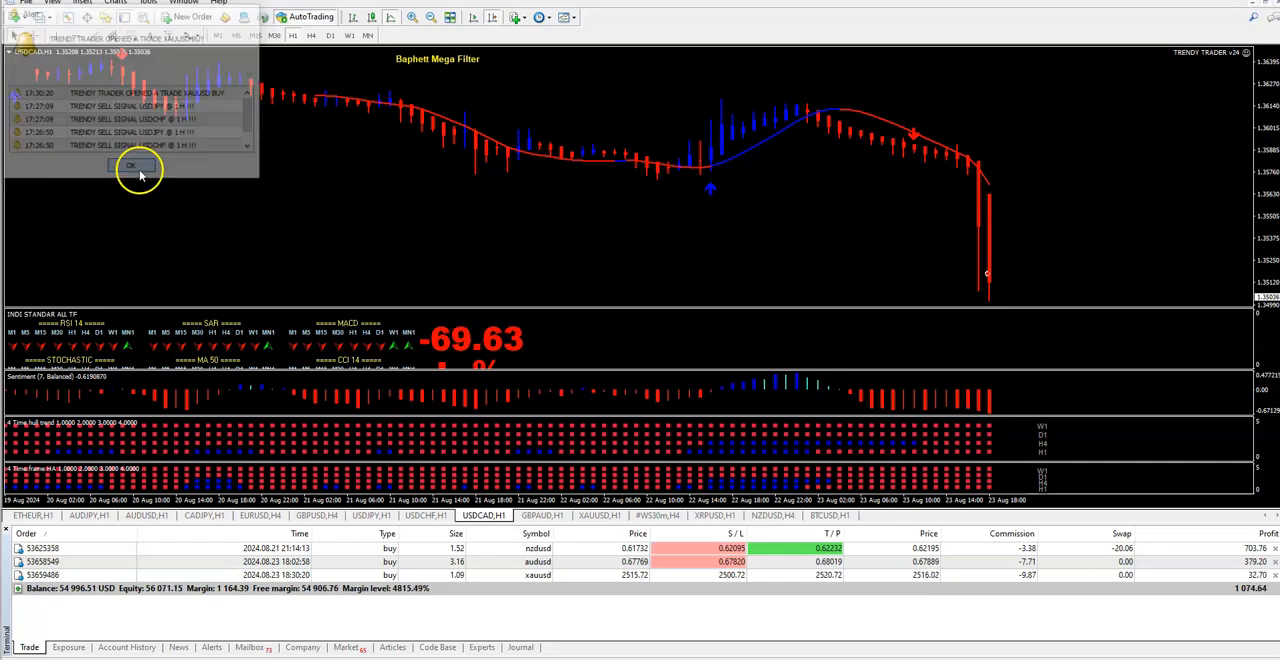
Dismiss the trade signal alert and show the XAUUSD H1 chart with Baphett Mega Filter panels
click(130, 164)
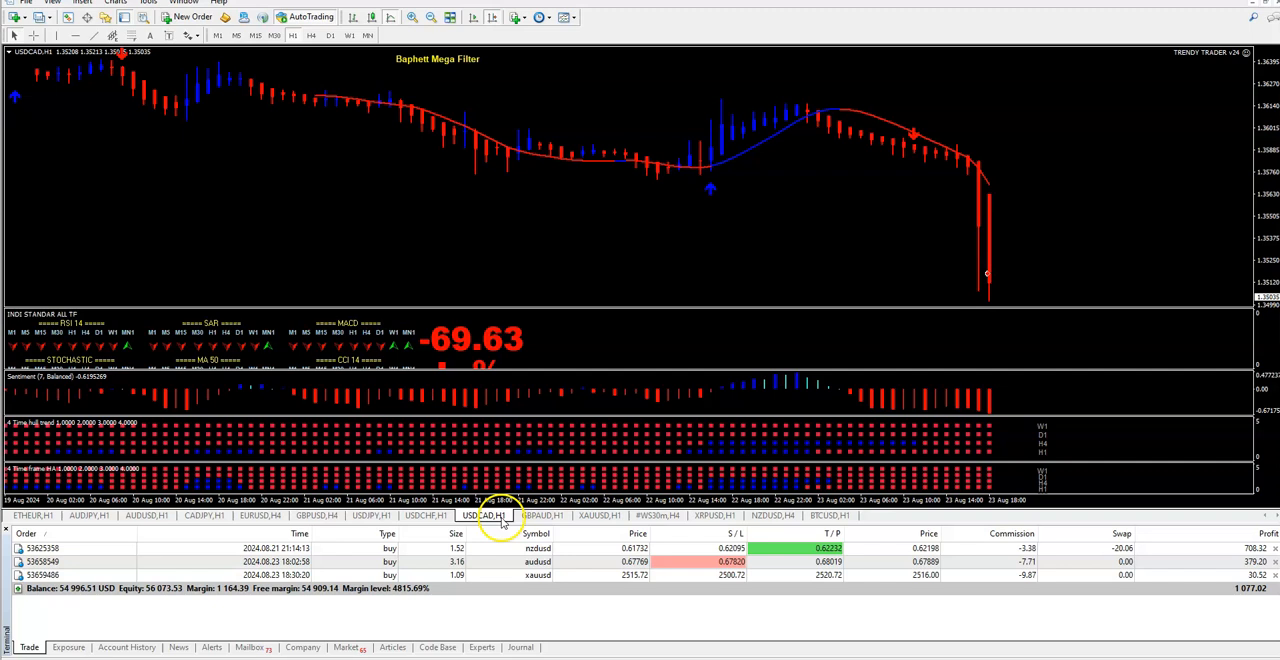
mouse_move(362, 500)
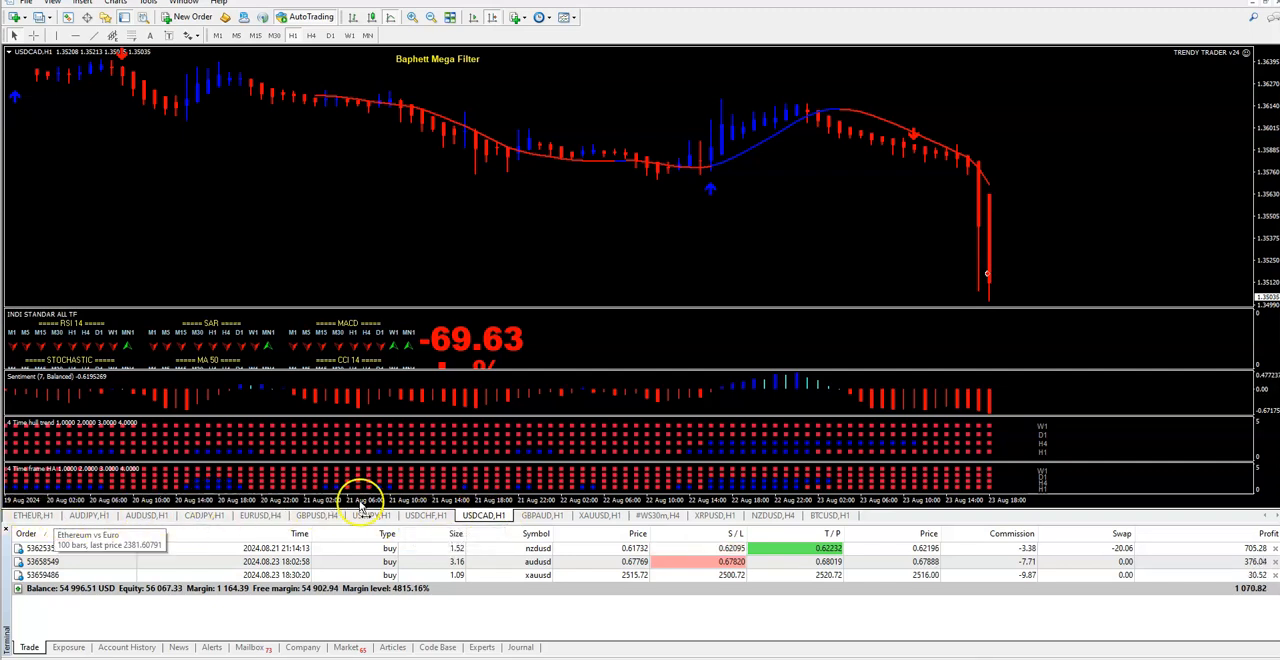
click(600, 516)
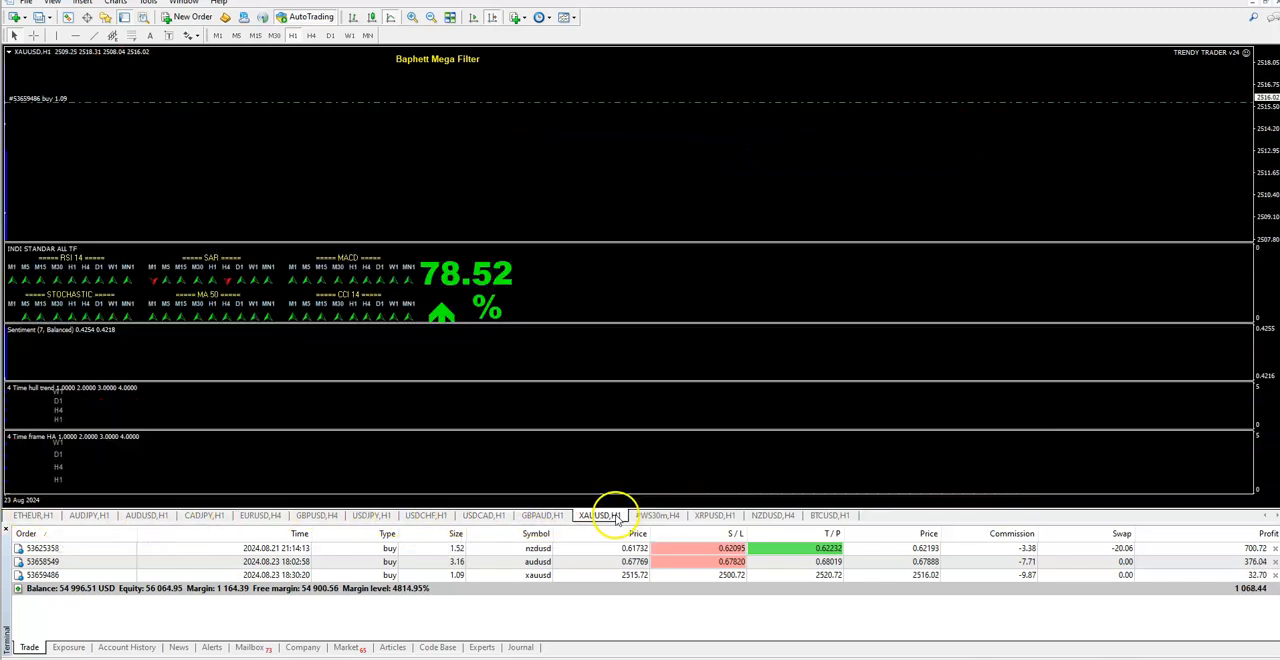
click(600, 516)
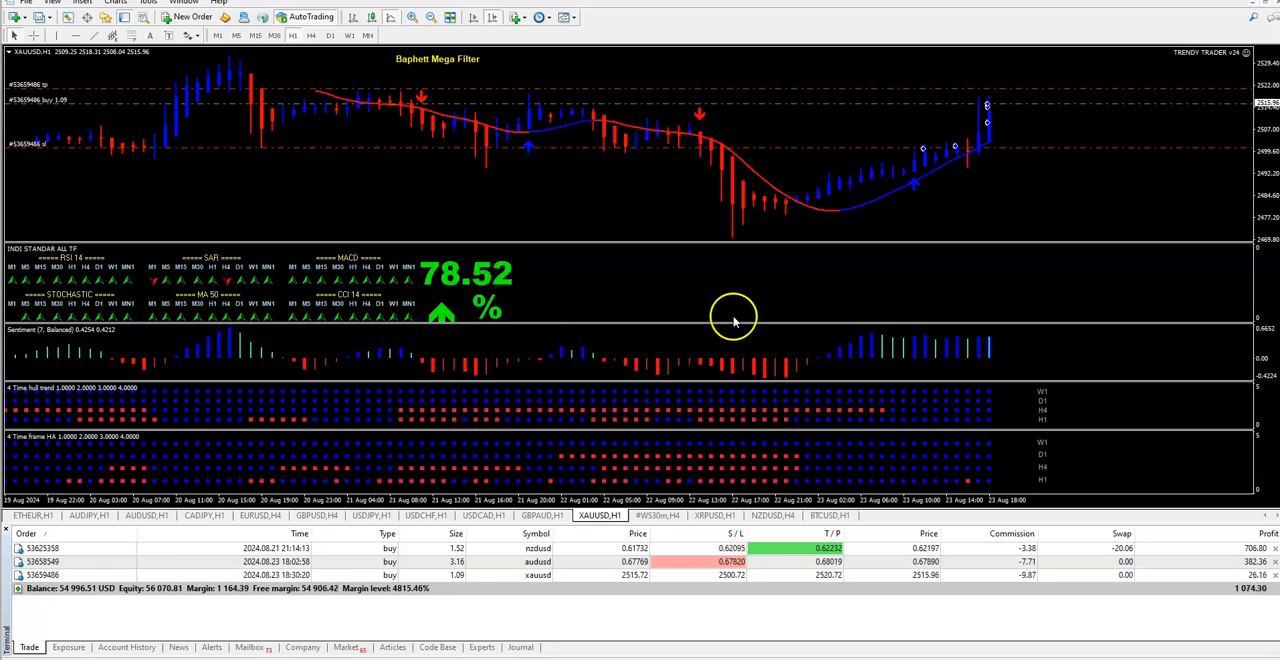
mouse_move(976, 164)
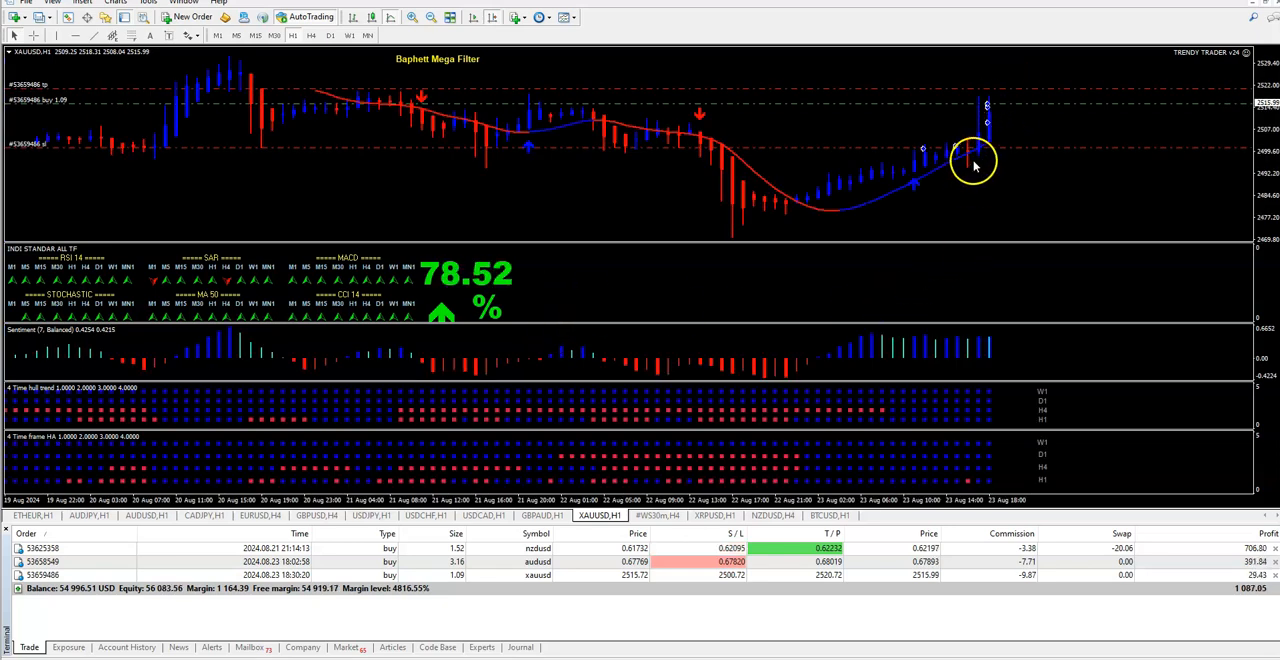
mouse_move(976, 136)
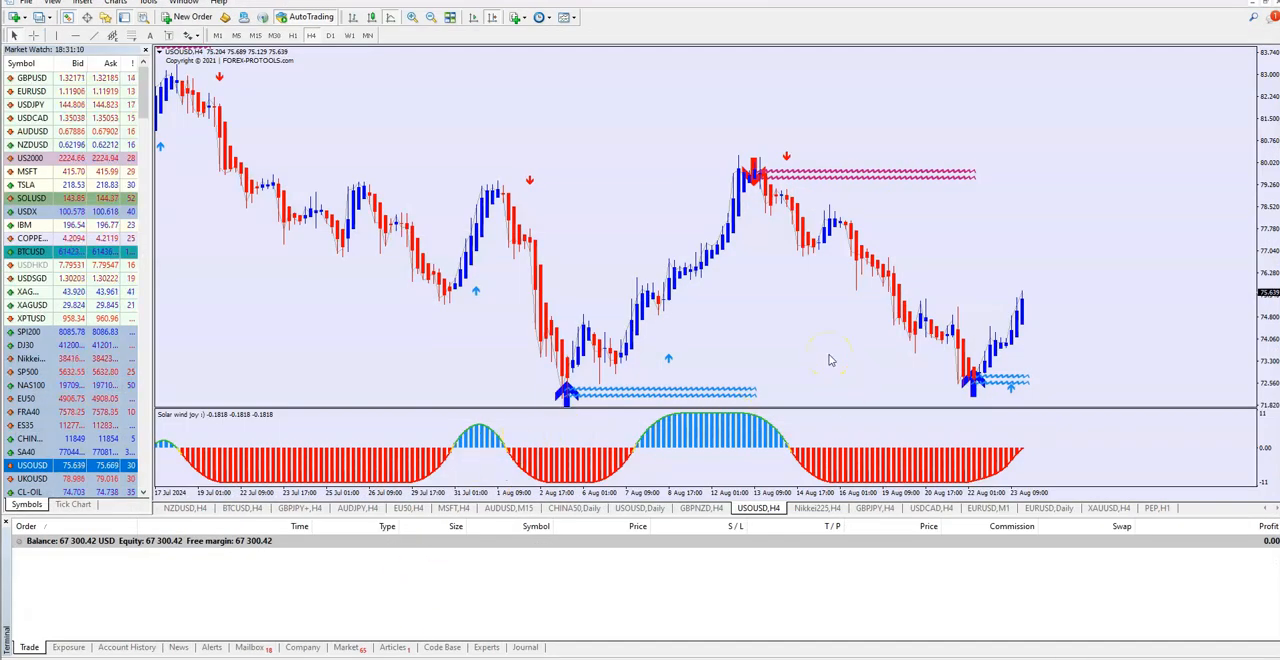
mouse_move(556, 120)
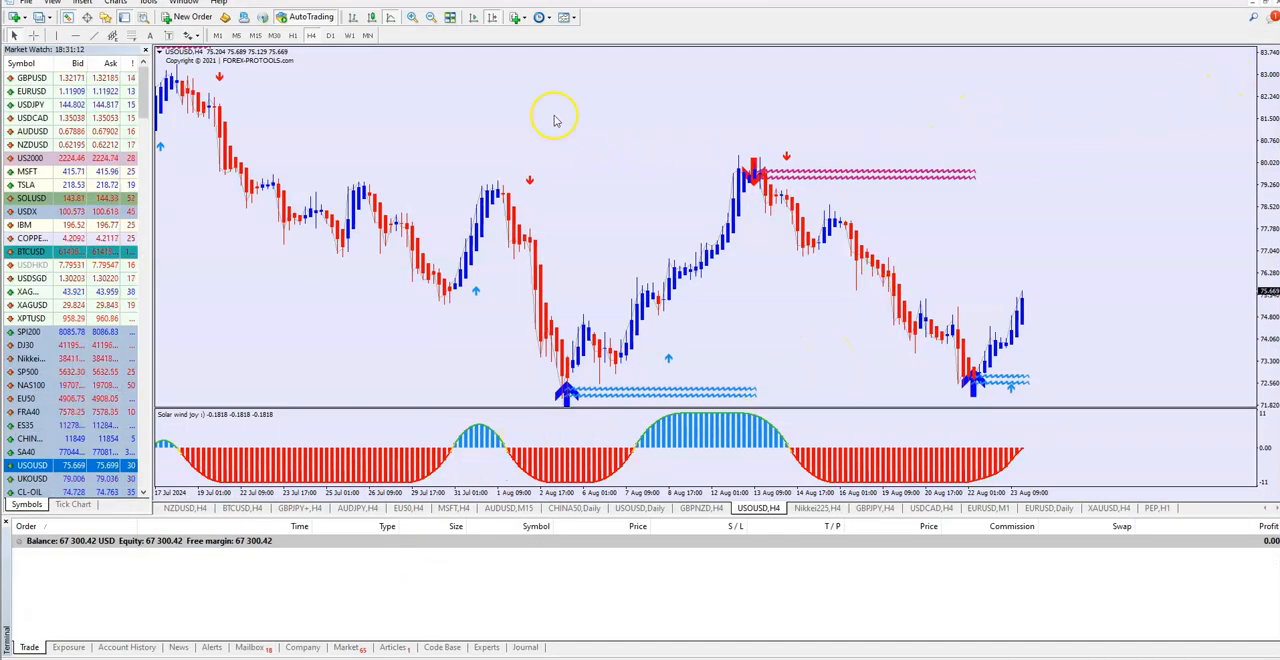
Apply the V-24 PLUS TRADER + INDICATORS template to the USOUSD H4 chart
right_click(490, 140)
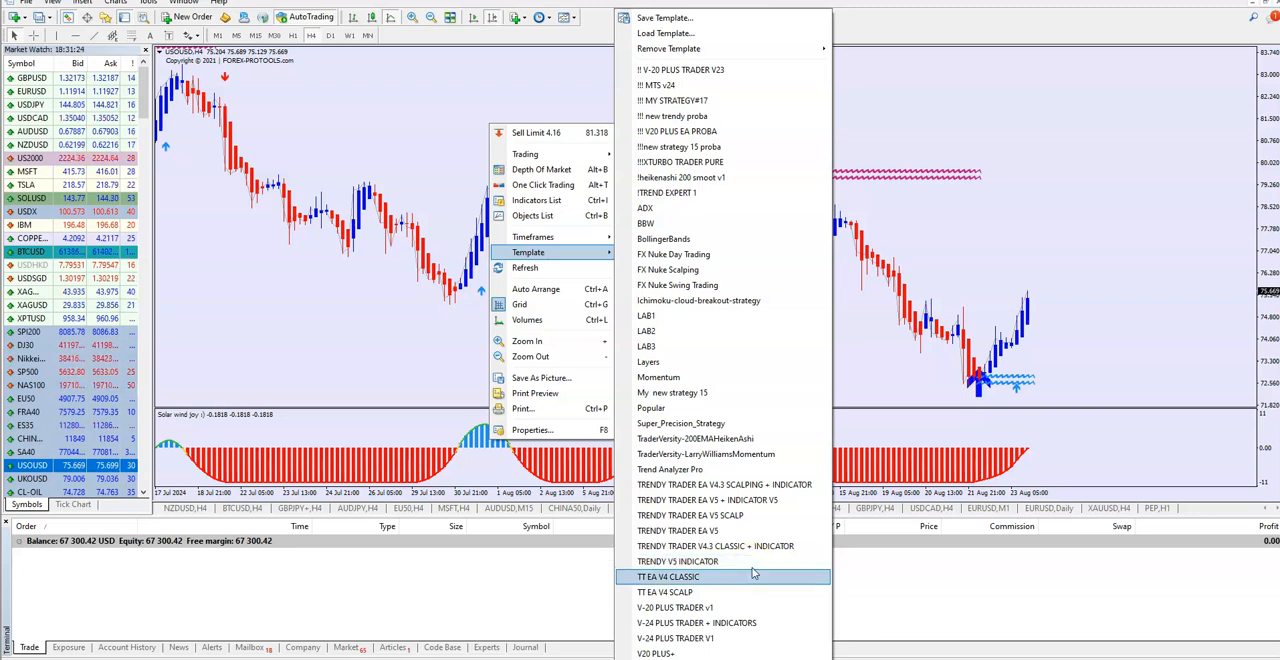
mouse_move(728, 624)
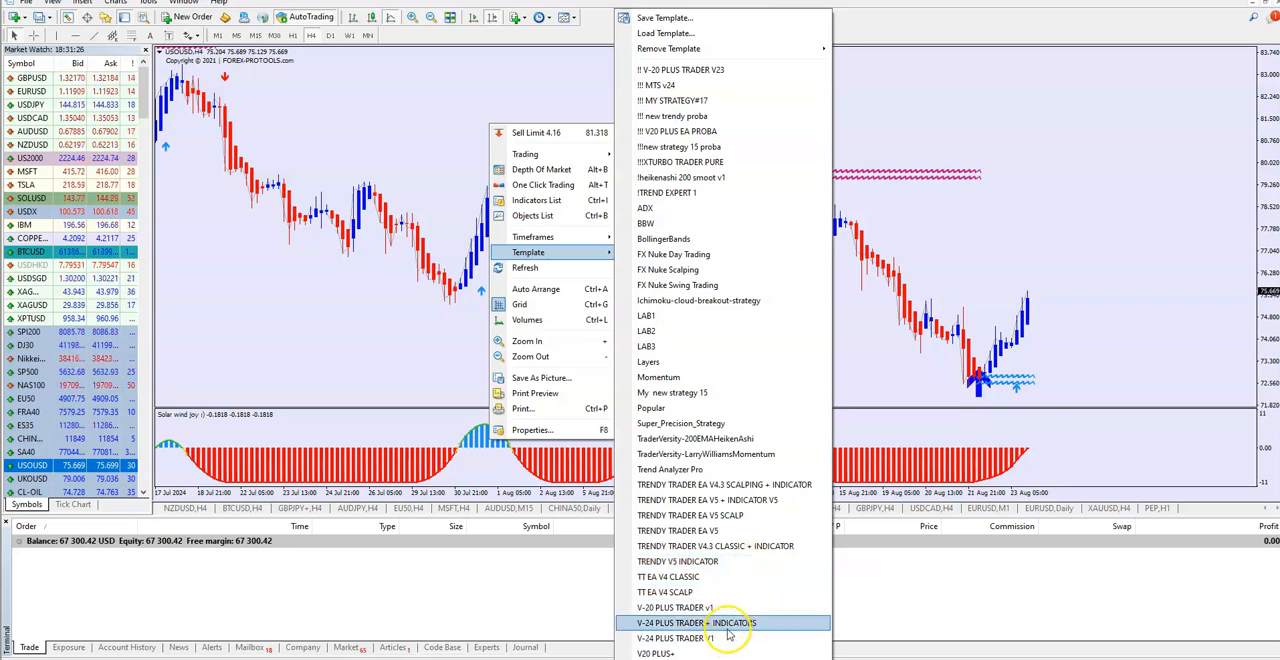
click(728, 622)
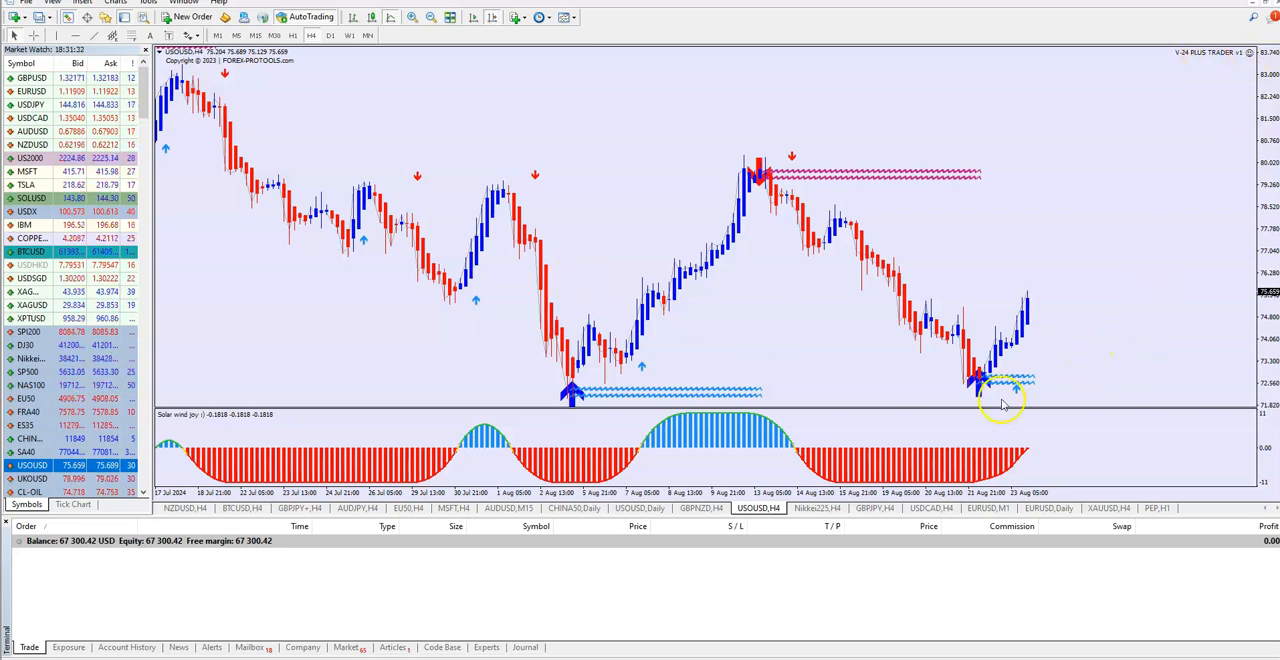
mouse_move(1004, 456)
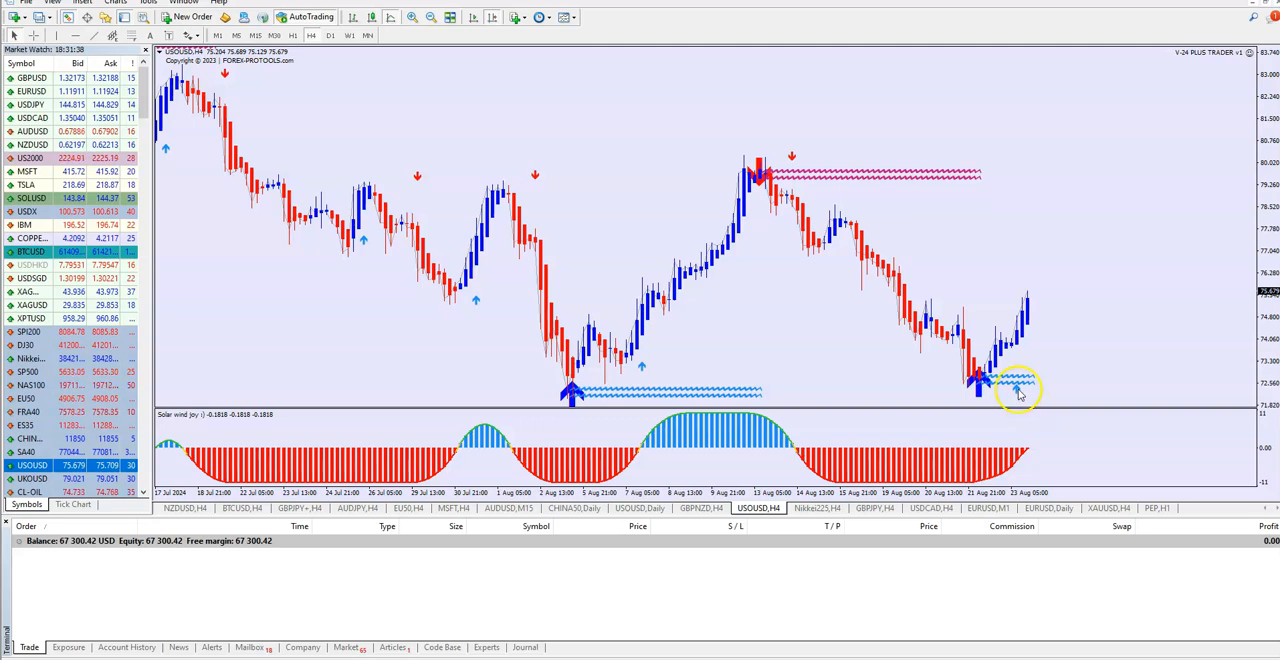
mouse_move(1024, 452)
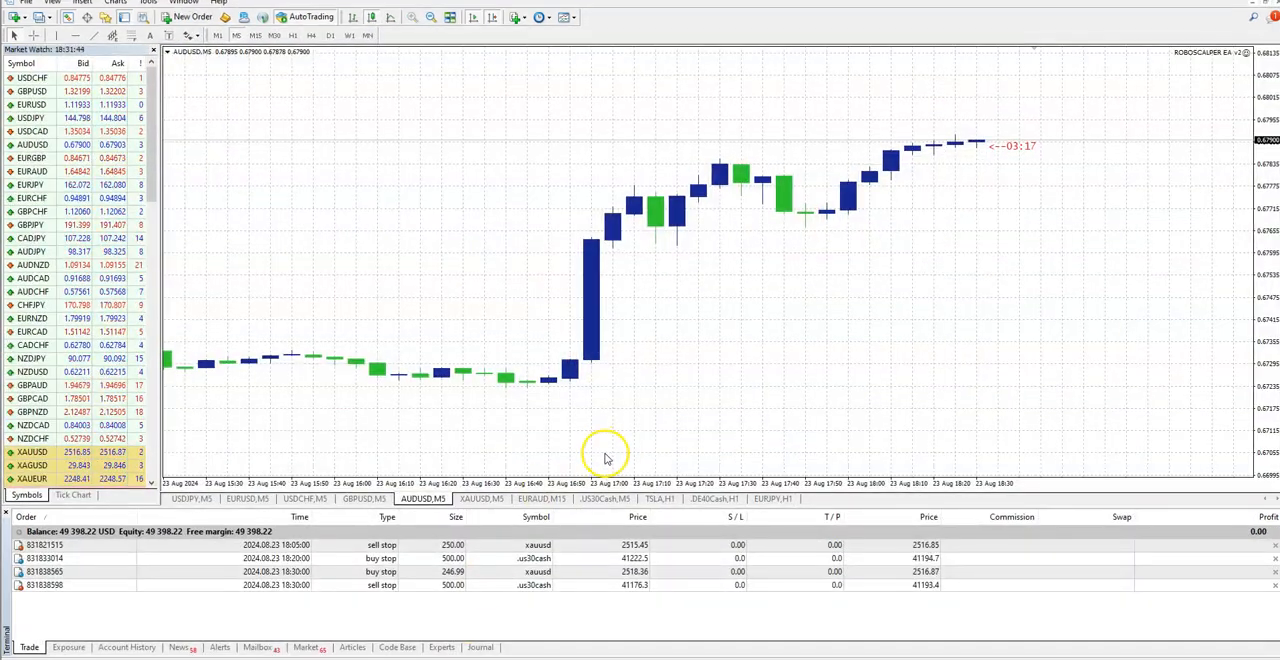
Show the XAUUSD M5 chart and apply the SCALPER EA template, leaving plain candles and order lines
click(544, 498)
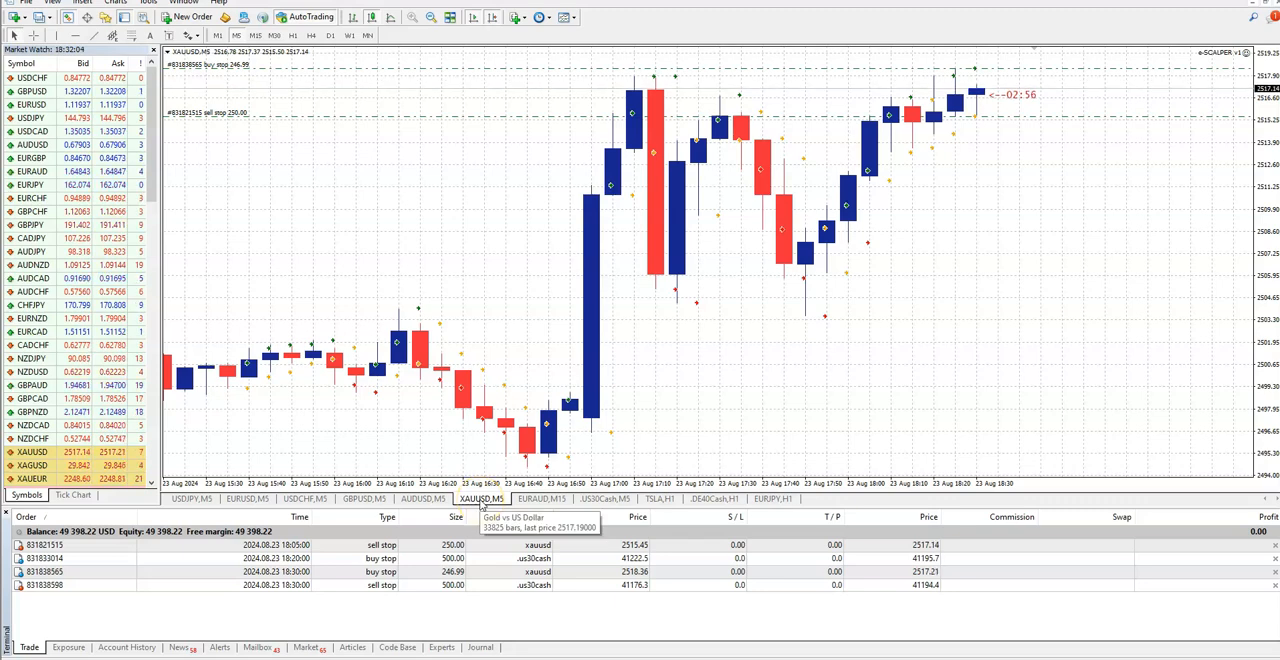
mouse_move(512, 216)
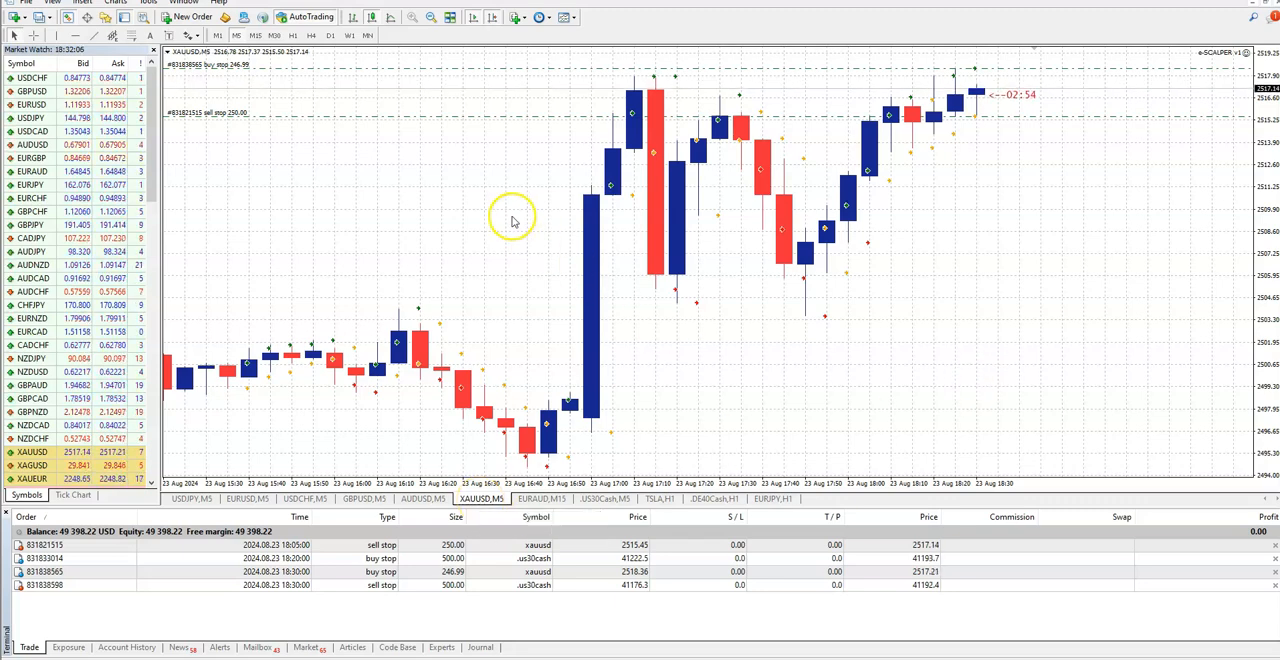
right_click(512, 218)
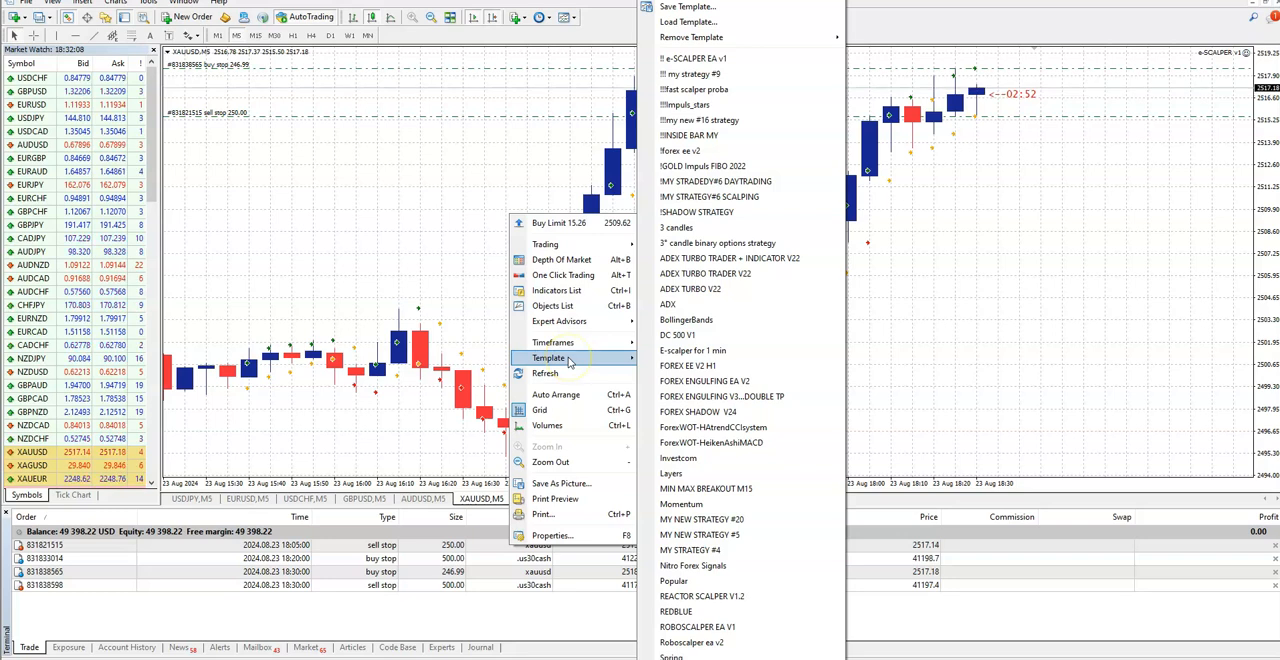
mouse_move(730, 334)
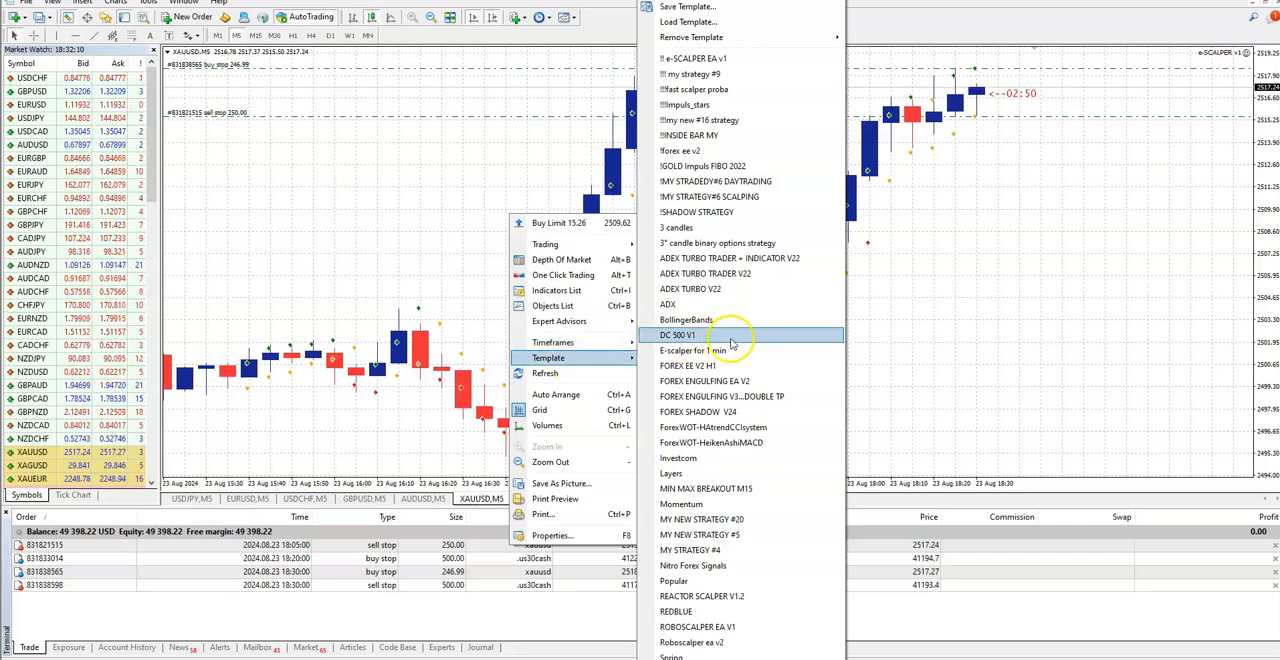
mouse_move(742, 288)
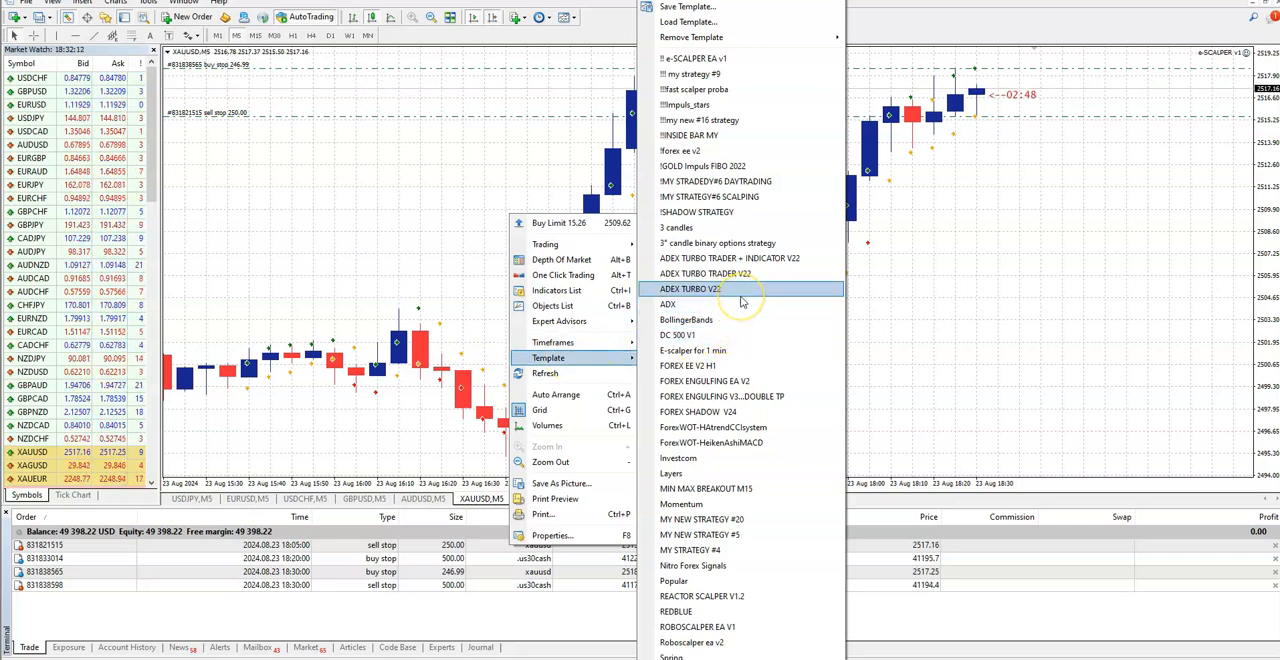
mouse_move(736, 120)
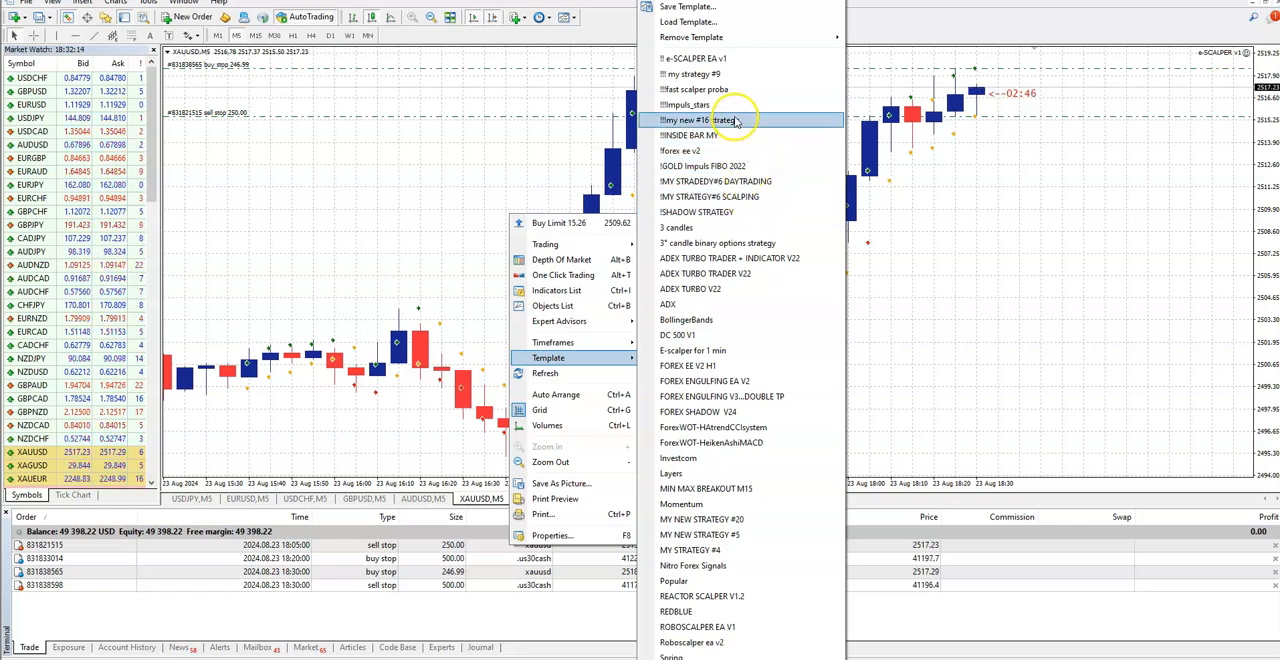
mouse_move(740, 58)
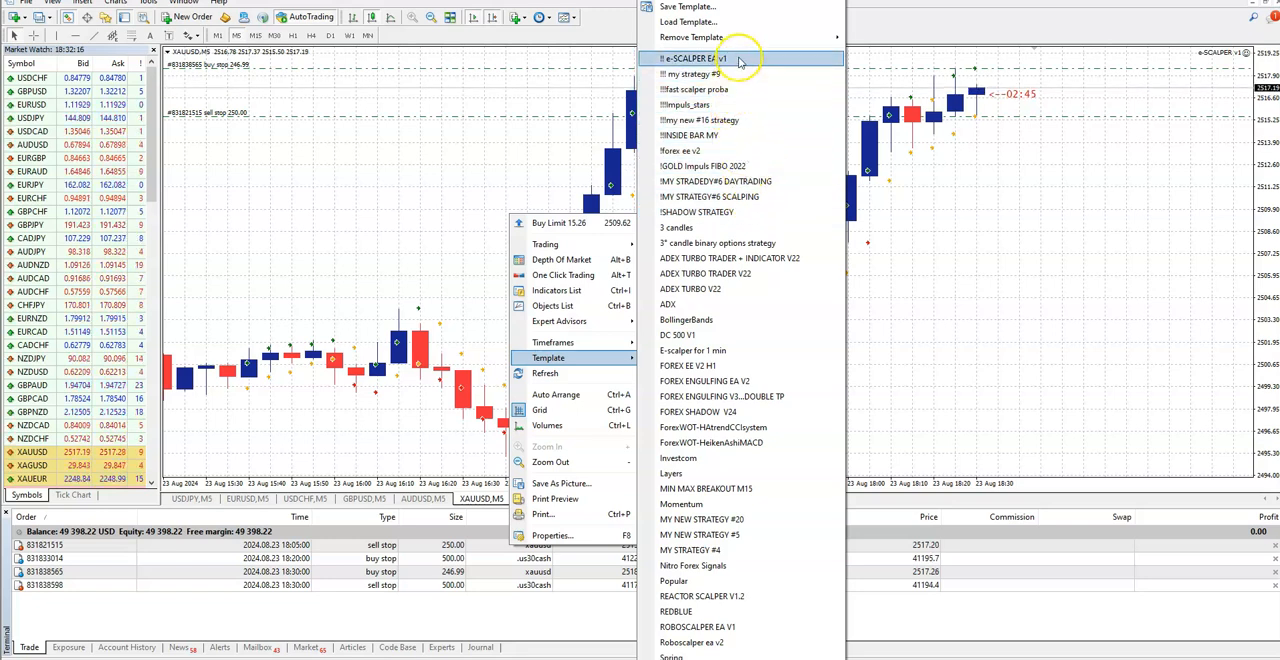
click(700, 58)
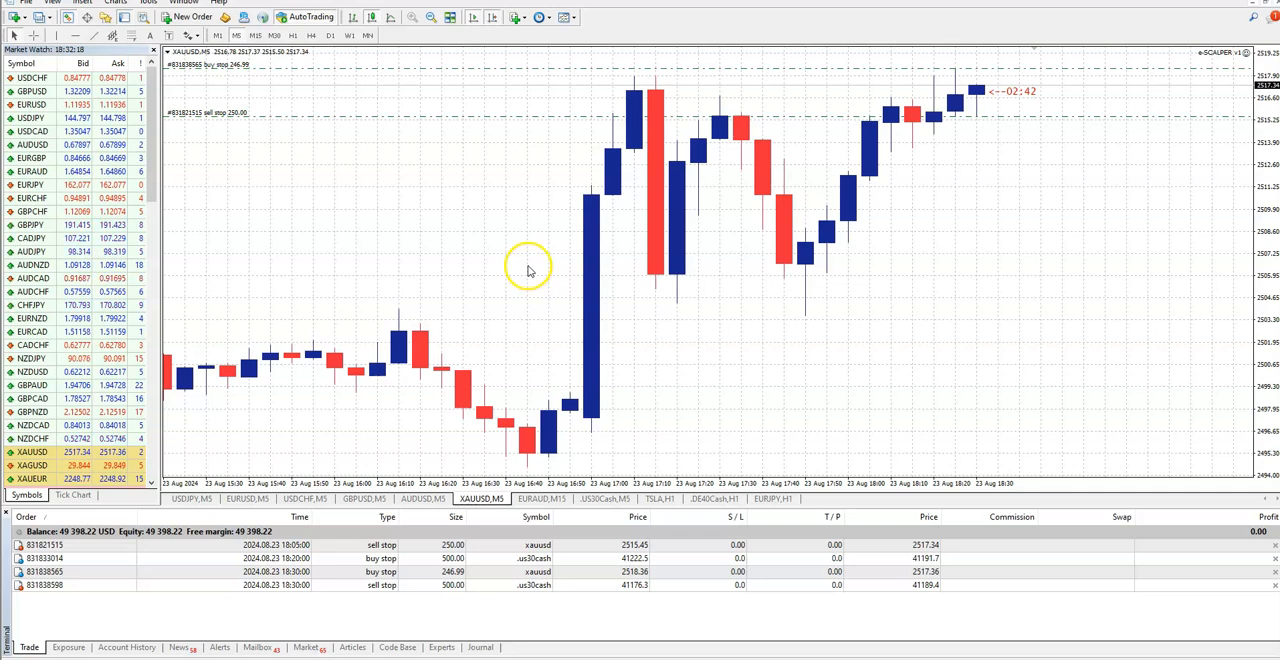
mouse_move(904, 340)
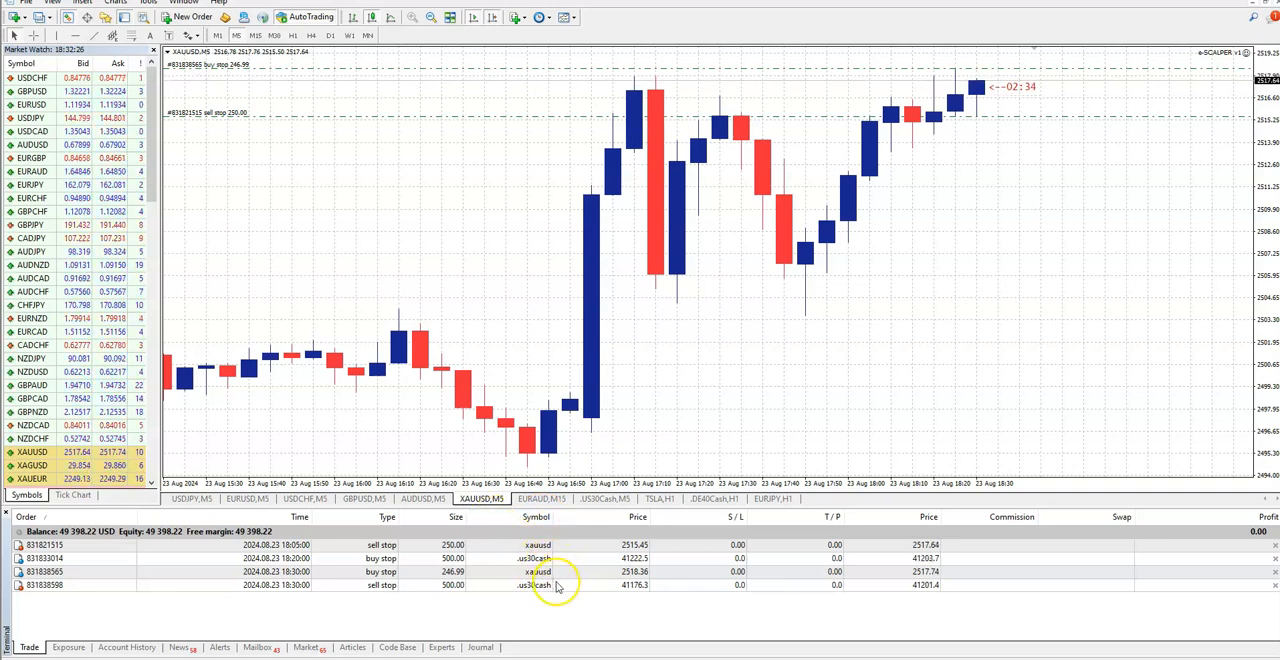
mouse_move(1050, 56)
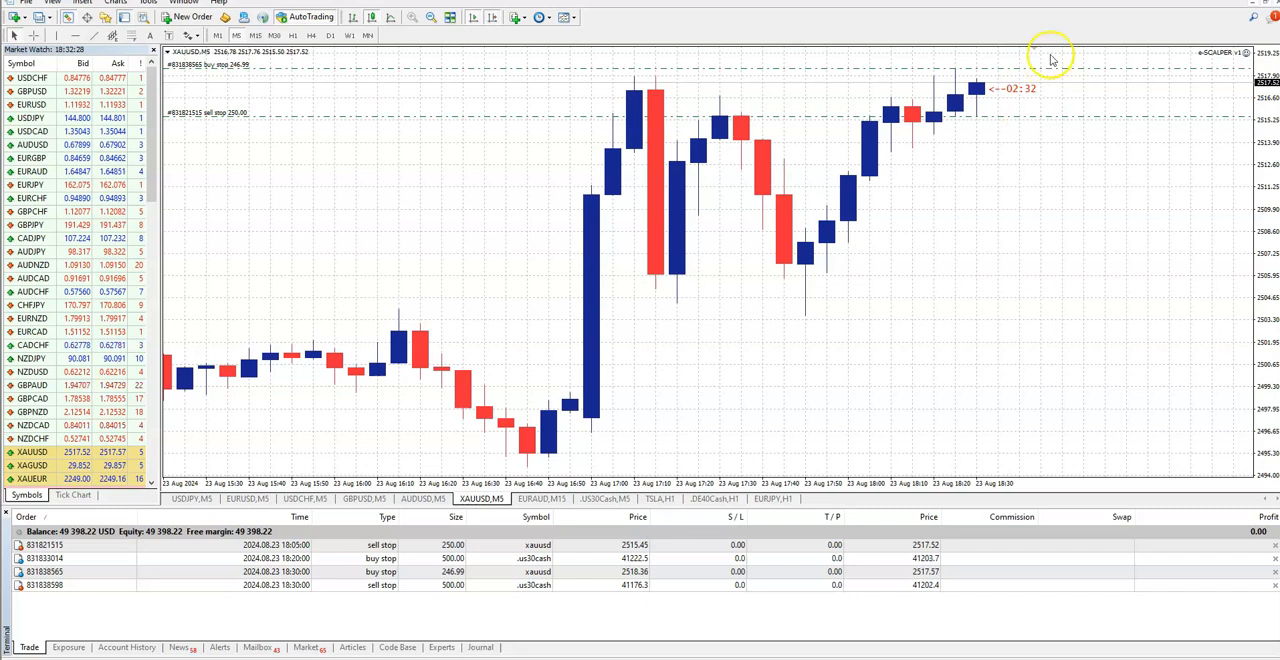
mouse_move(976, 224)
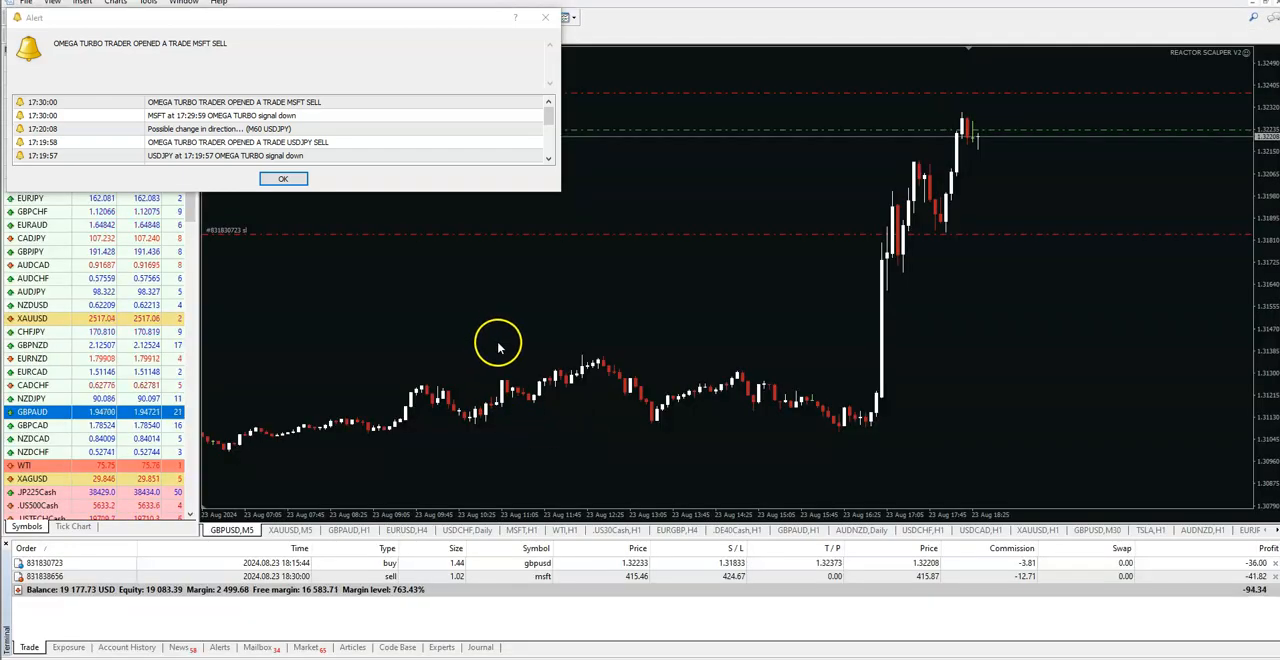
Dismiss the Omega Turbo Trader alert, view MSFT H1, then show the US30 H1 chart with signal arrows
click(284, 178)
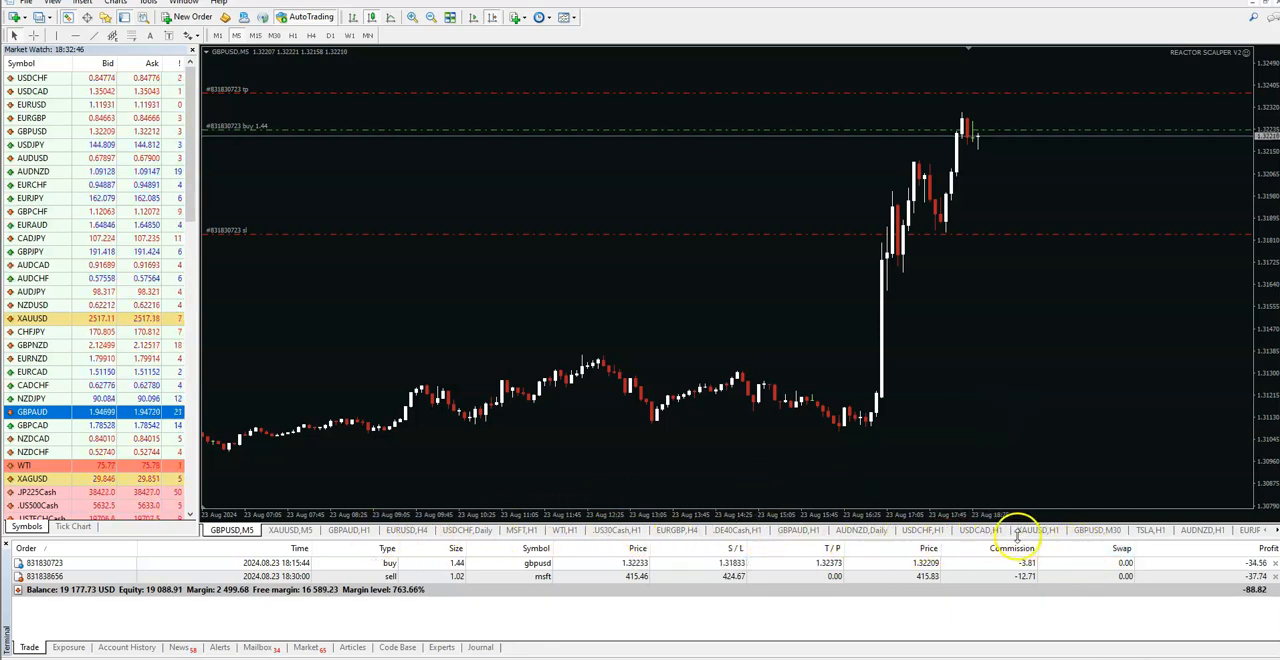
click(520, 530)
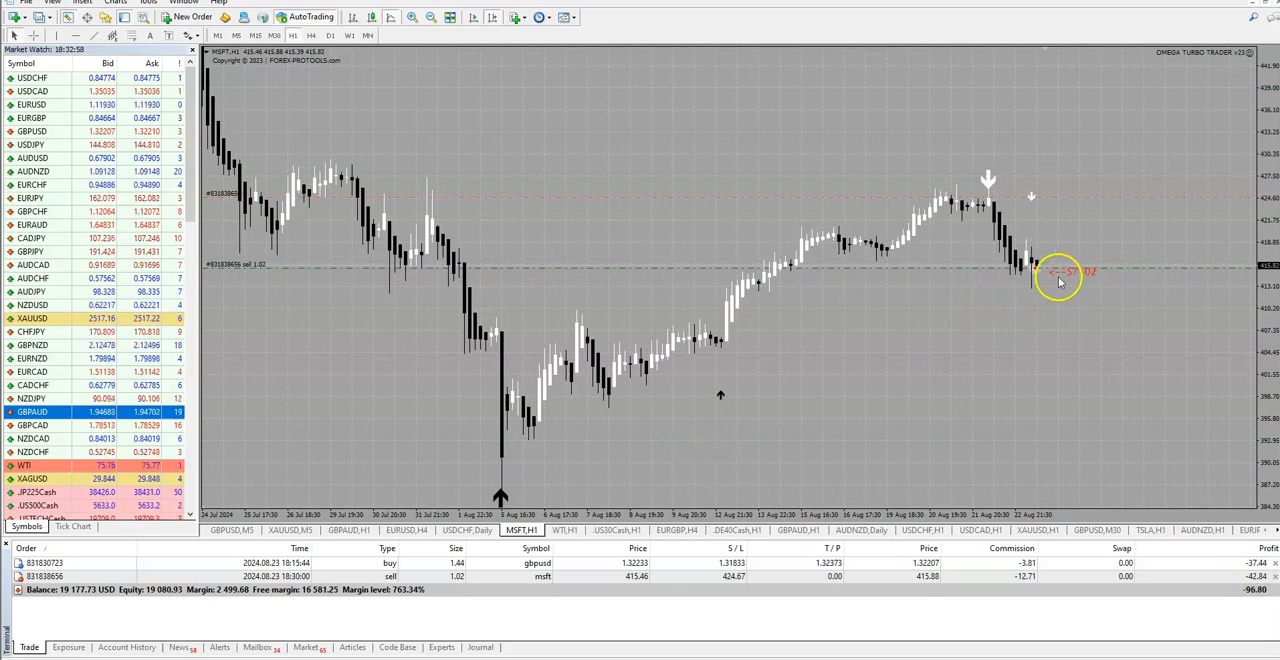
mouse_move(430, 400)
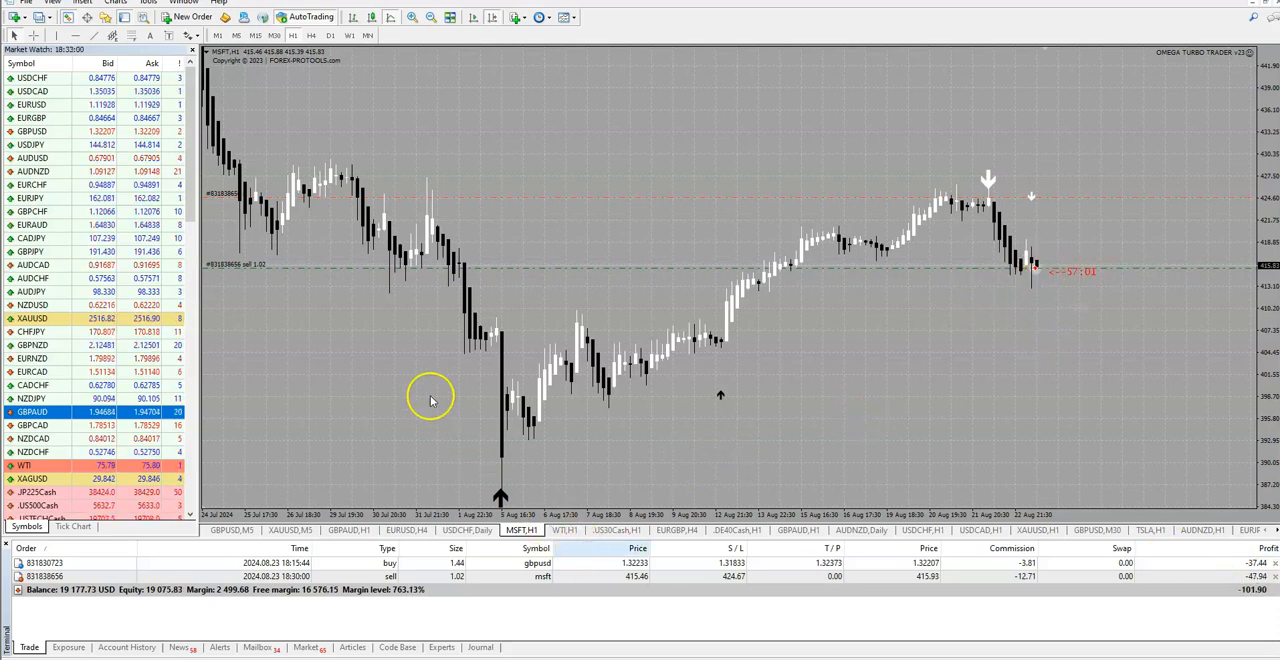
scroll(left, 3)
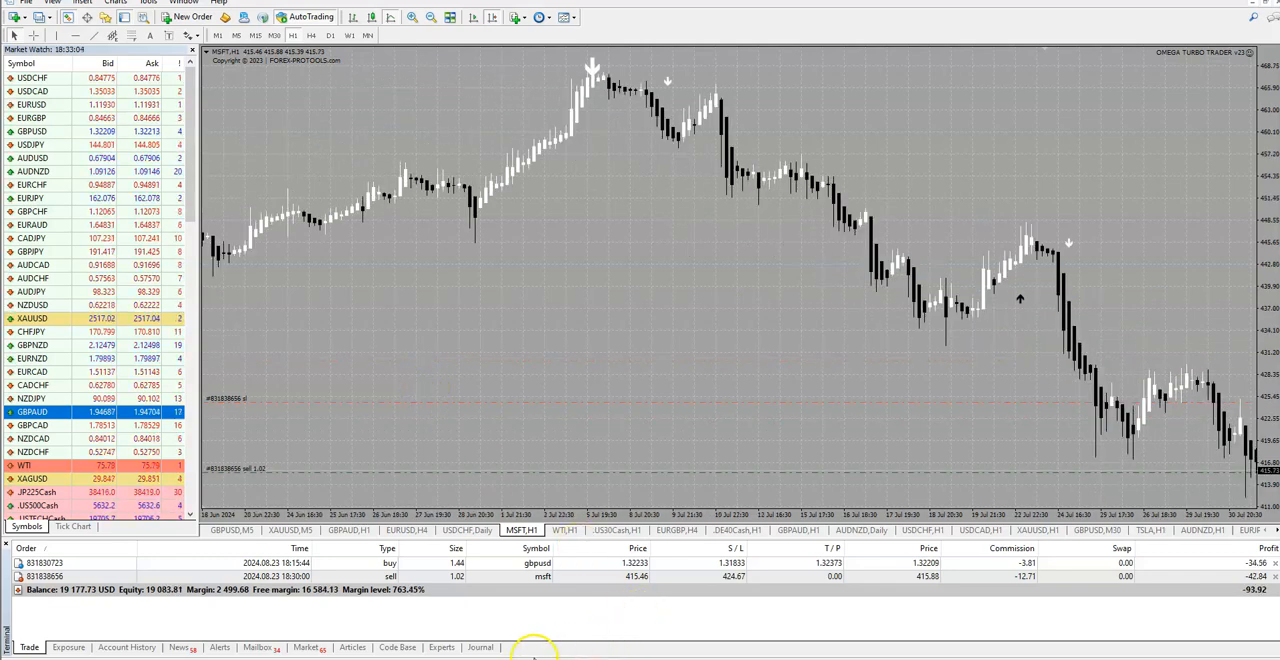
click(612, 530)
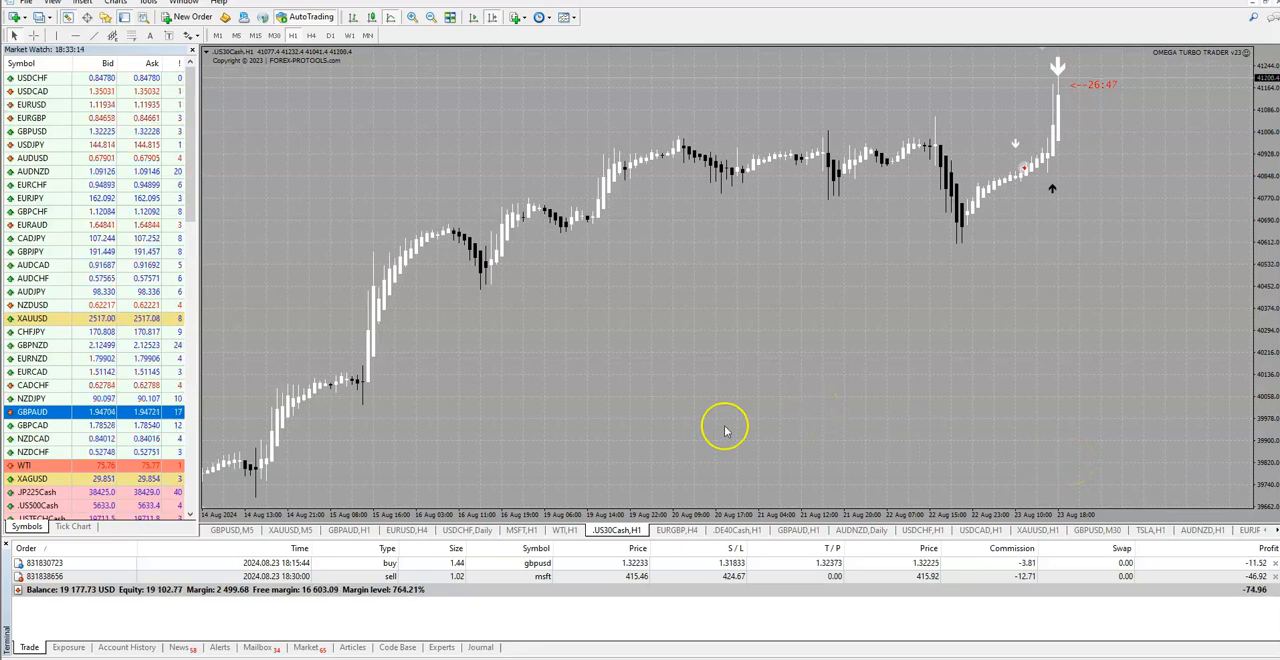
mouse_move(1016, 444)
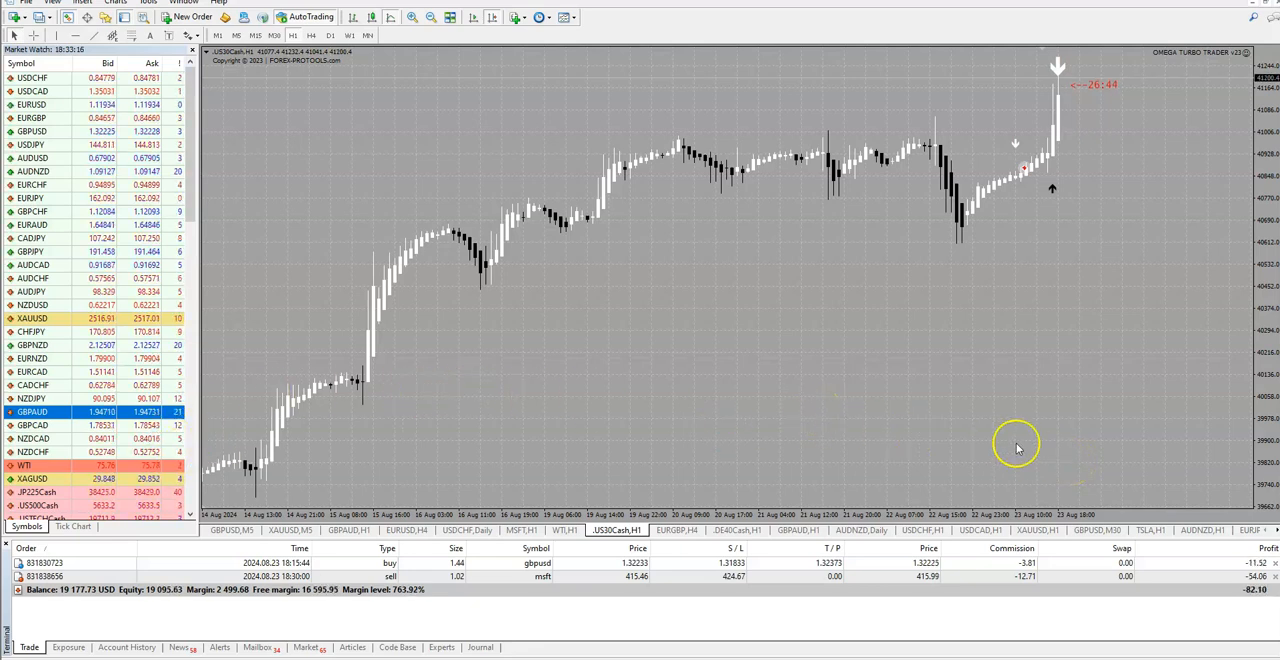
mouse_move(412, 448)
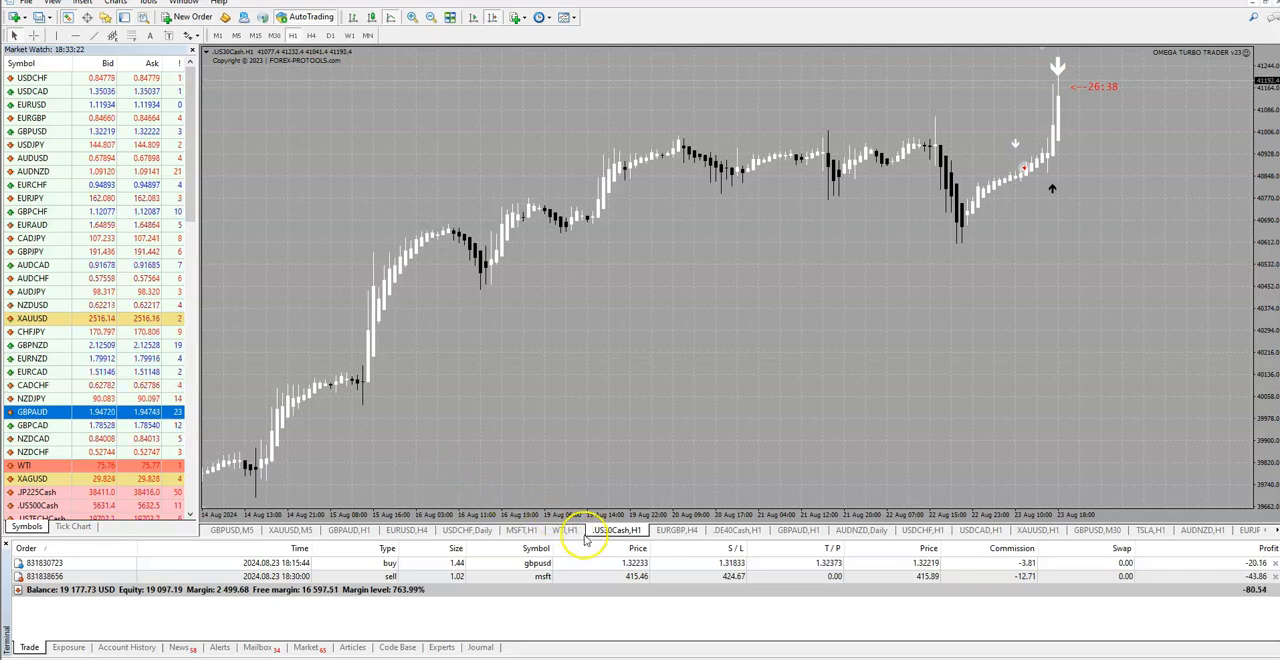
View the dark-background chart with the blue channel, then return to the US30 chart
click(562, 530)
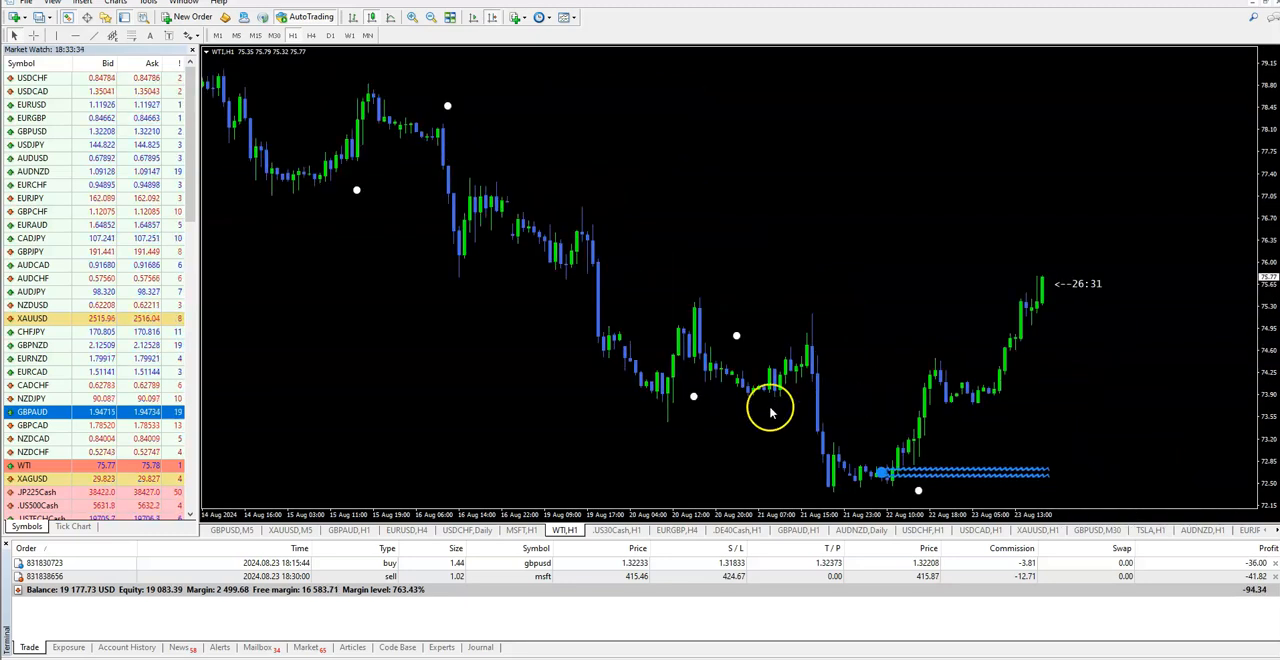
mouse_move(420, 390)
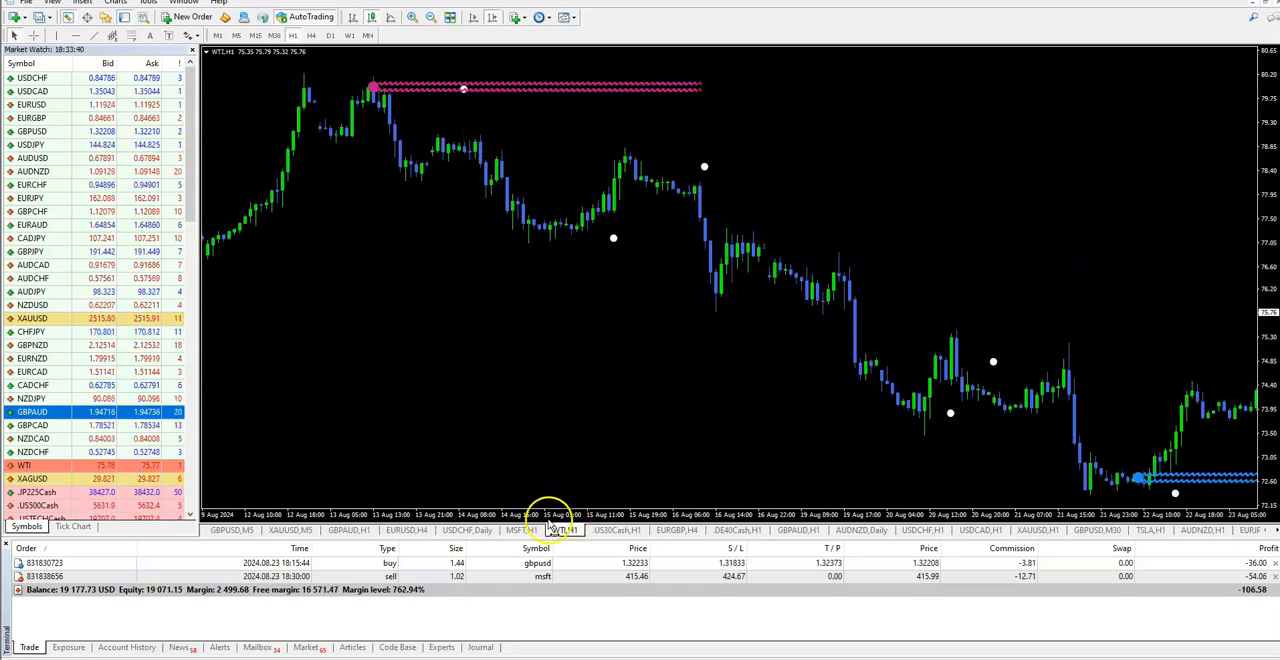
click(616, 530)
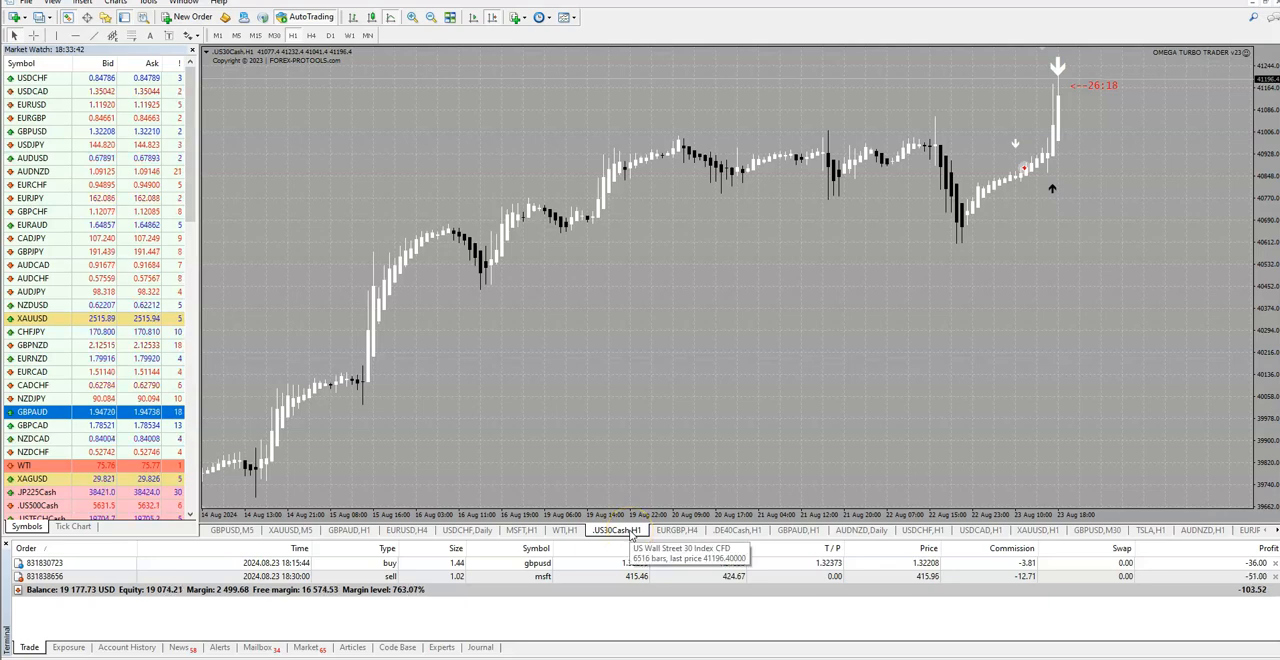
click(676, 530)
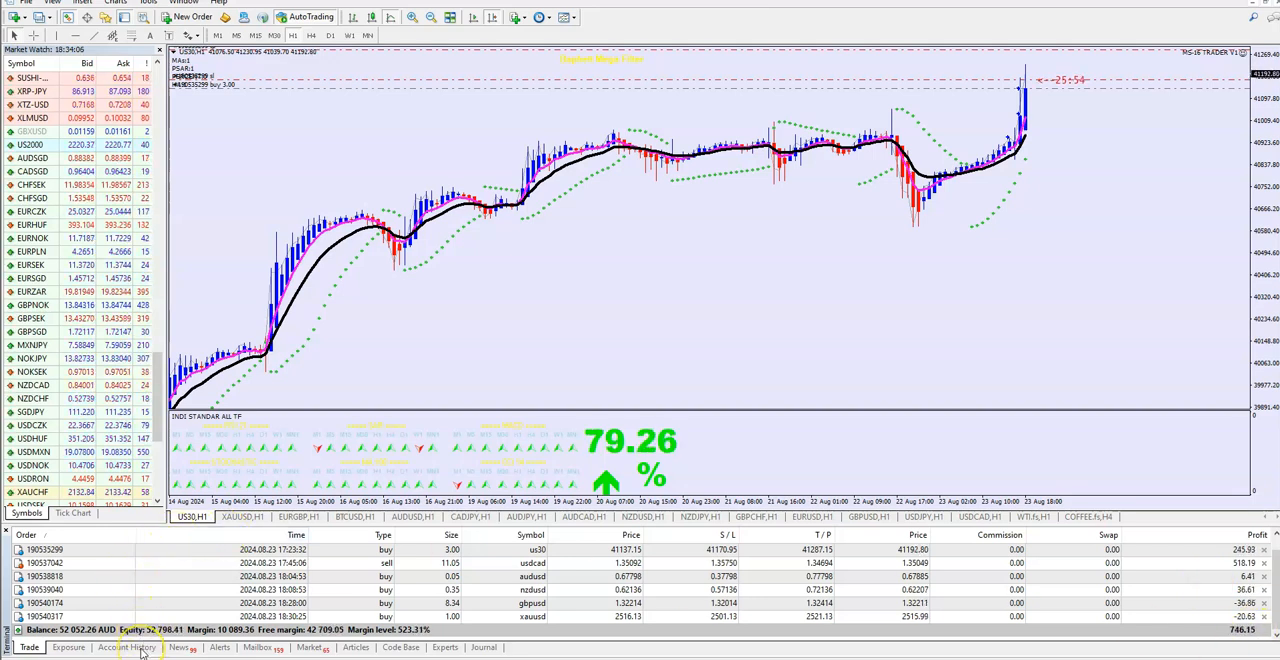
Show the Account History of past trades, then bring up the gold H1 Baphett Mega Filter chart
click(126, 648)
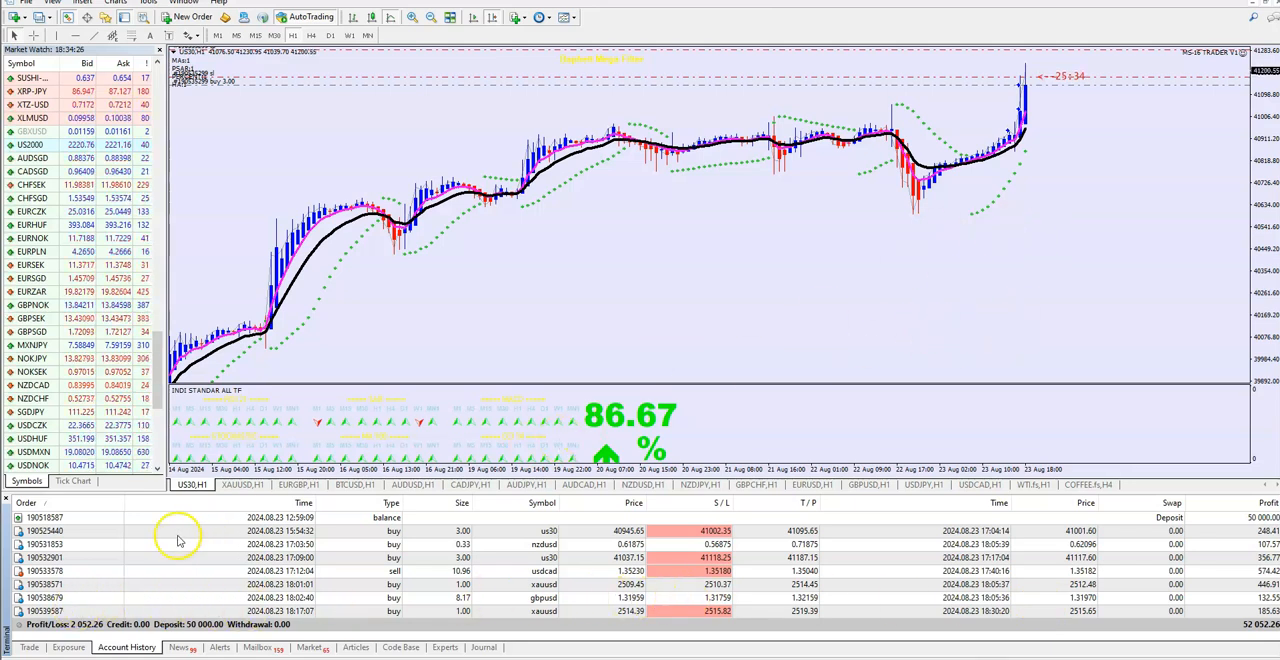
click(28, 648)
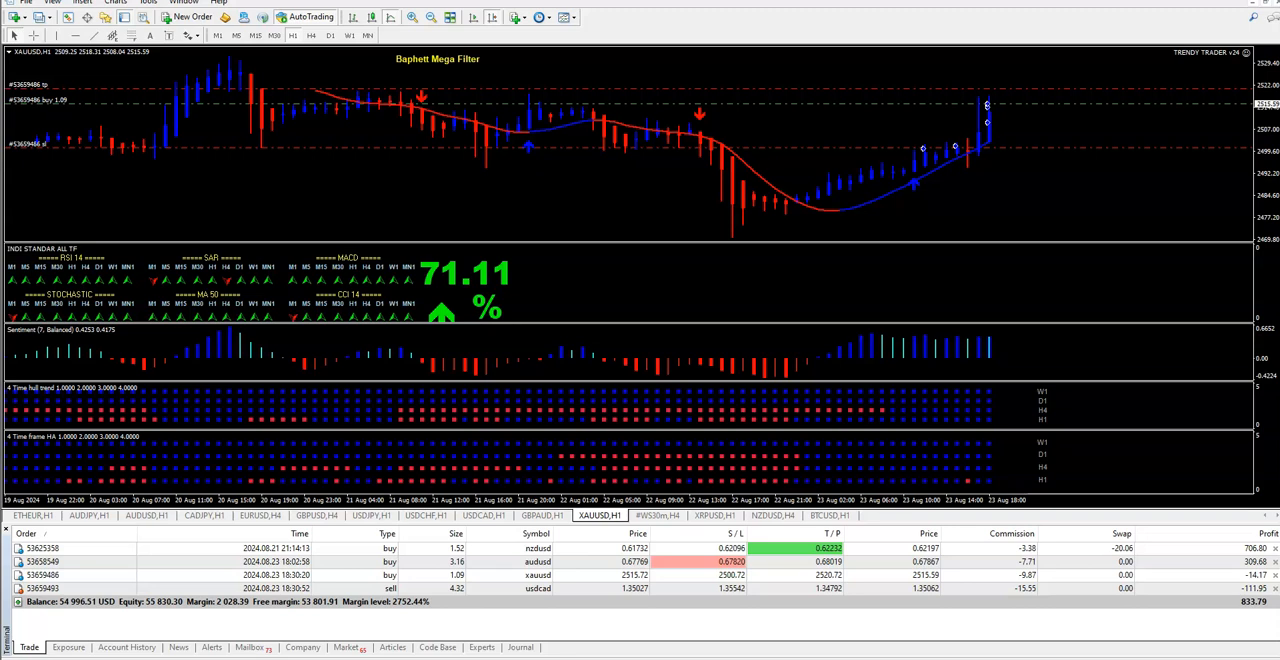
mouse_move(552, 438)
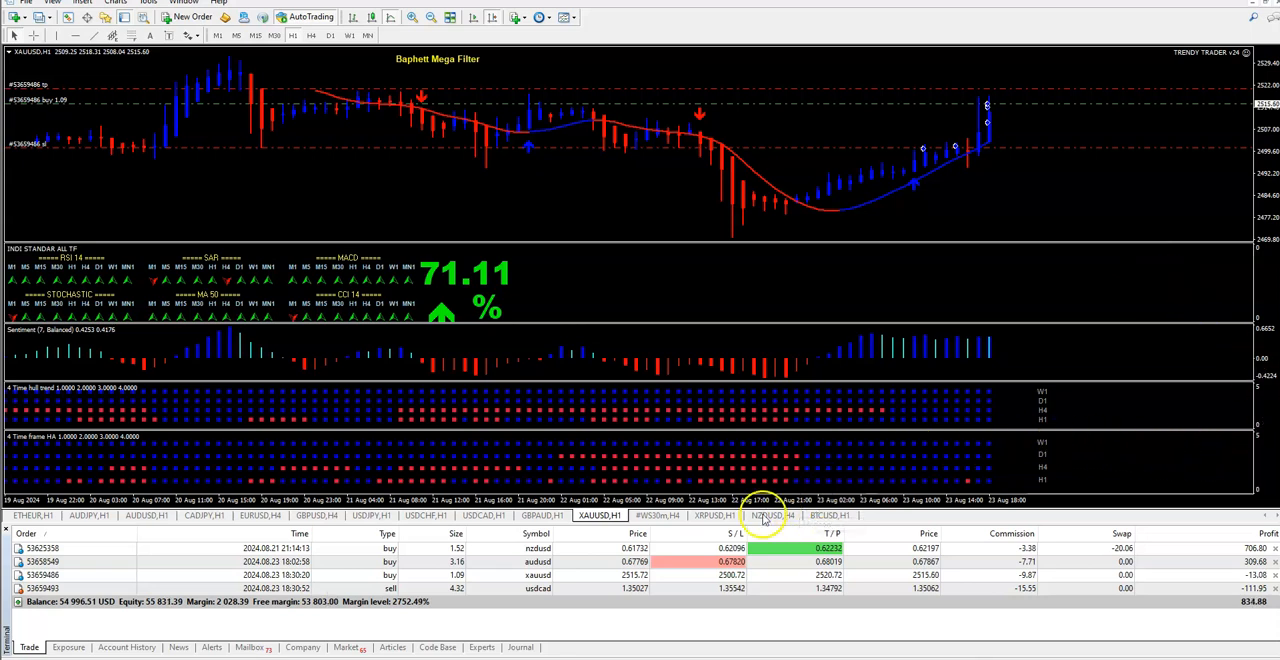
Show the NZDUSD H4 chart with plain blue and red candles and order lines
click(768, 516)
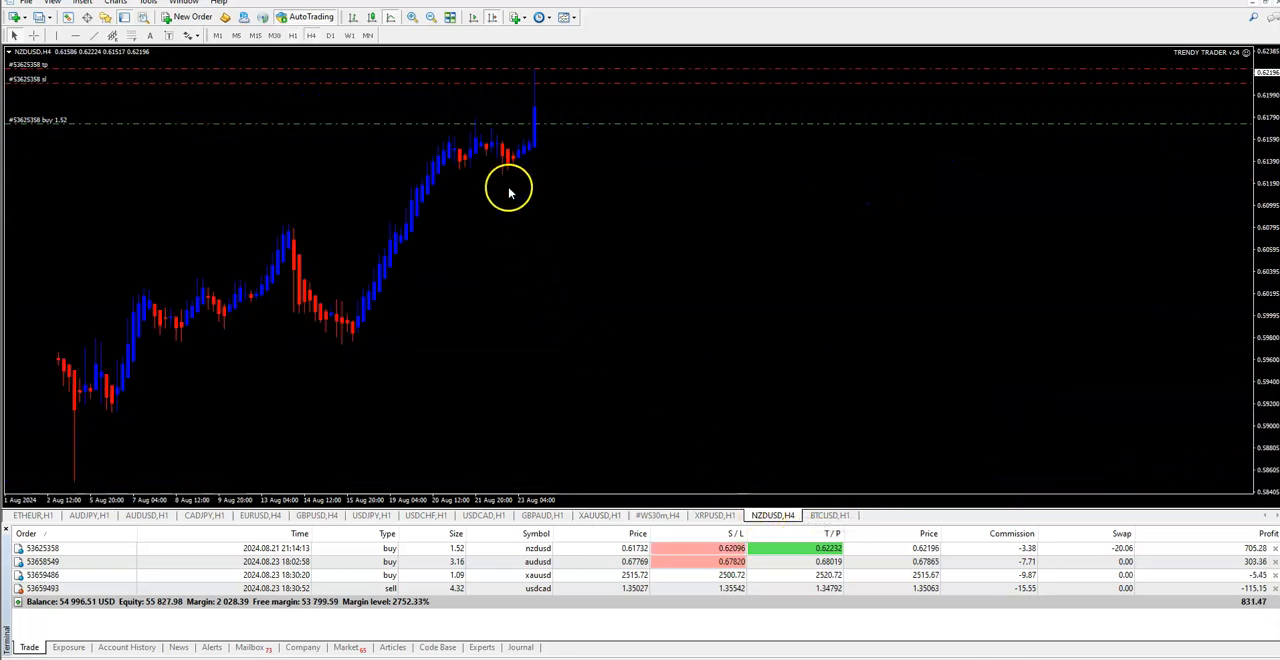
mouse_move(572, 168)
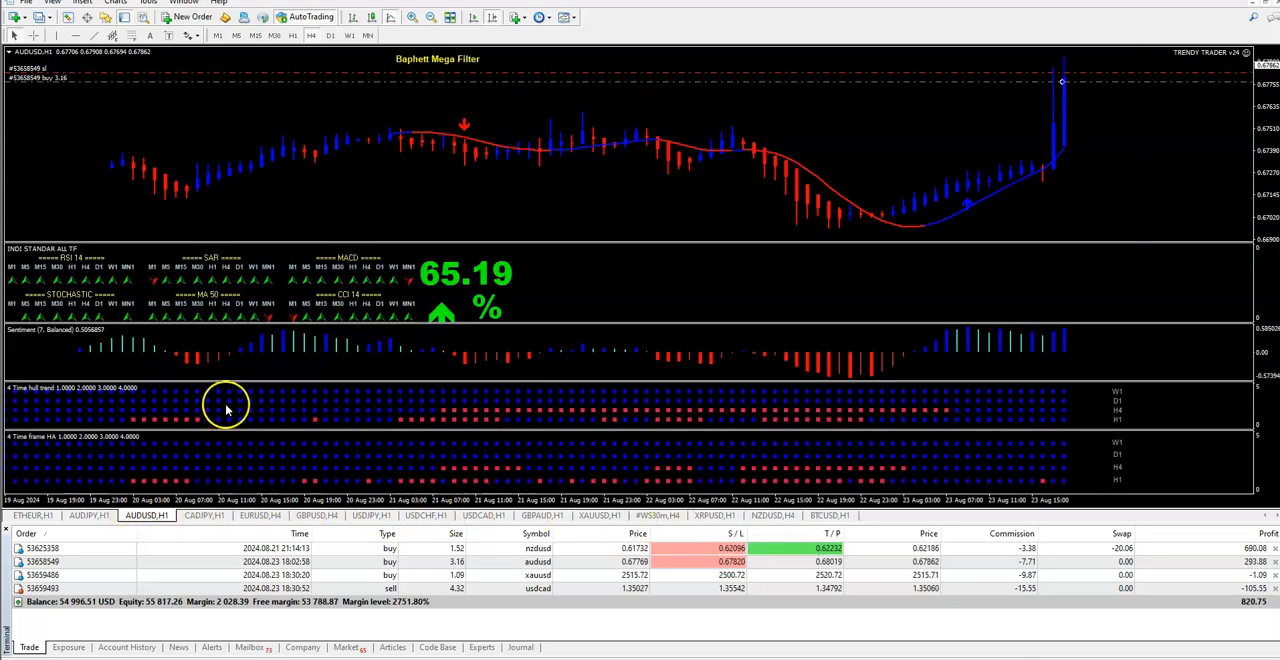
mouse_move(616, 292)
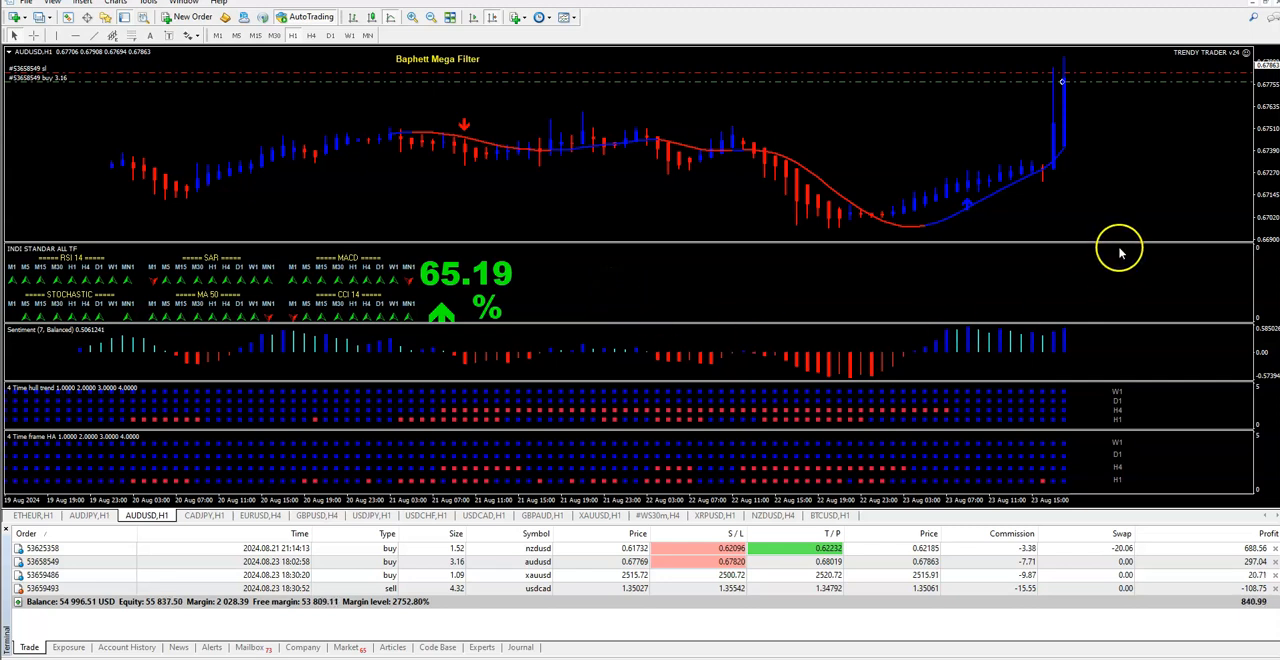
mouse_move(1078, 276)
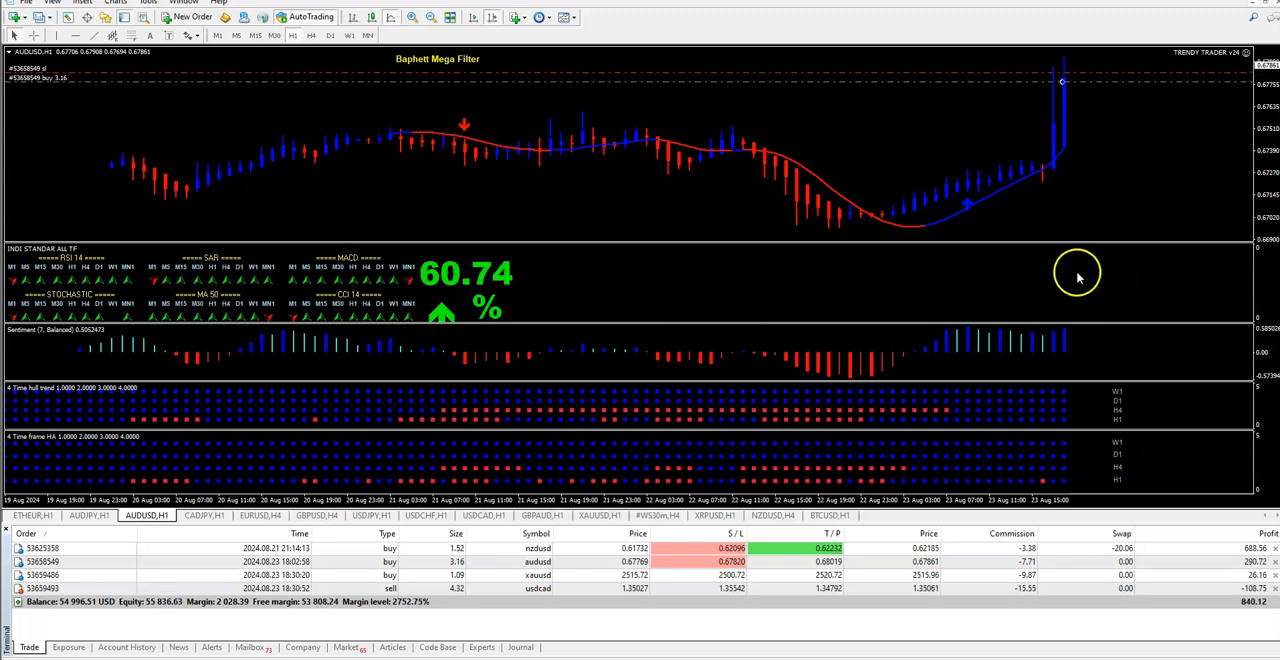
mouse_move(1076, 262)
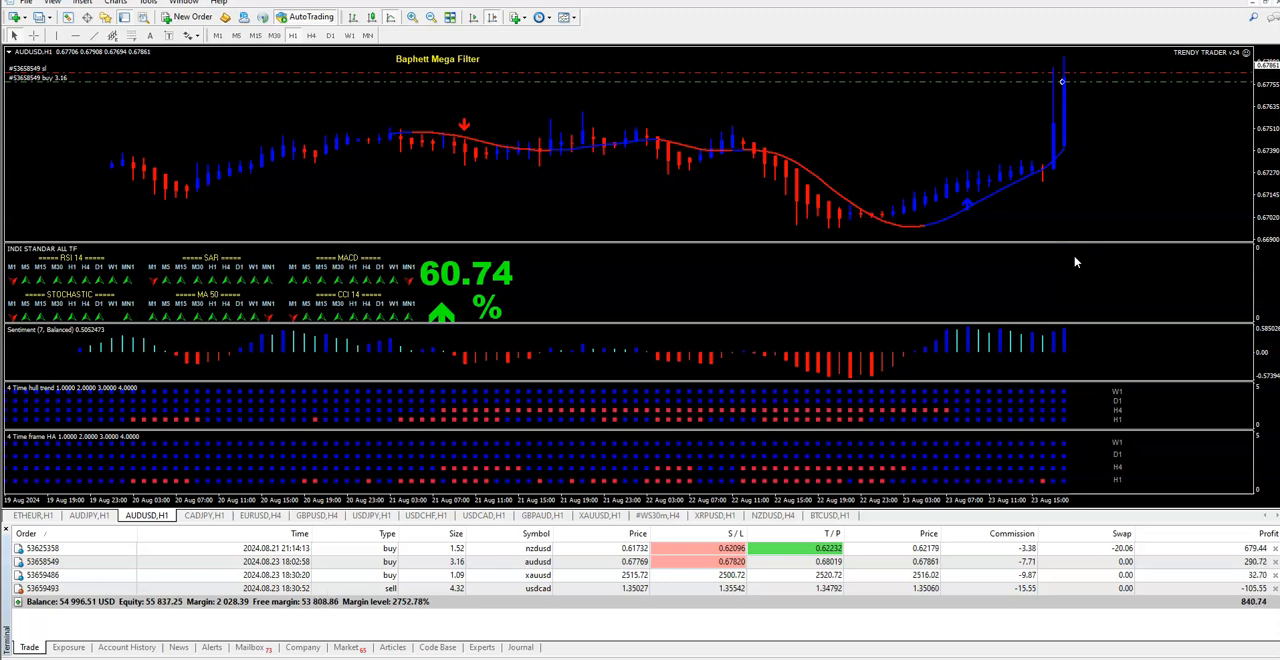
mouse_move(968, 150)
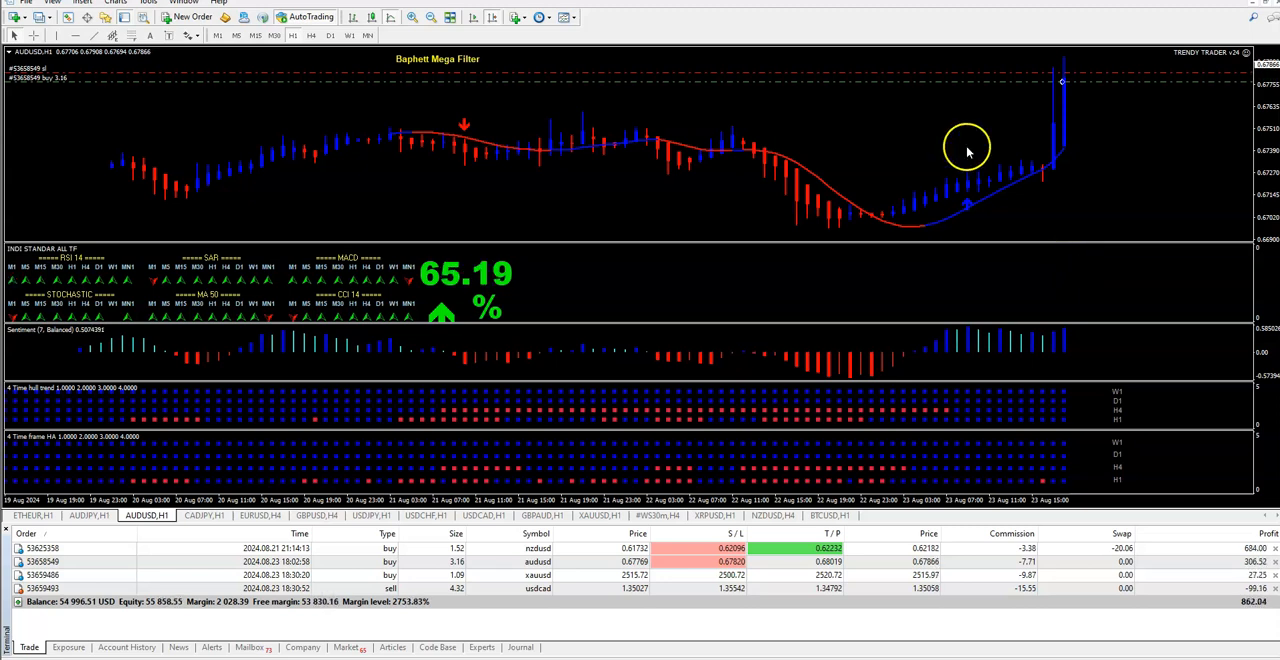
mouse_move(500, 420)
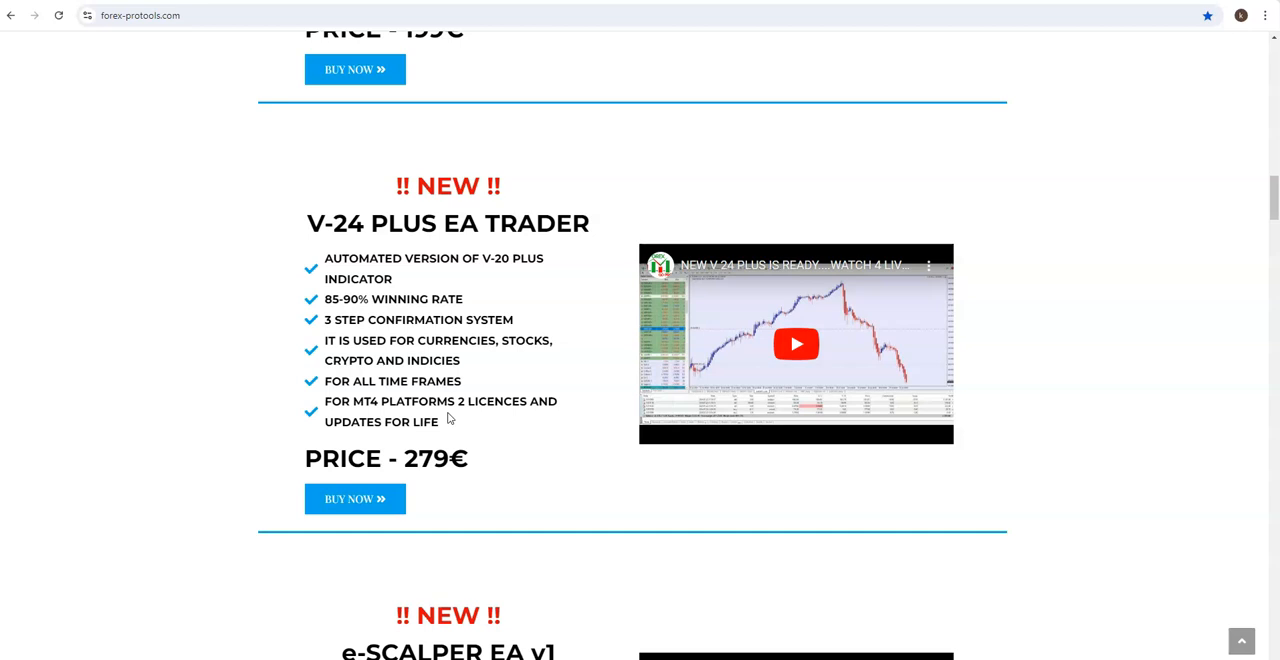
scroll(up, 3)
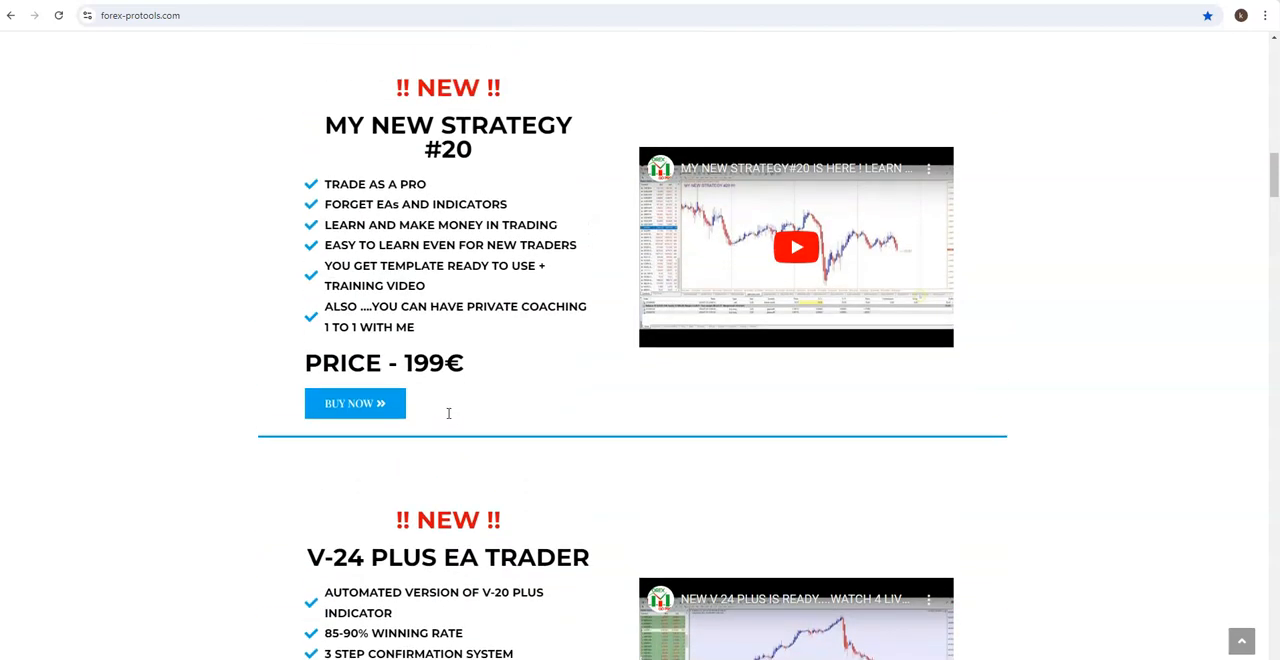
scroll(up, 3)
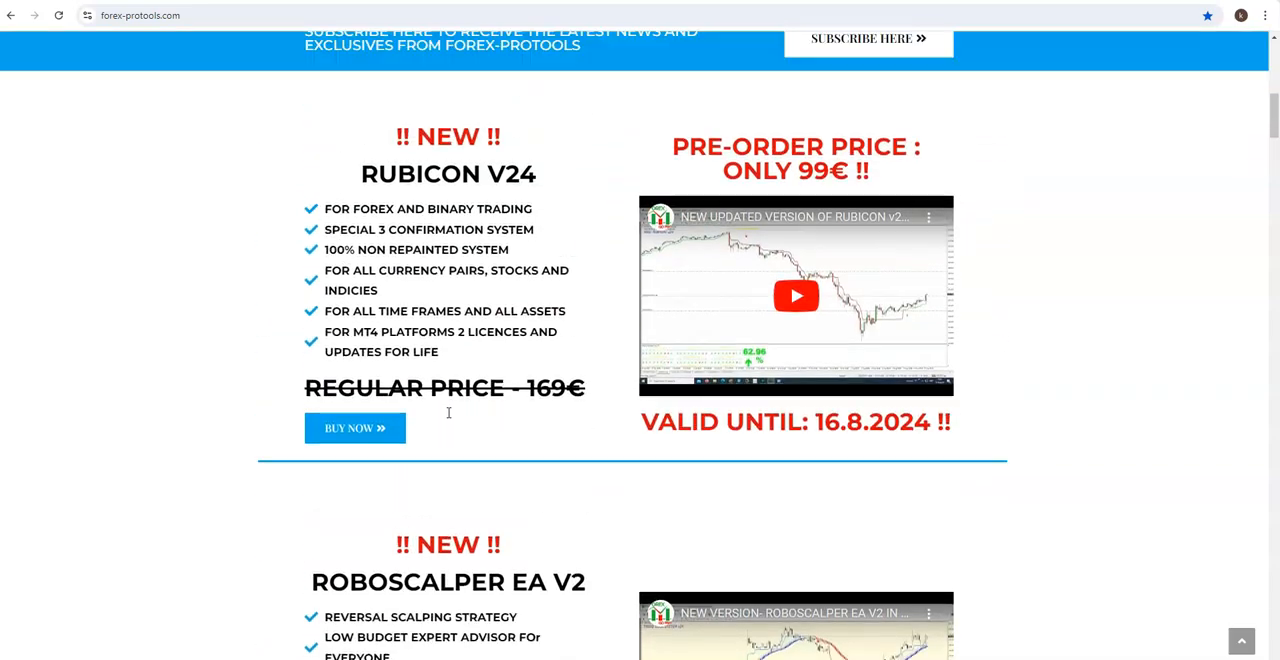
scroll(up, 3)
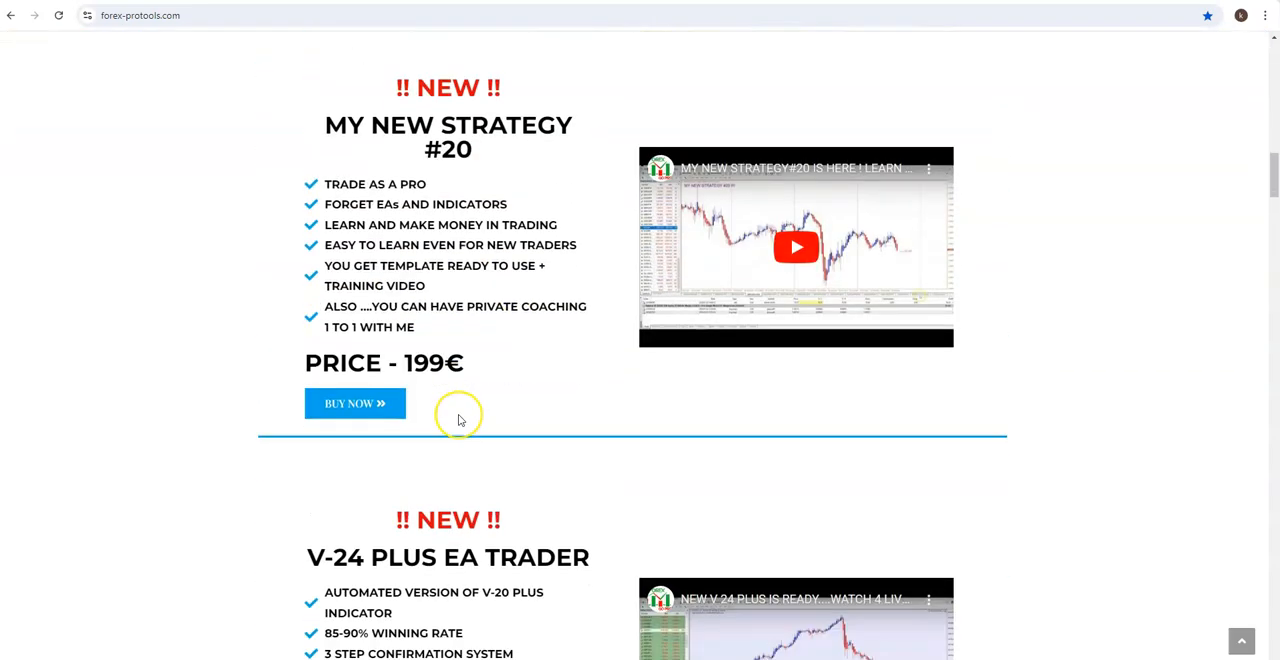
scroll(down, 3)
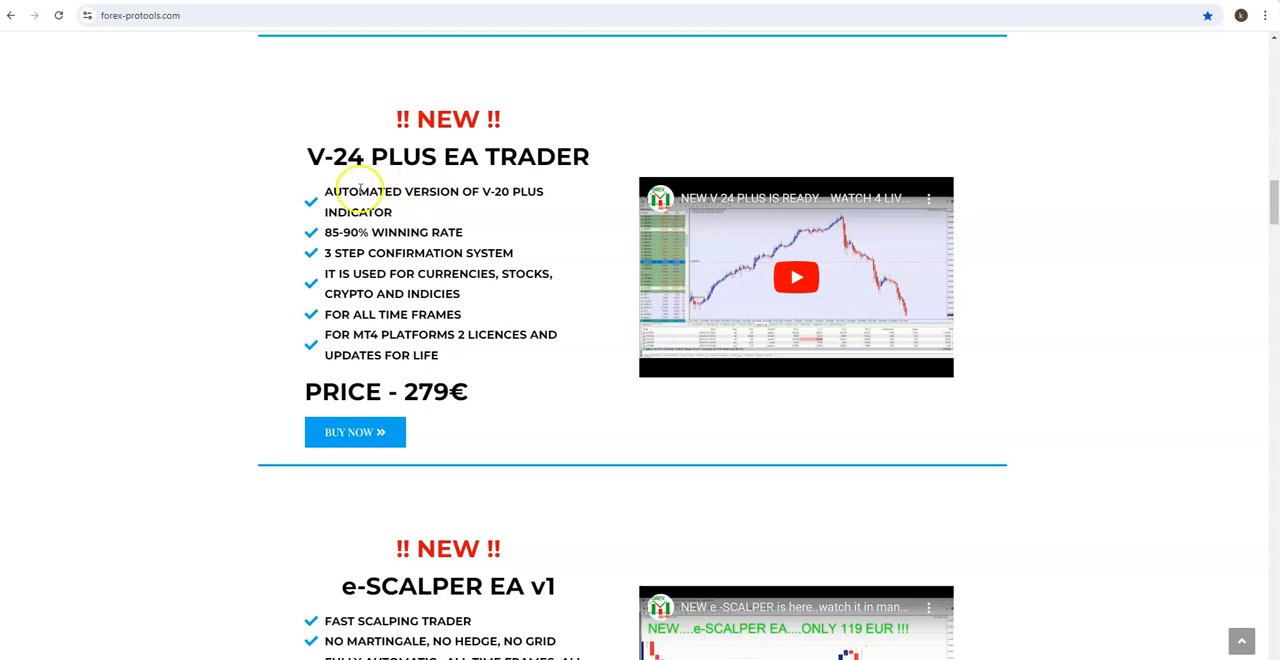
scroll(down, 3)
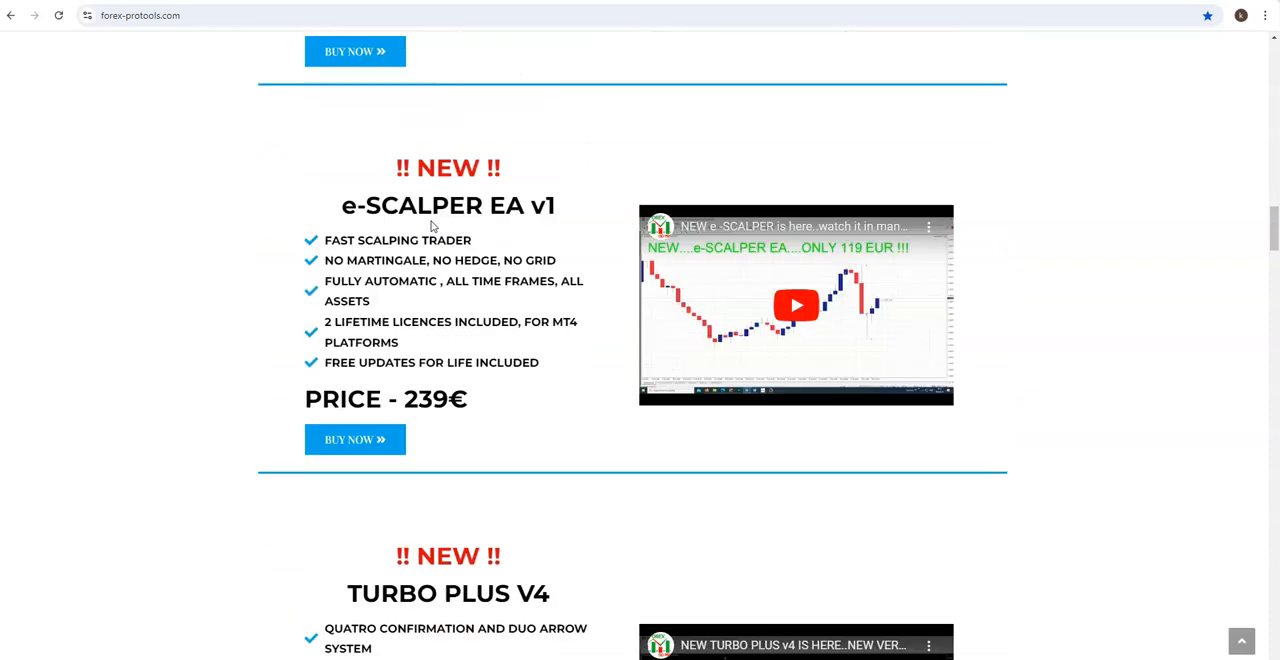
scroll(down, 3)
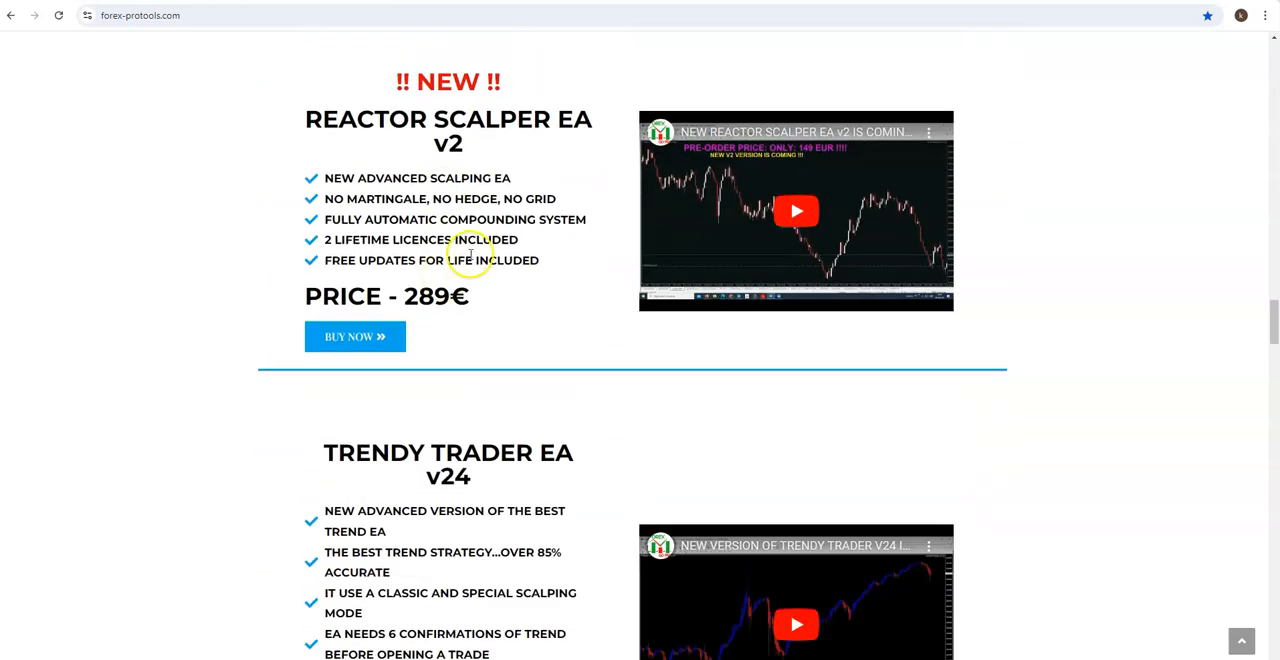
scroll(down, 3)
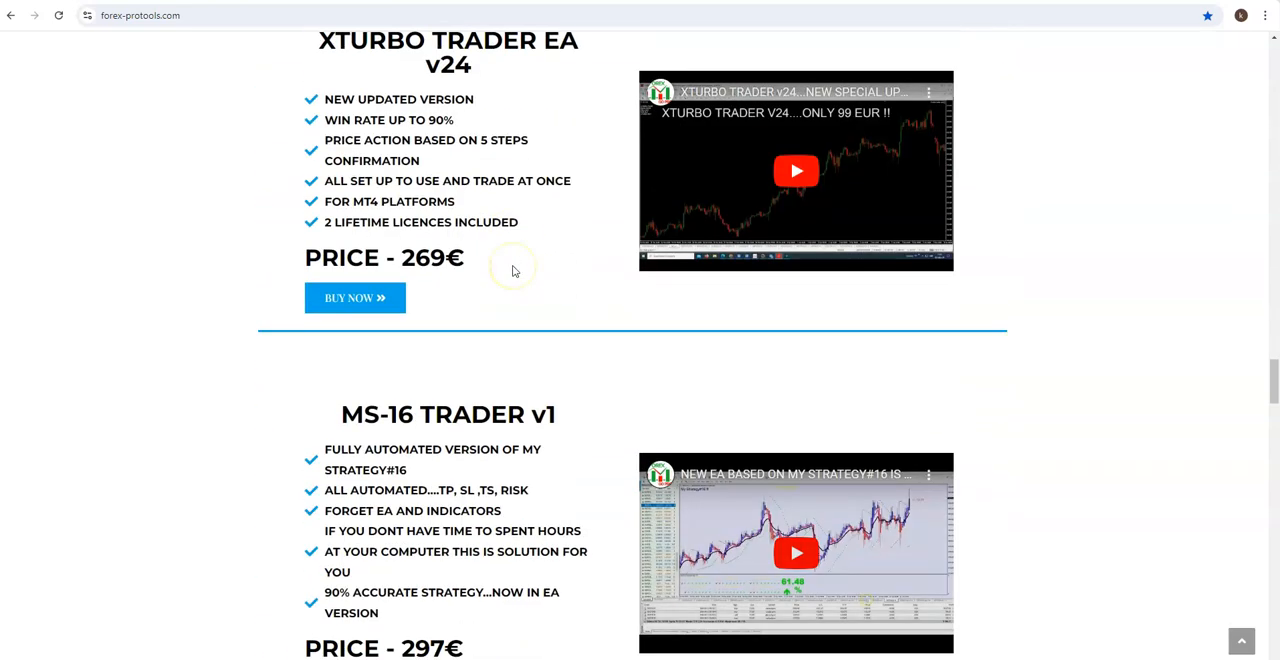
scroll(down, 3)
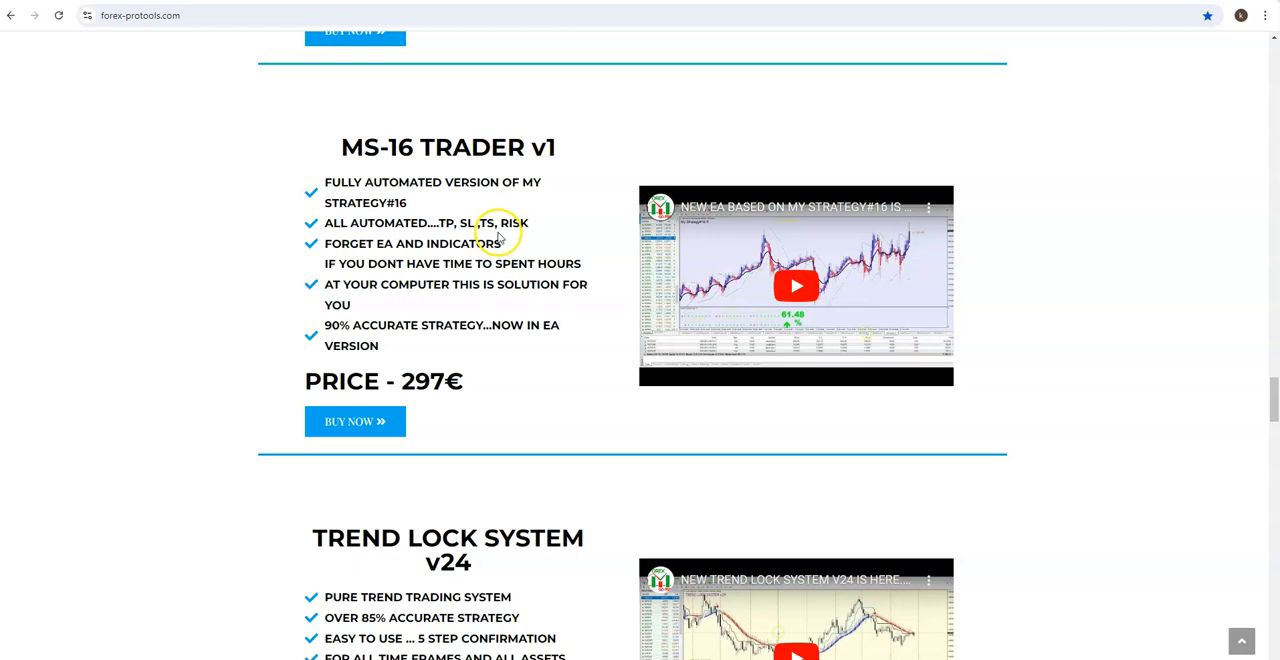
scroll(down, 3)
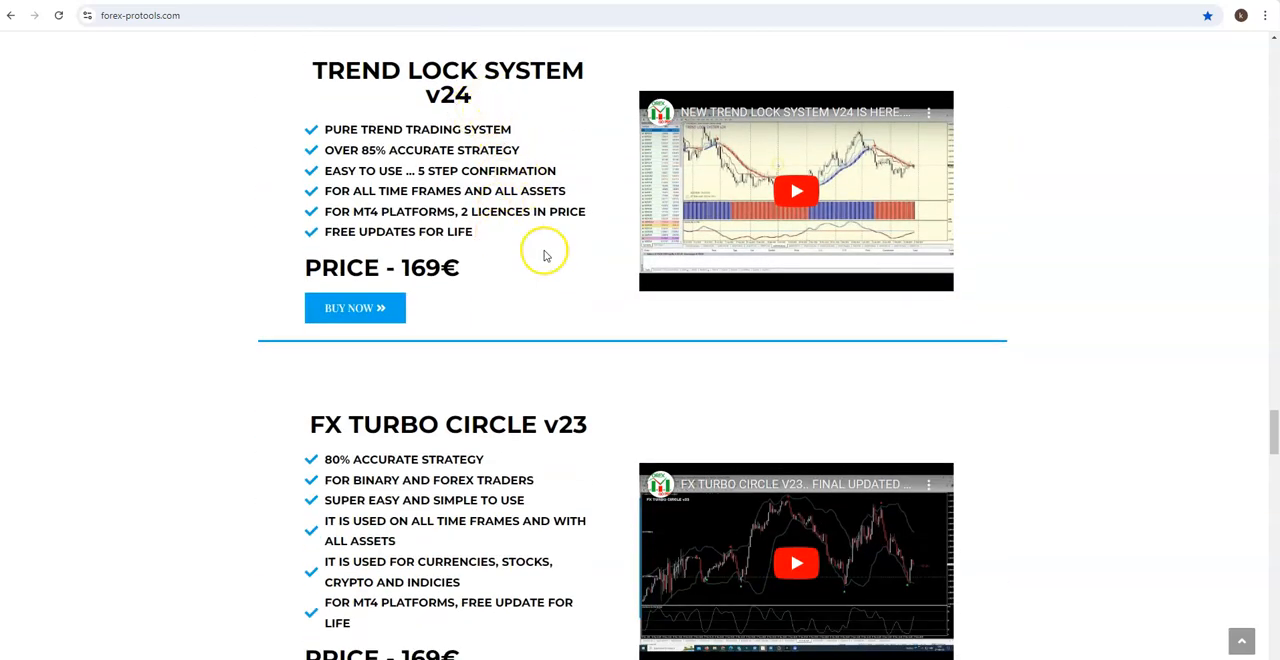
scroll(down, 3)
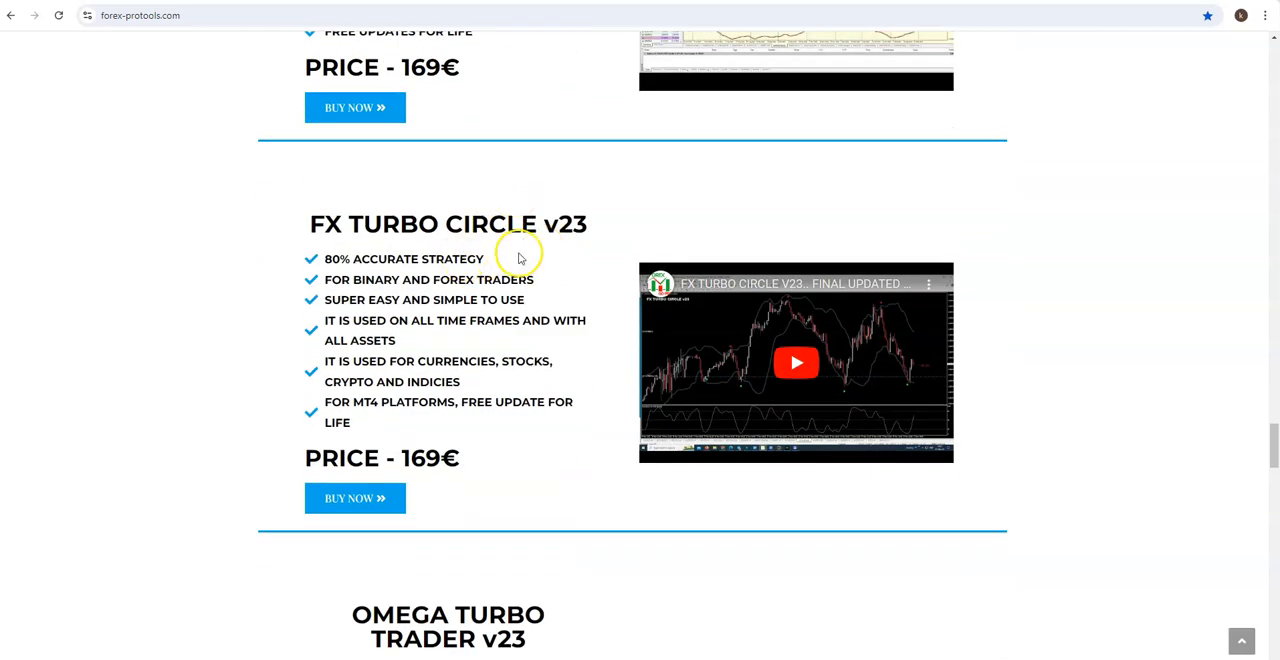
scroll(down, 3)
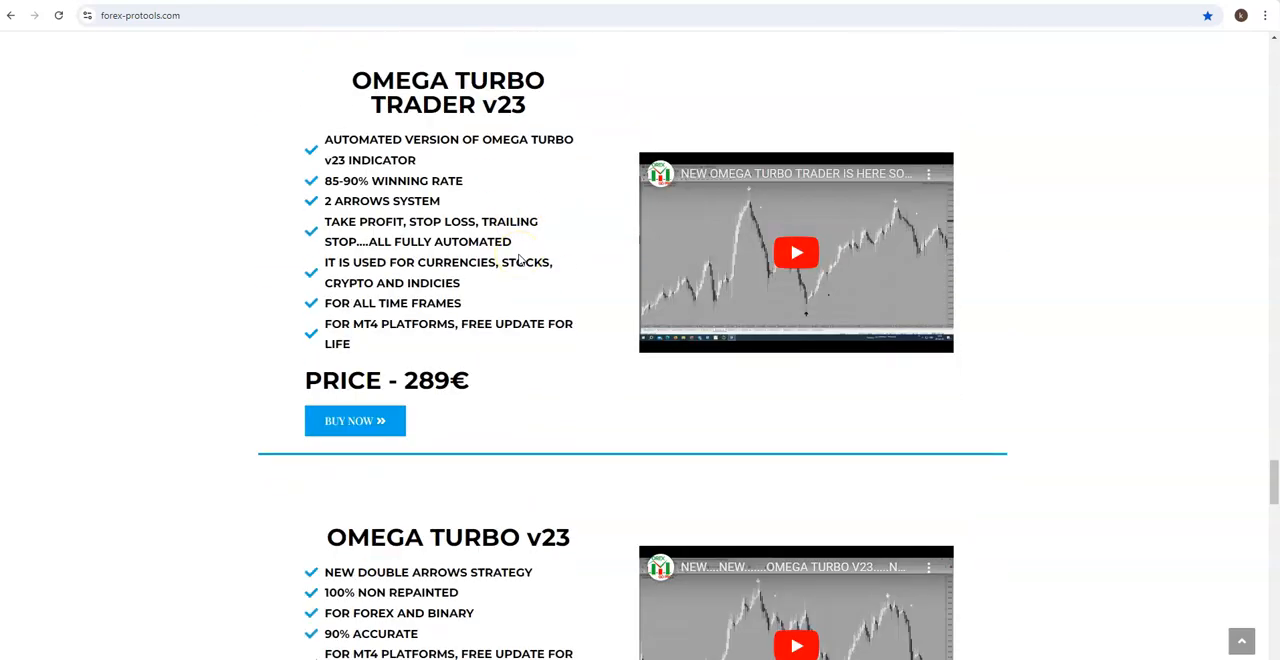
scroll(down, 3)
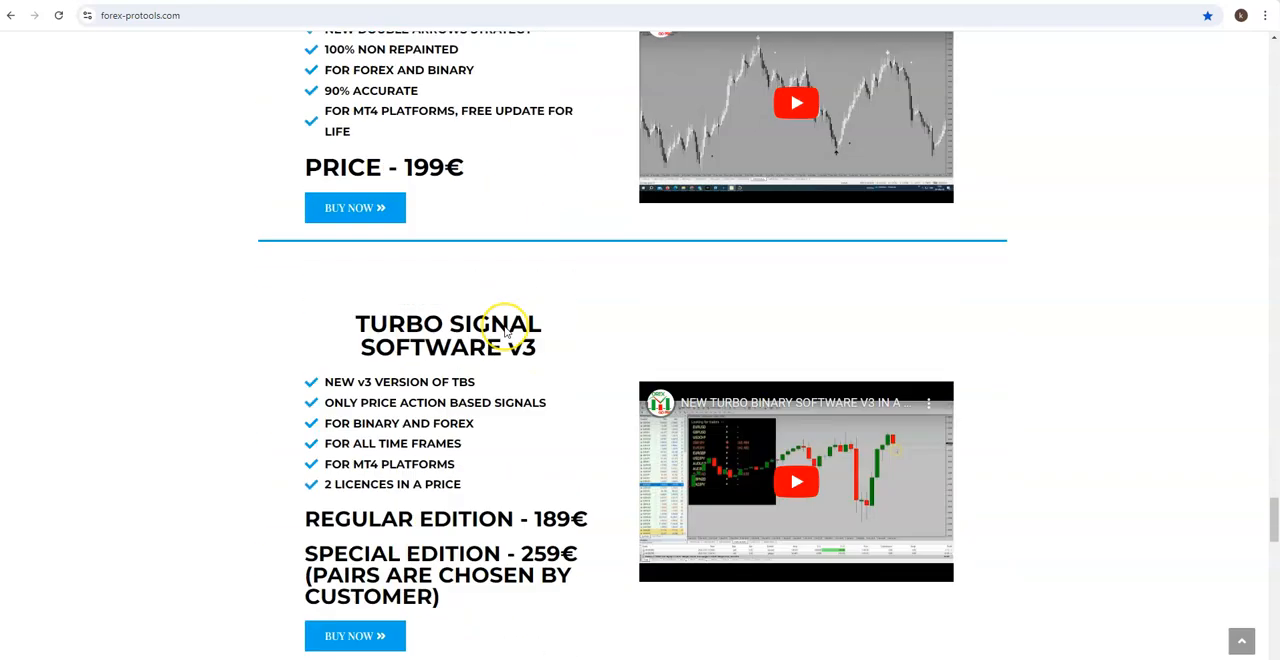
scroll(down, 3)
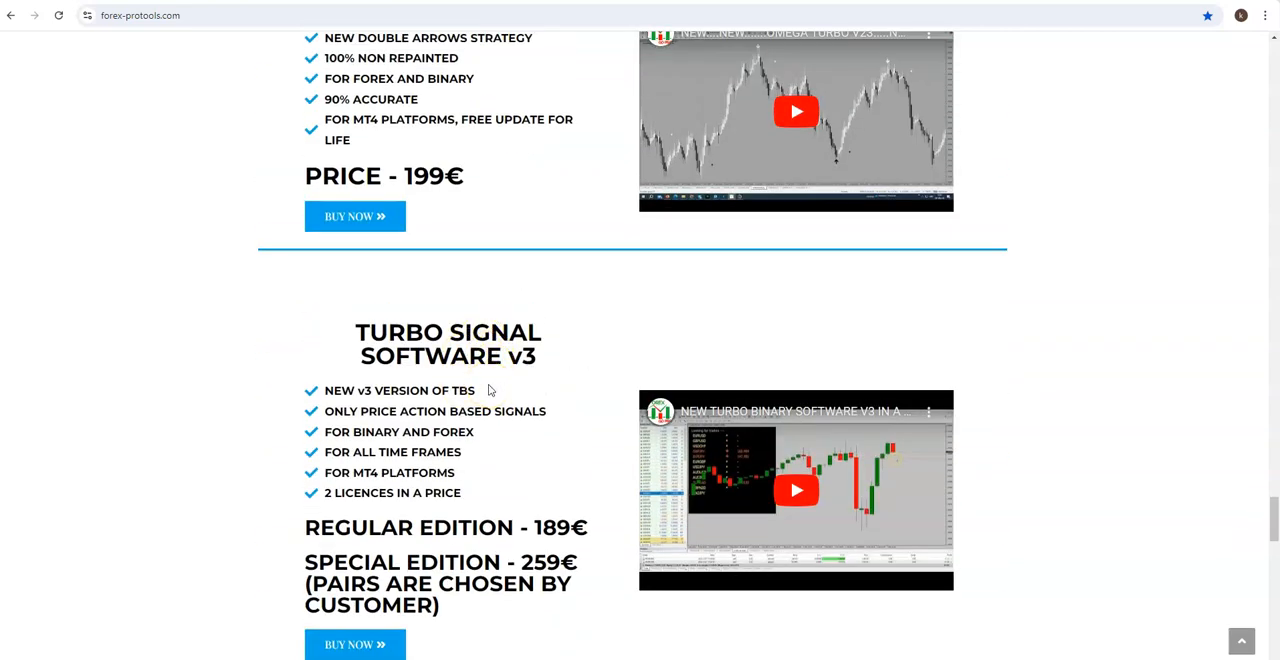
mouse_move(804, 304)
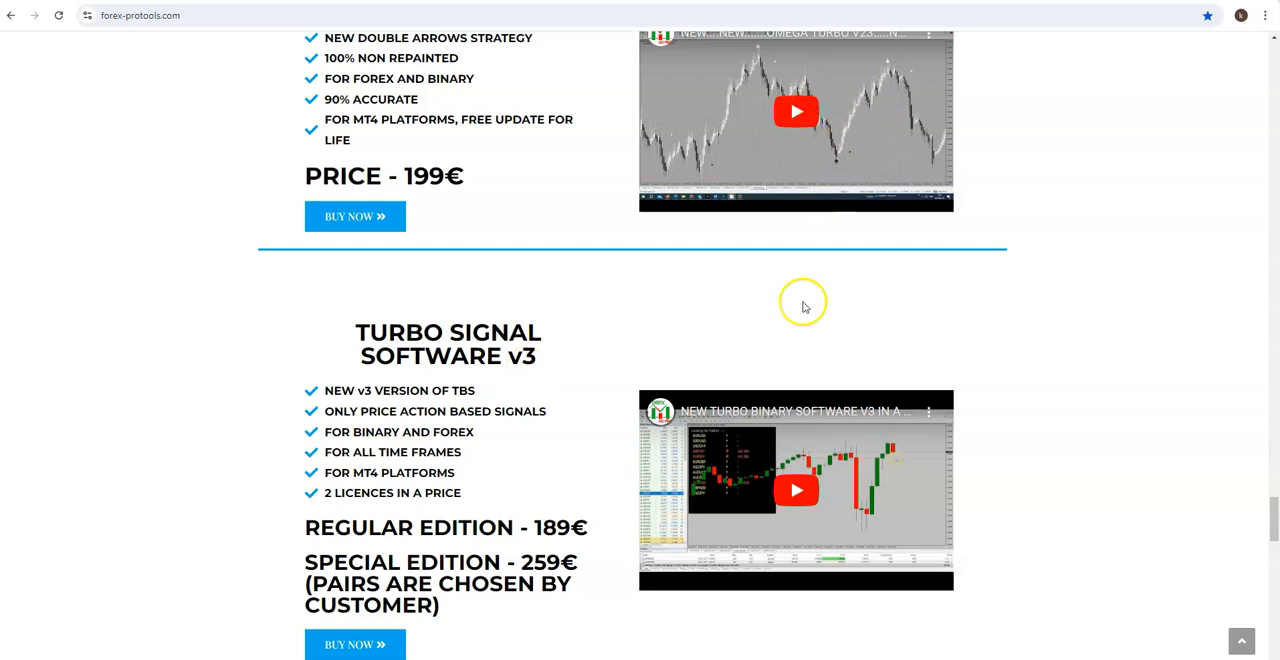
mouse_move(804, 304)
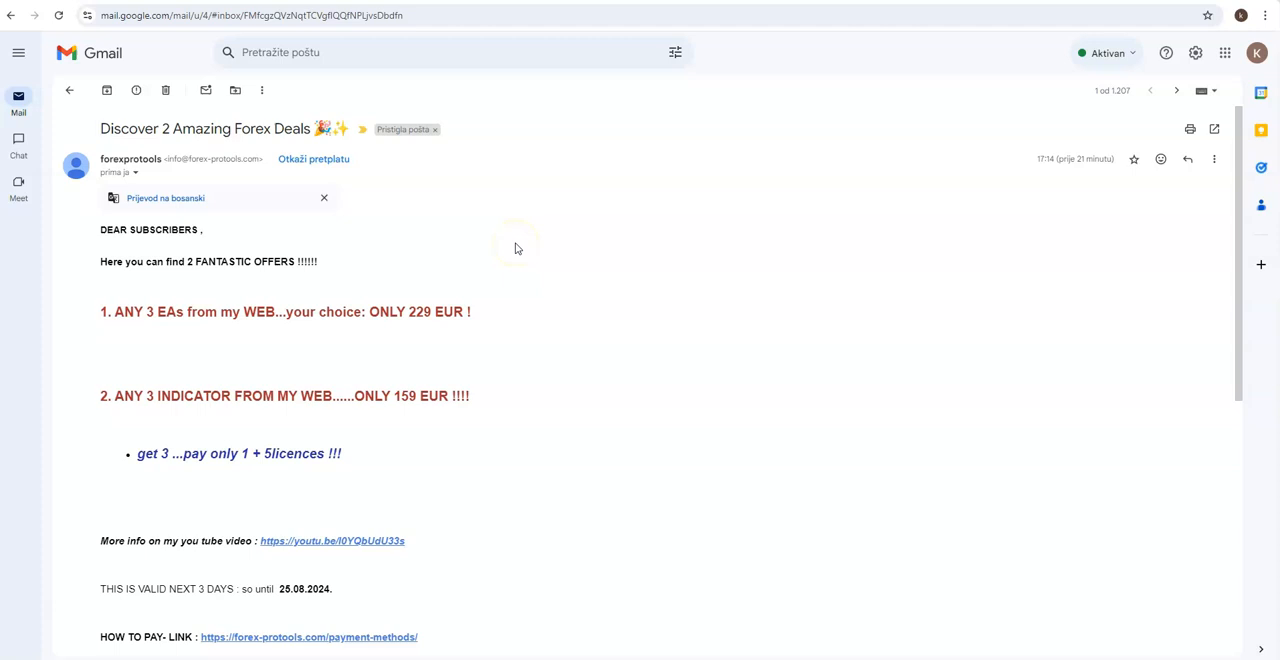
mouse_move(158, 160)
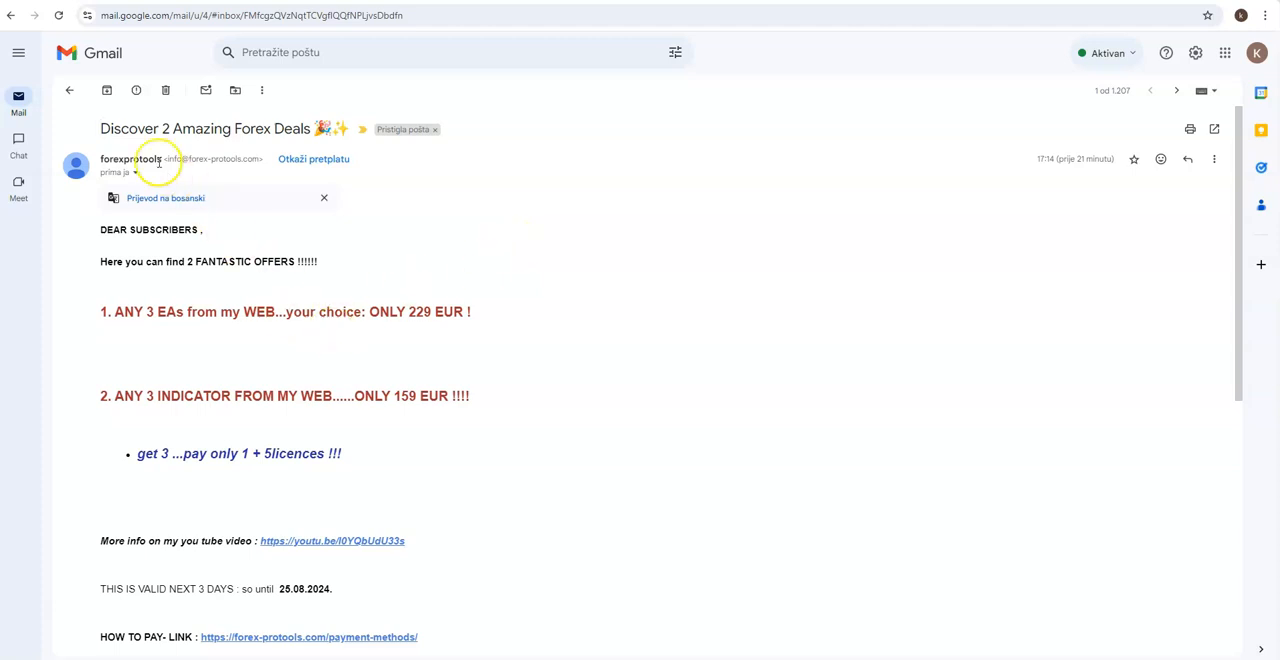
mouse_move(590, 256)
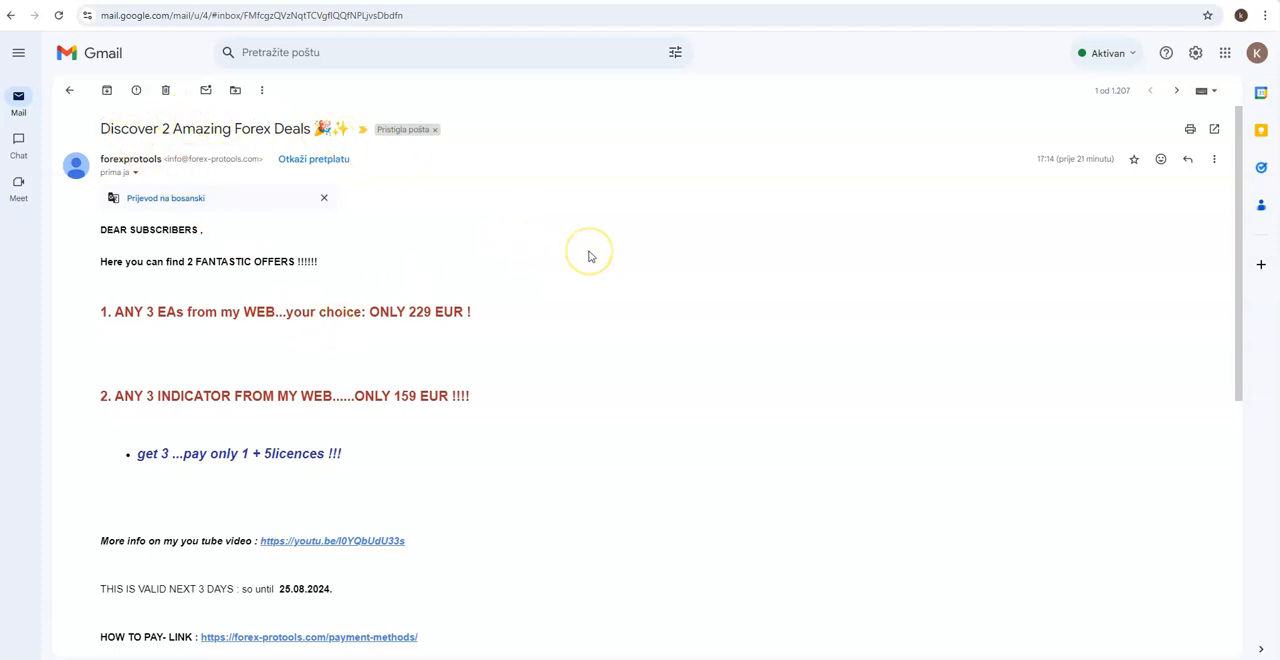
mouse_move(176, 330)
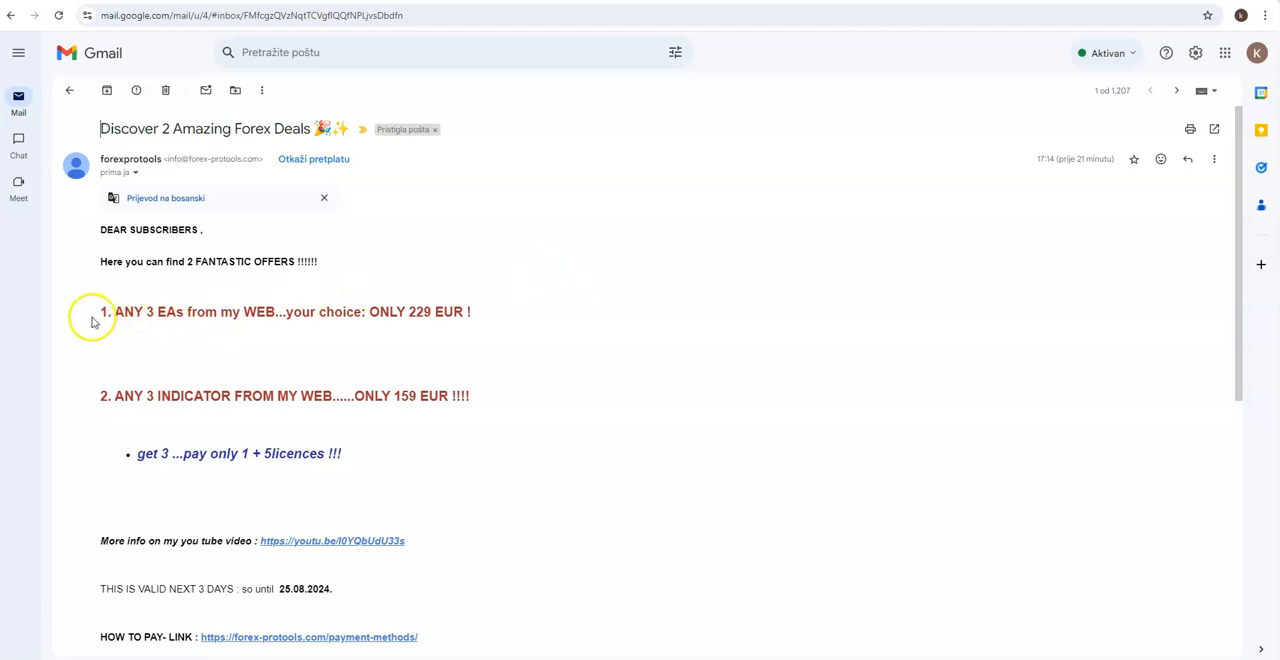
mouse_move(388, 274)
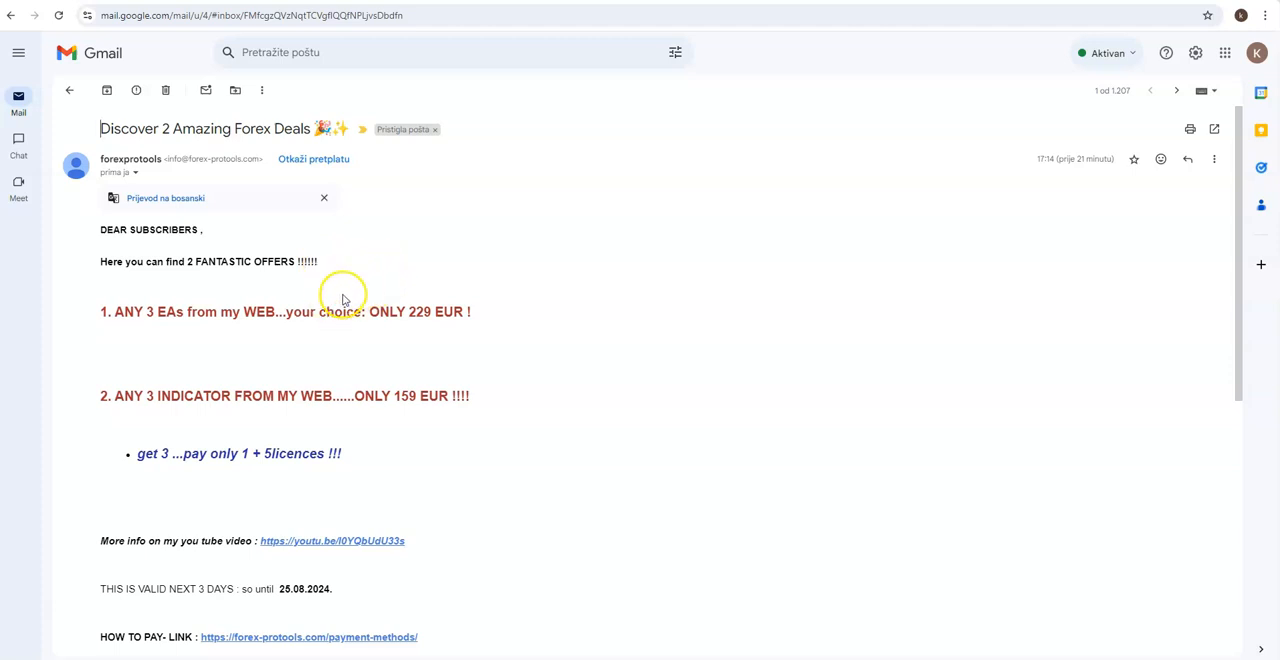
mouse_move(344, 300)
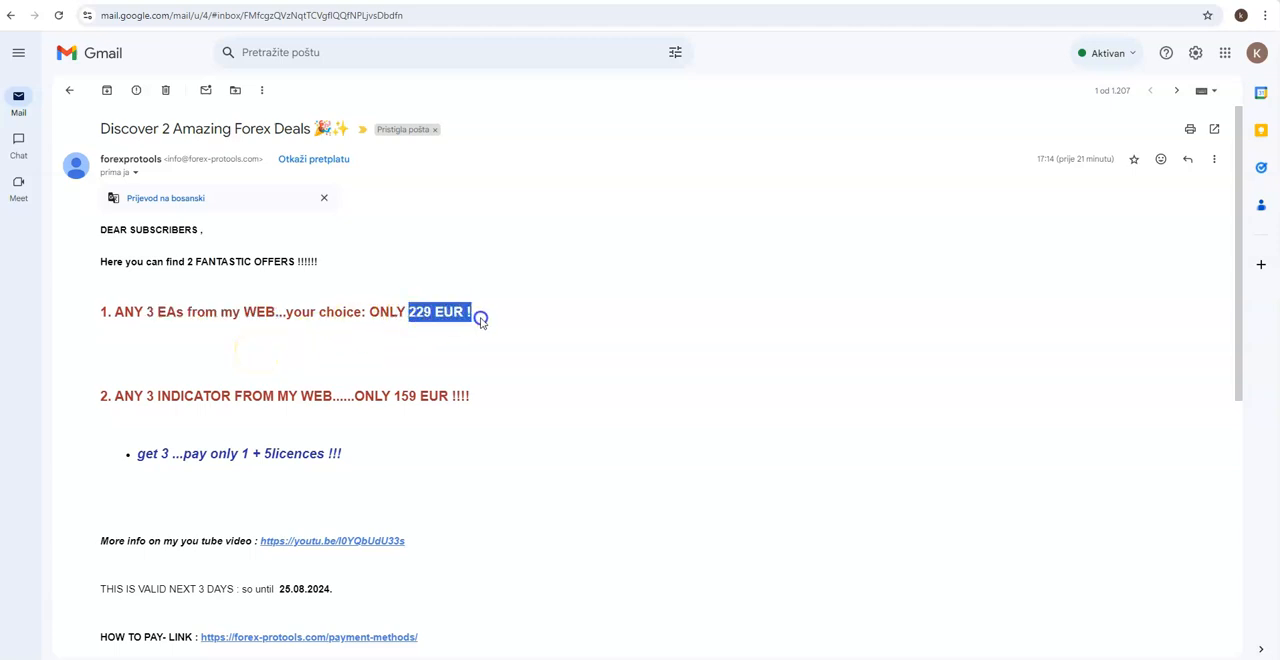
mouse_move(1052, 20)
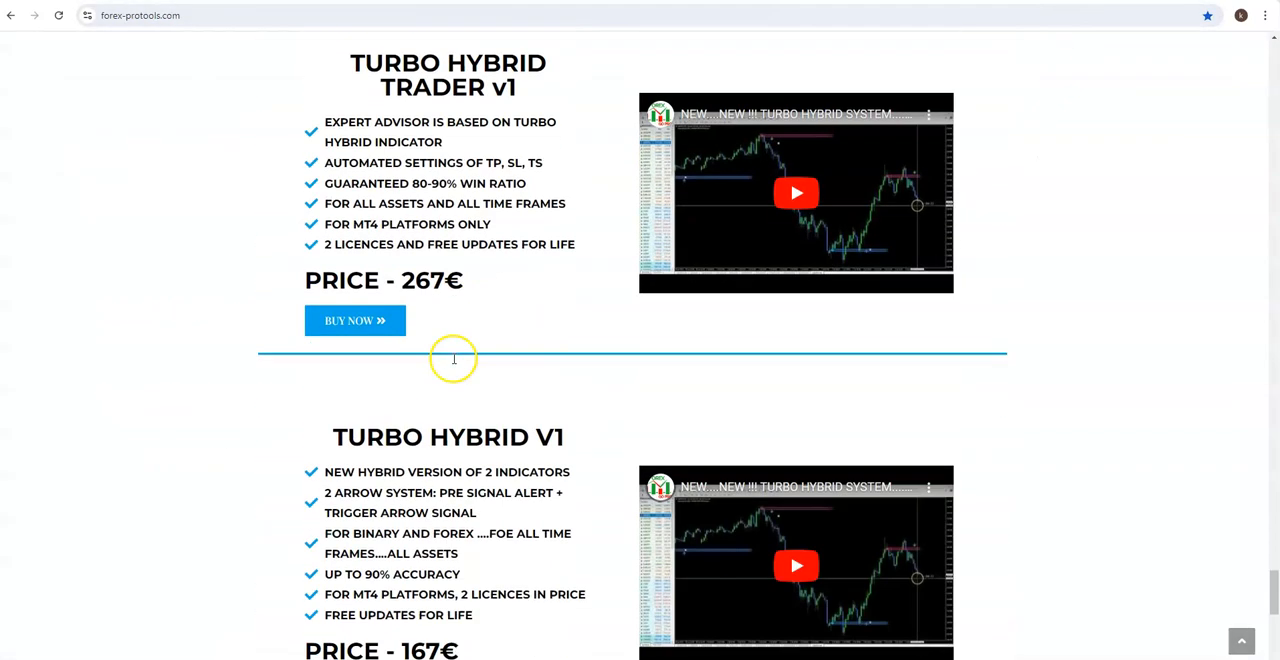
Browse the EA listings such as Turbo Hybrid Trader, Omega Turbo Trader 289€ and XTurbo Trader EA
scroll(down, 3)
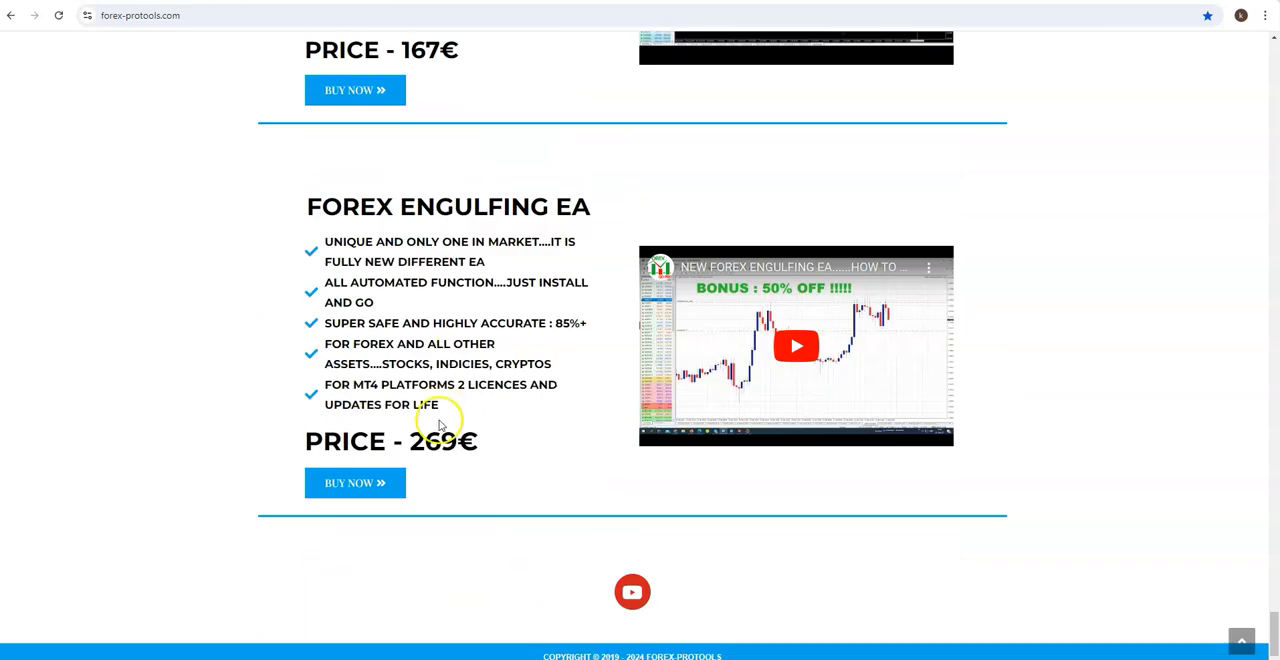
scroll(up, 3)
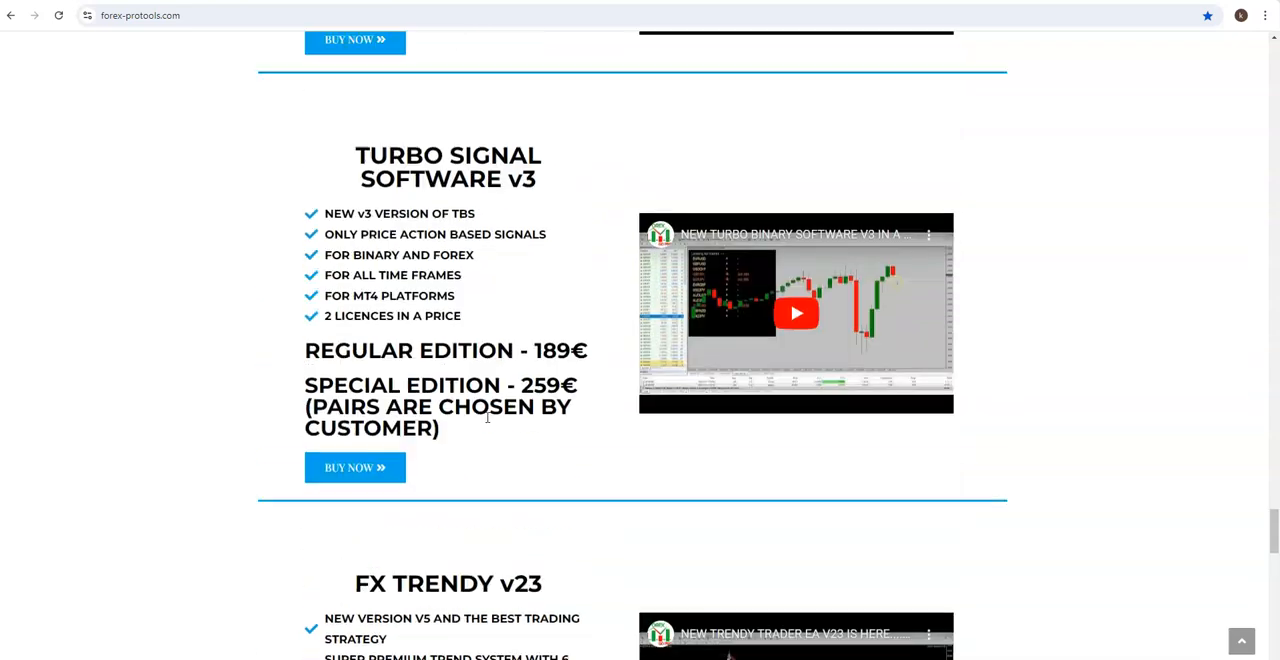
scroll(up, 3)
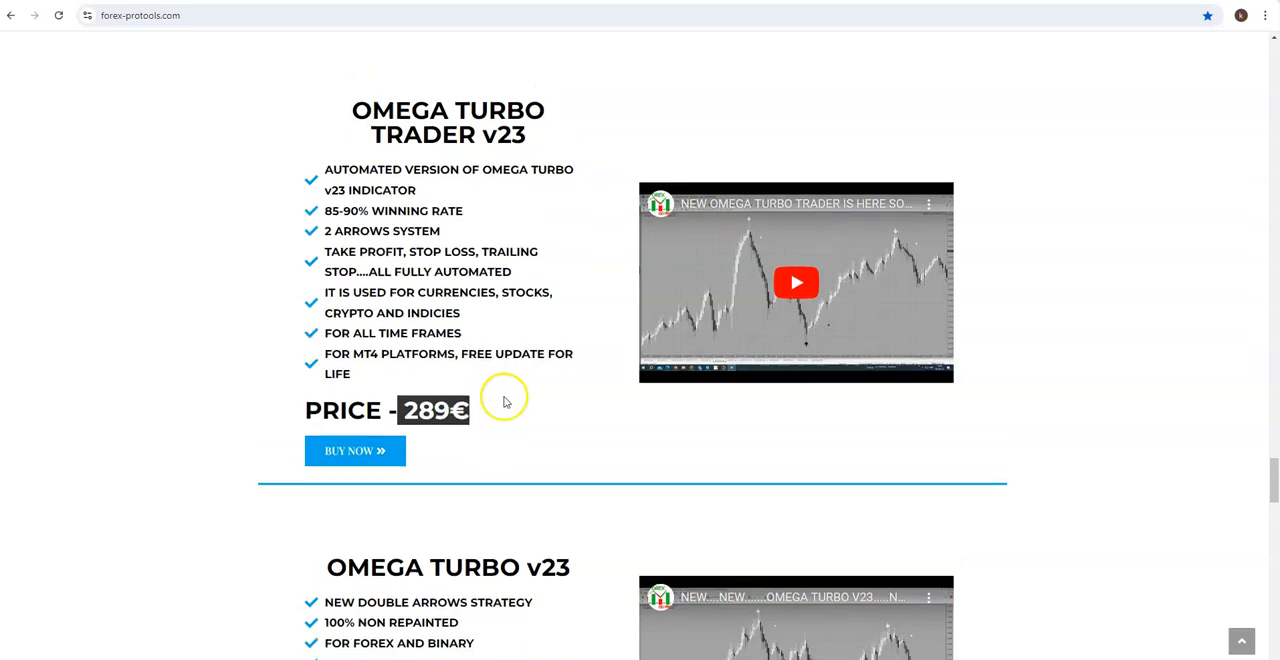
scroll(down, 3)
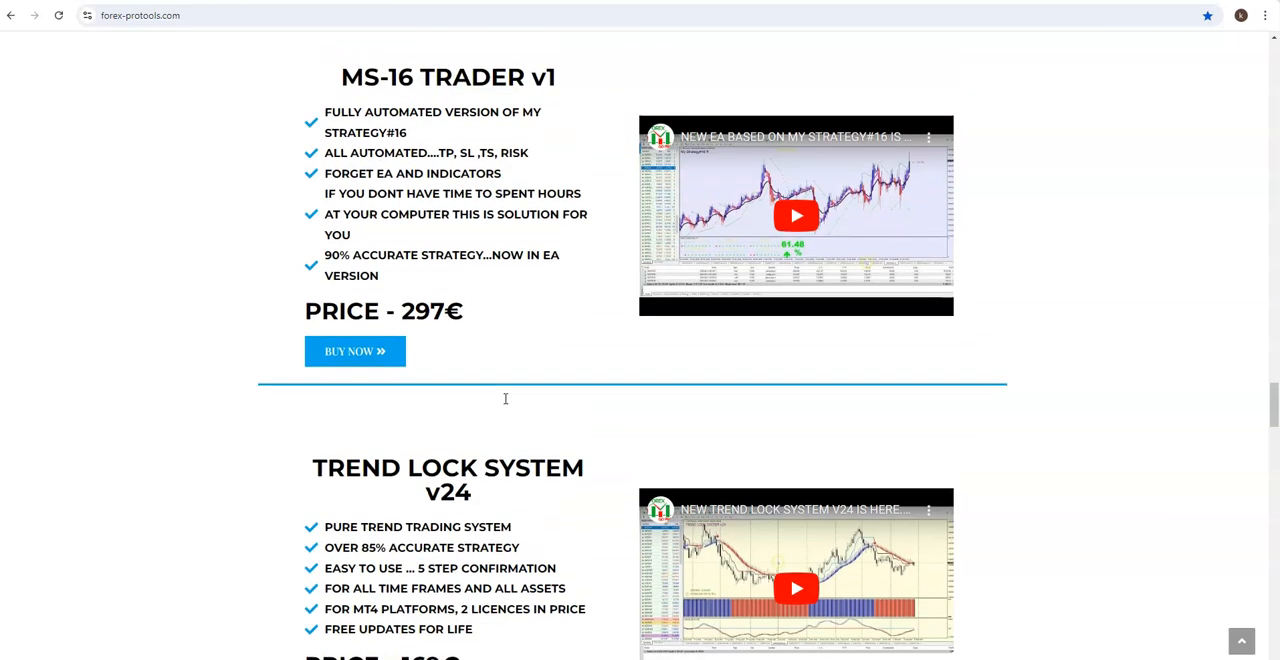
scroll(up, 3)
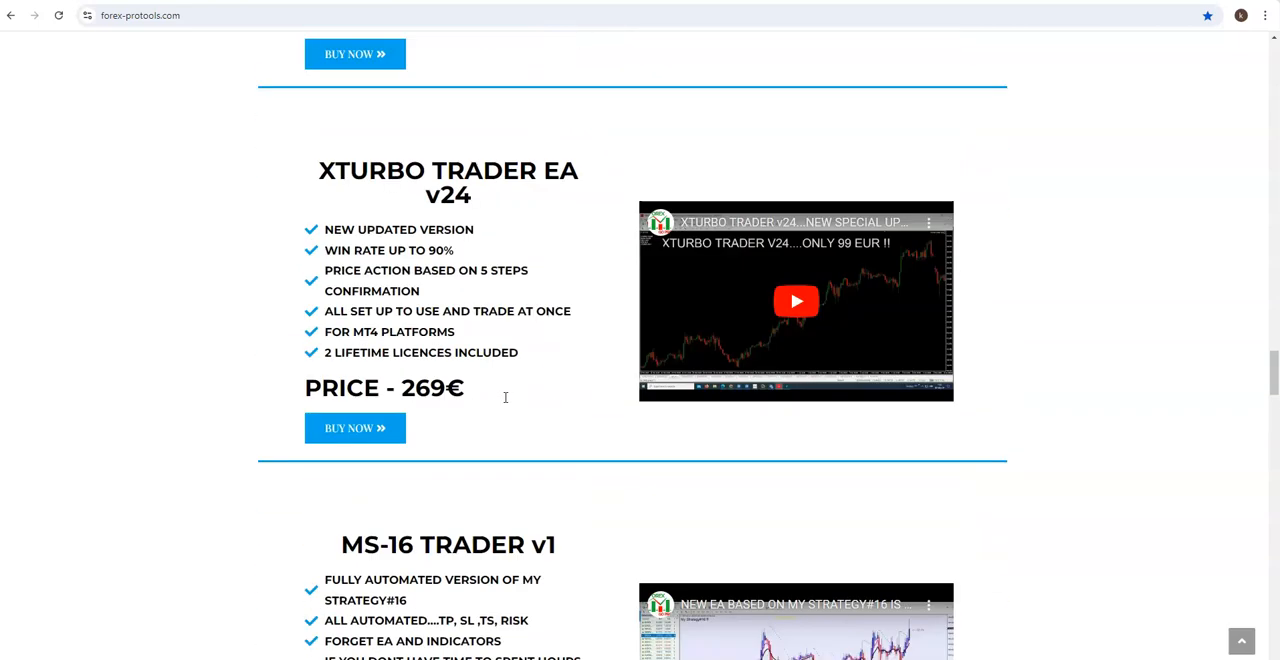
scroll(up, 3)
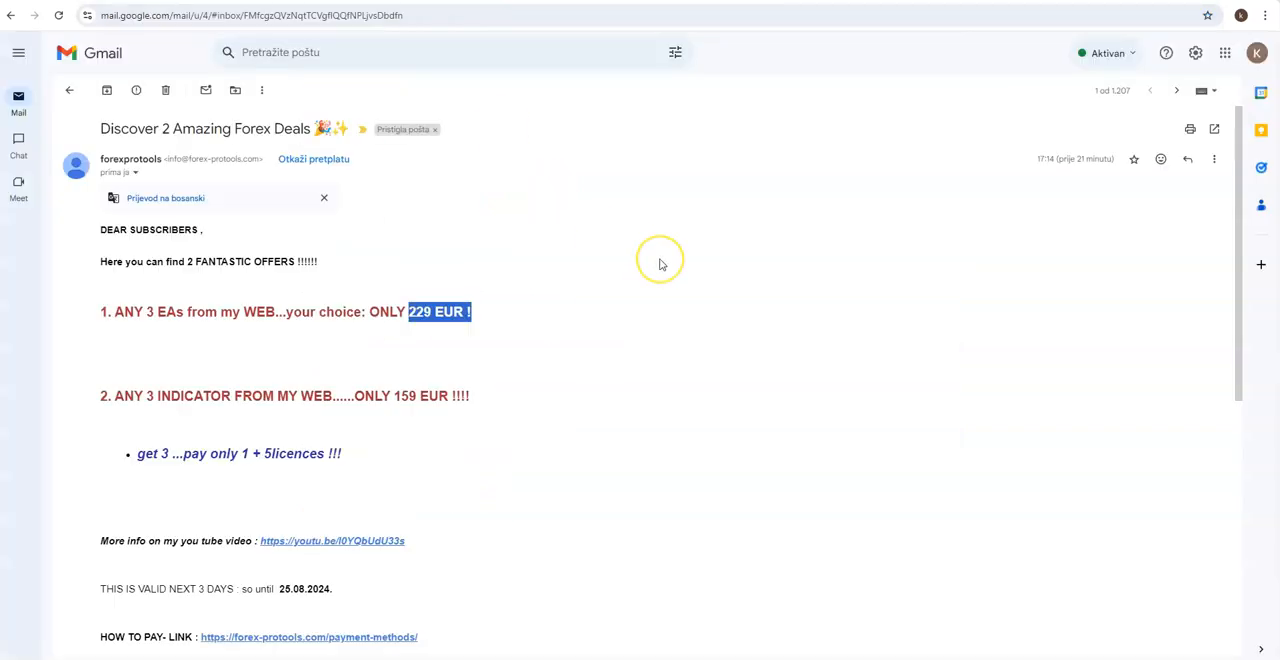
mouse_move(660, 264)
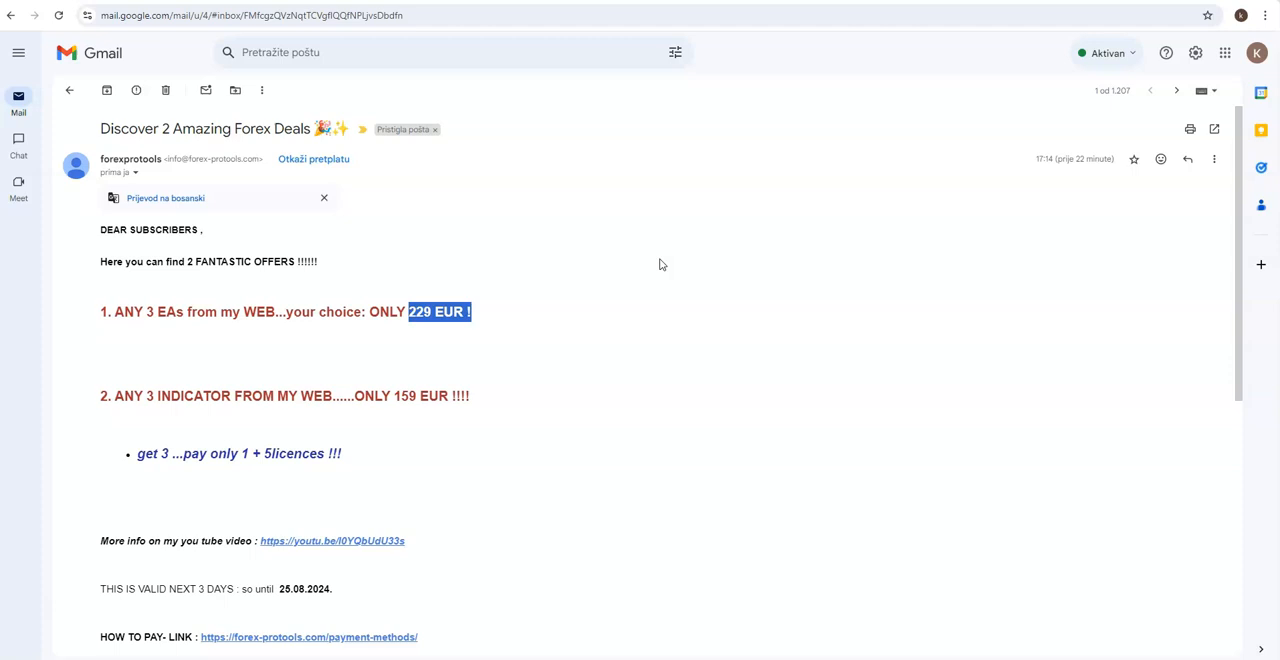
mouse_move(584, 420)
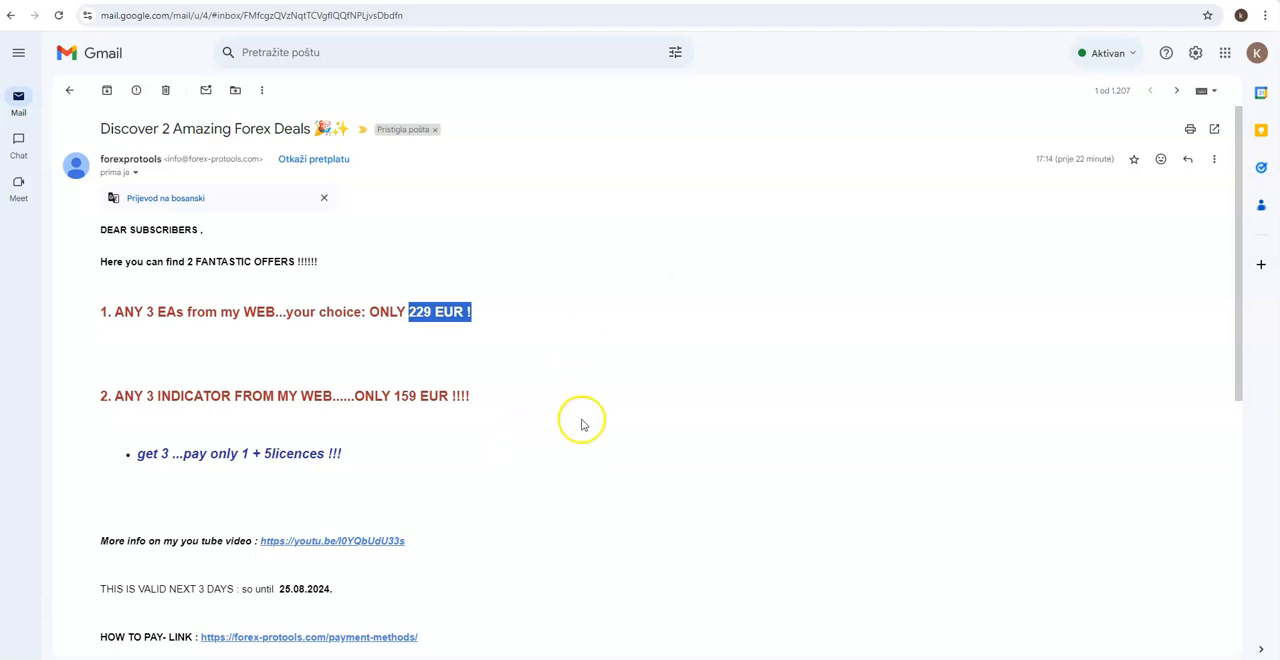
mouse_move(404, 396)
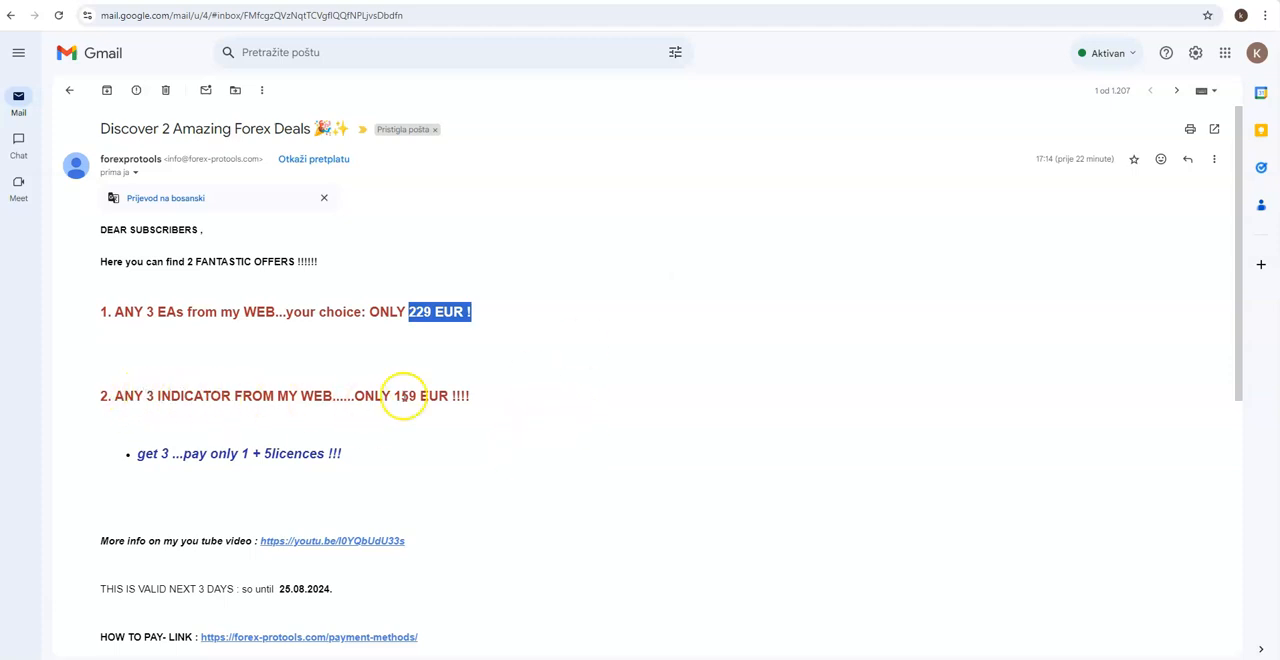
Point out the 159 EUR three-indicator offer in the Gmail promo email
double_click(420, 396)
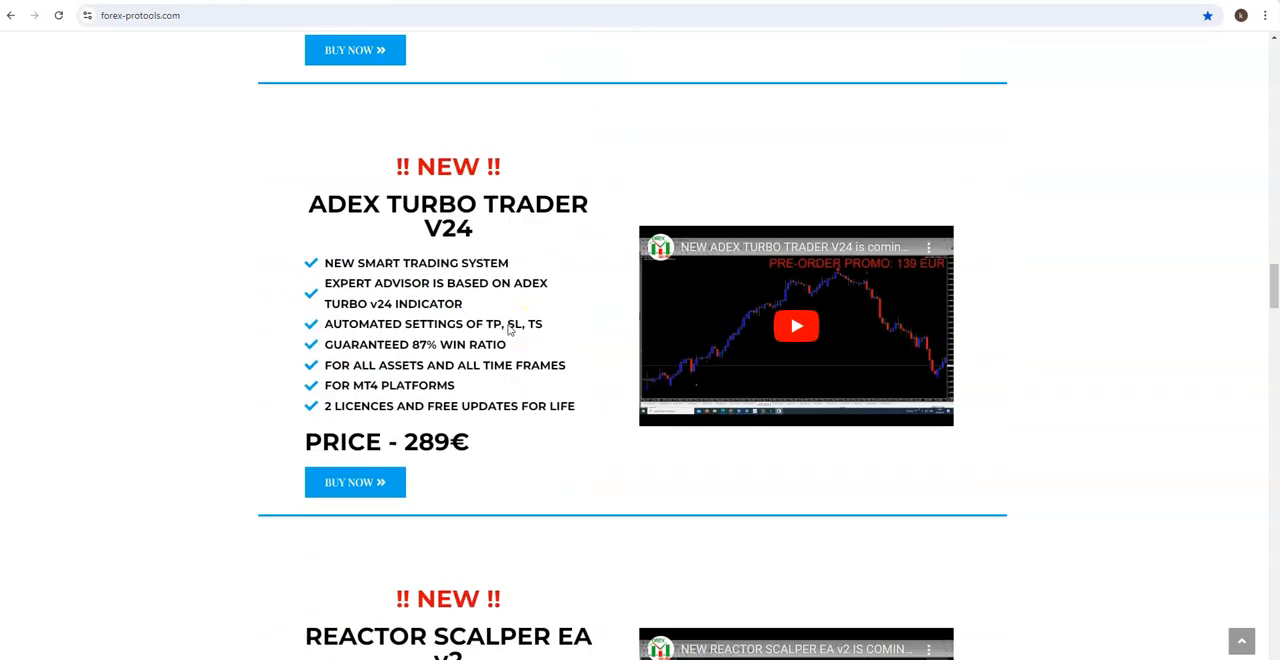
Scroll past Rubicon V24 and Roboscalper EA V2 to FX Trendy v23 and highlight its 189€ price
scroll(down, 3)
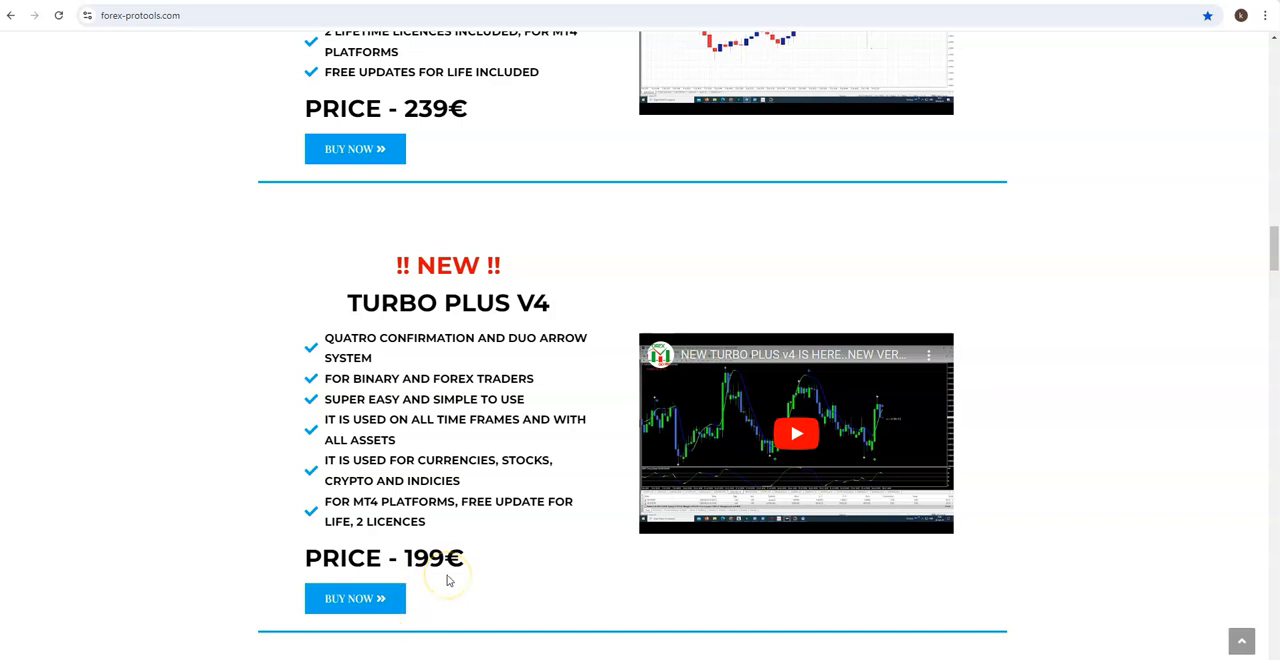
scroll(up, 3)
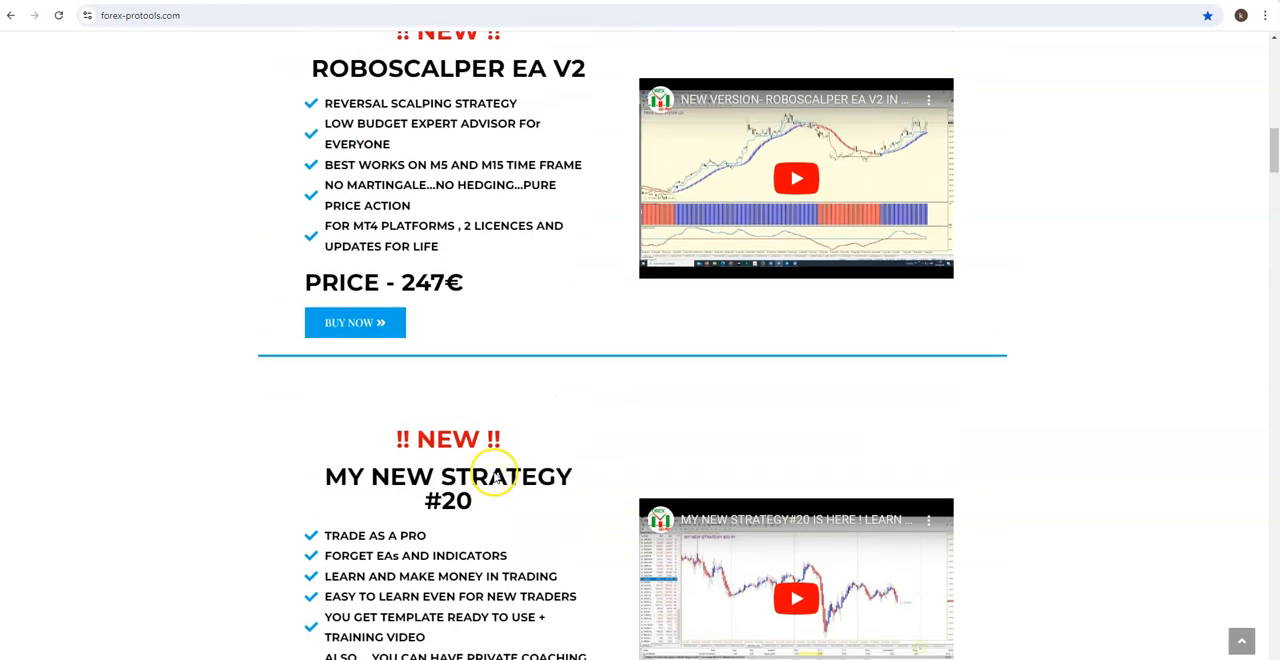
scroll(up, 3)
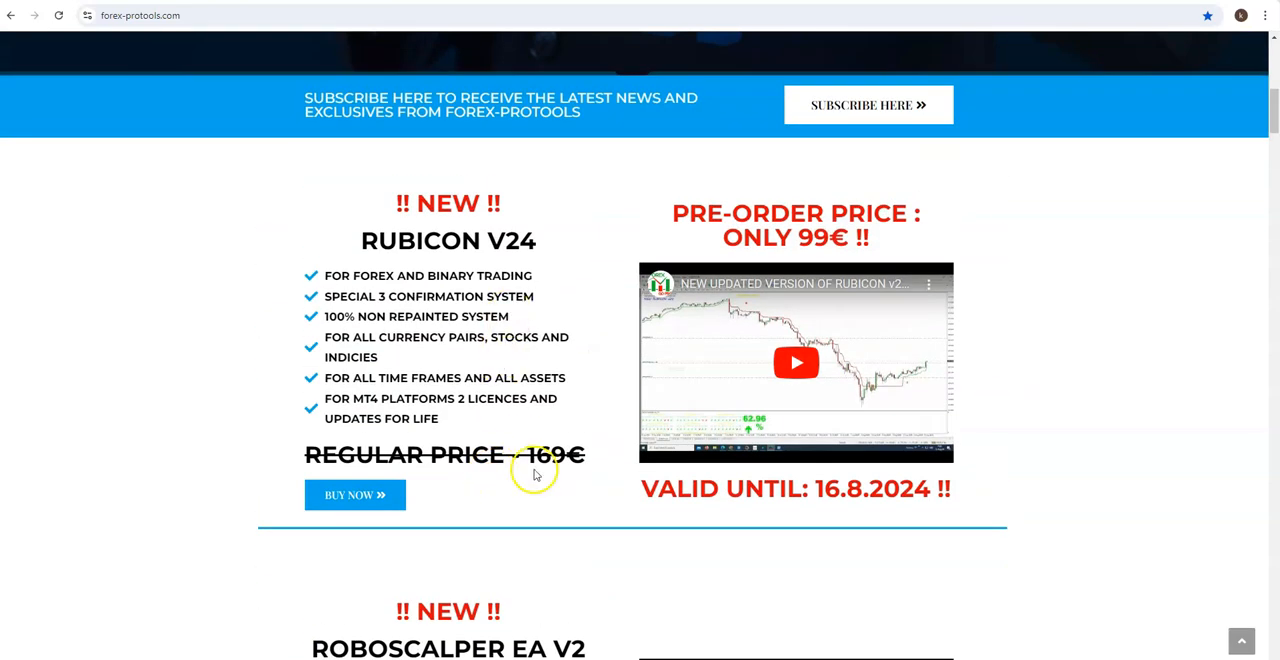
scroll(down, 3)
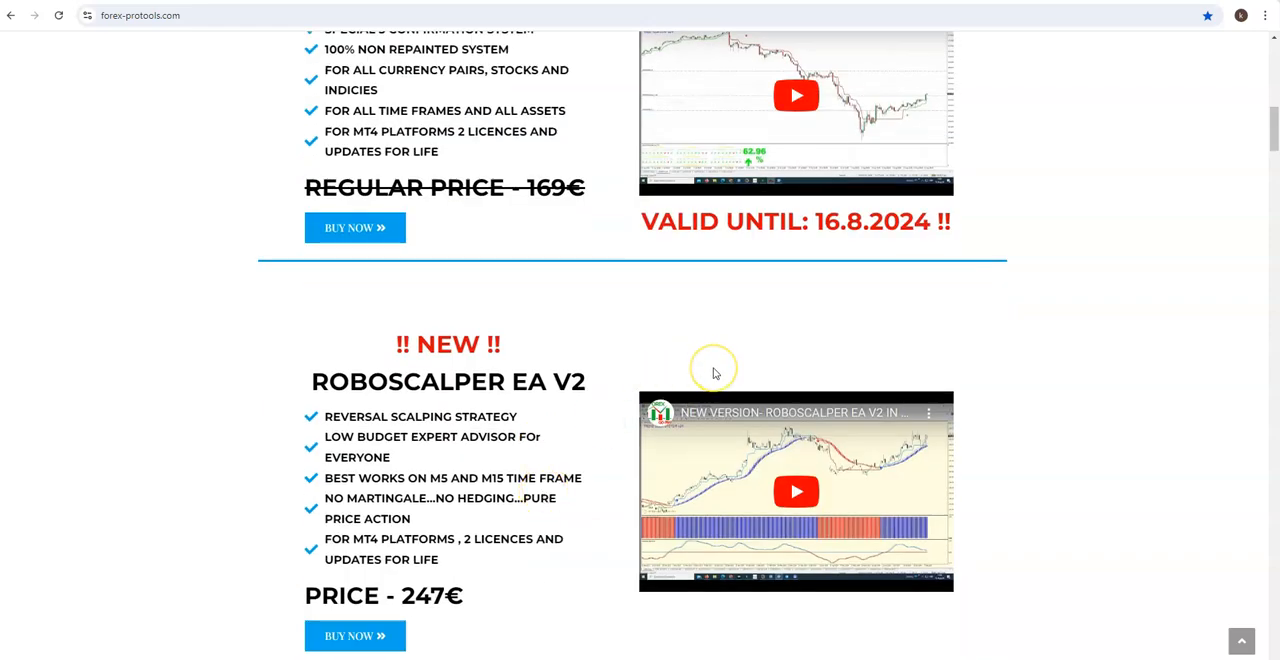
scroll(down, 3)
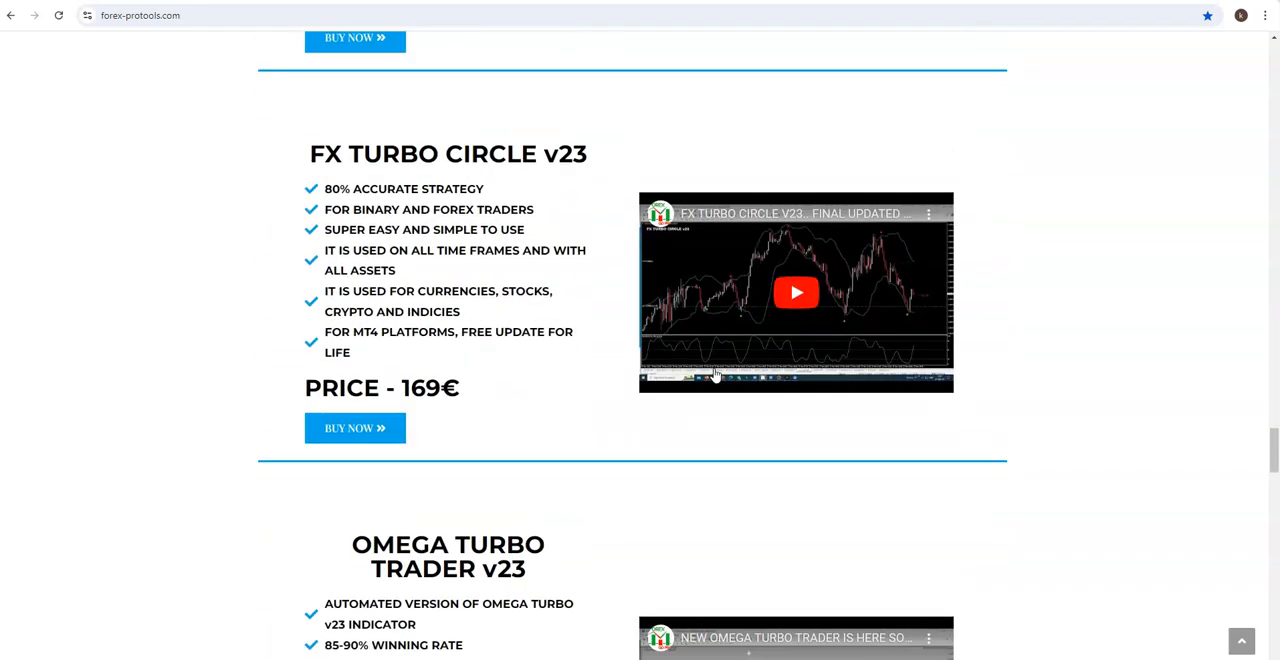
scroll(down, 3)
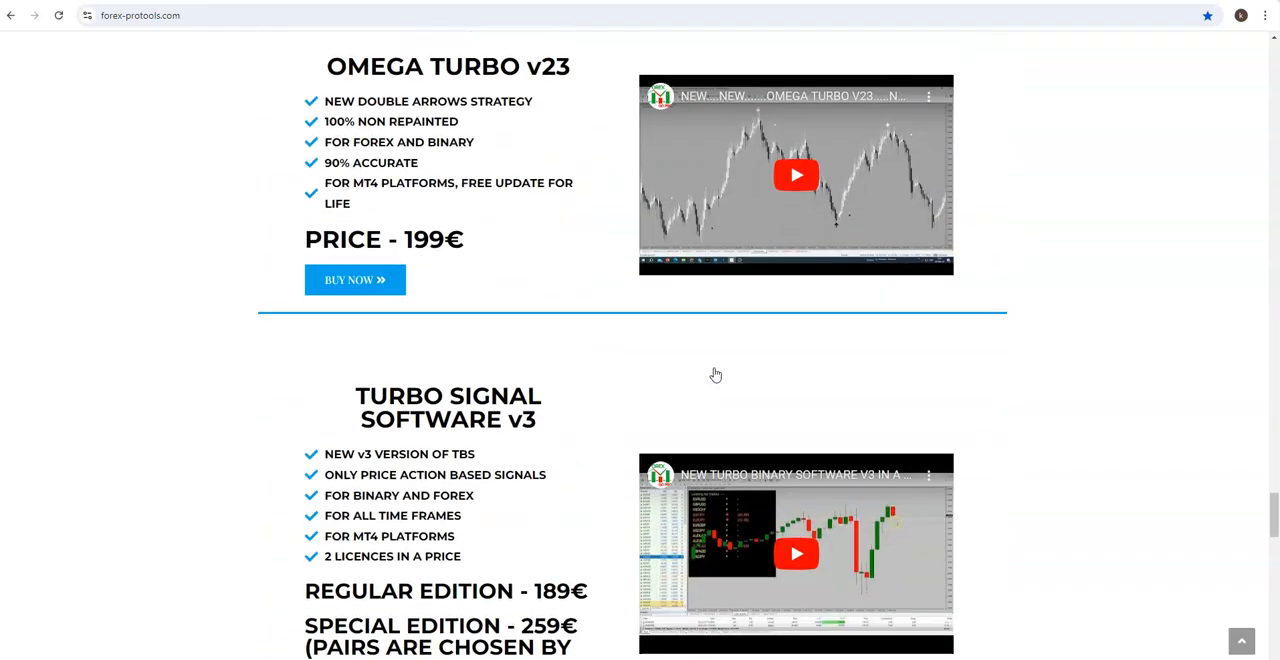
scroll(down, 3)
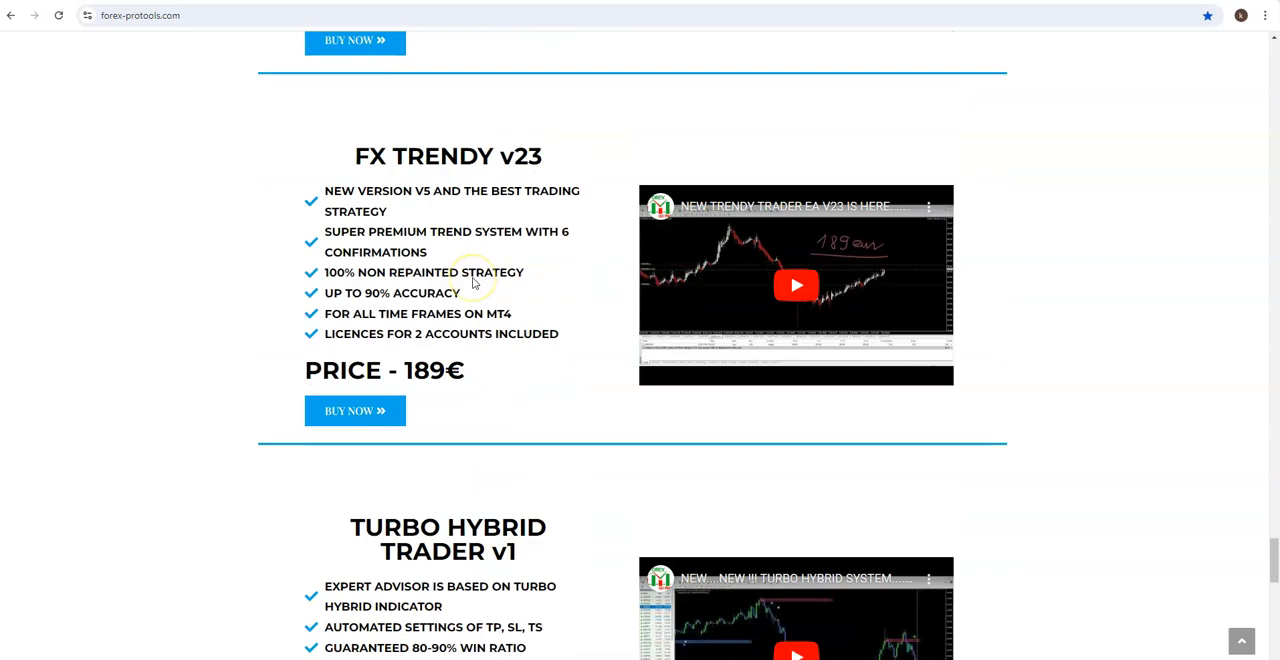
mouse_move(500, 334)
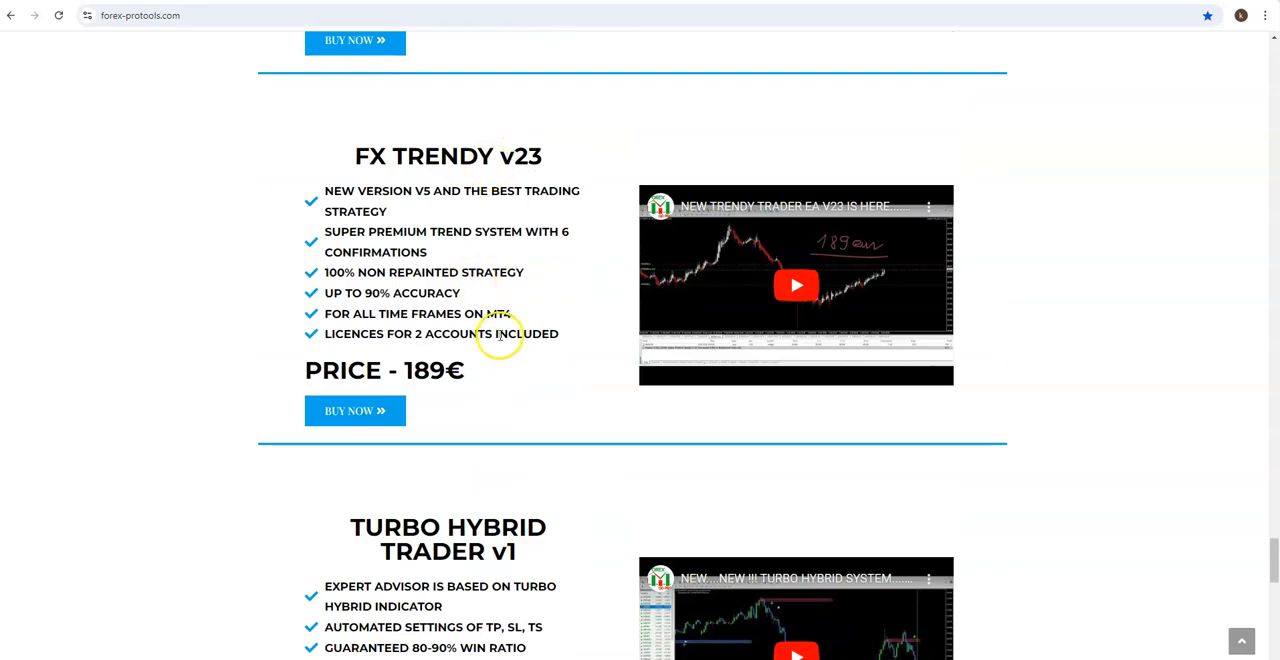
double_click(428, 370)
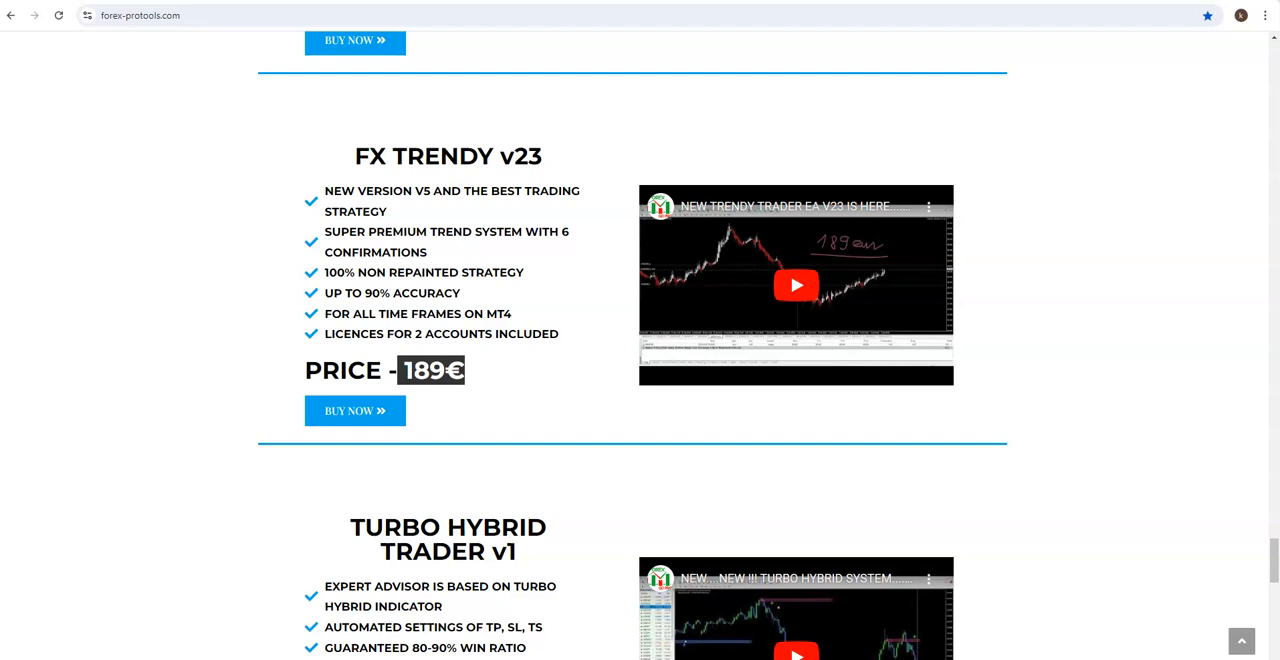
mouse_move(418, 332)
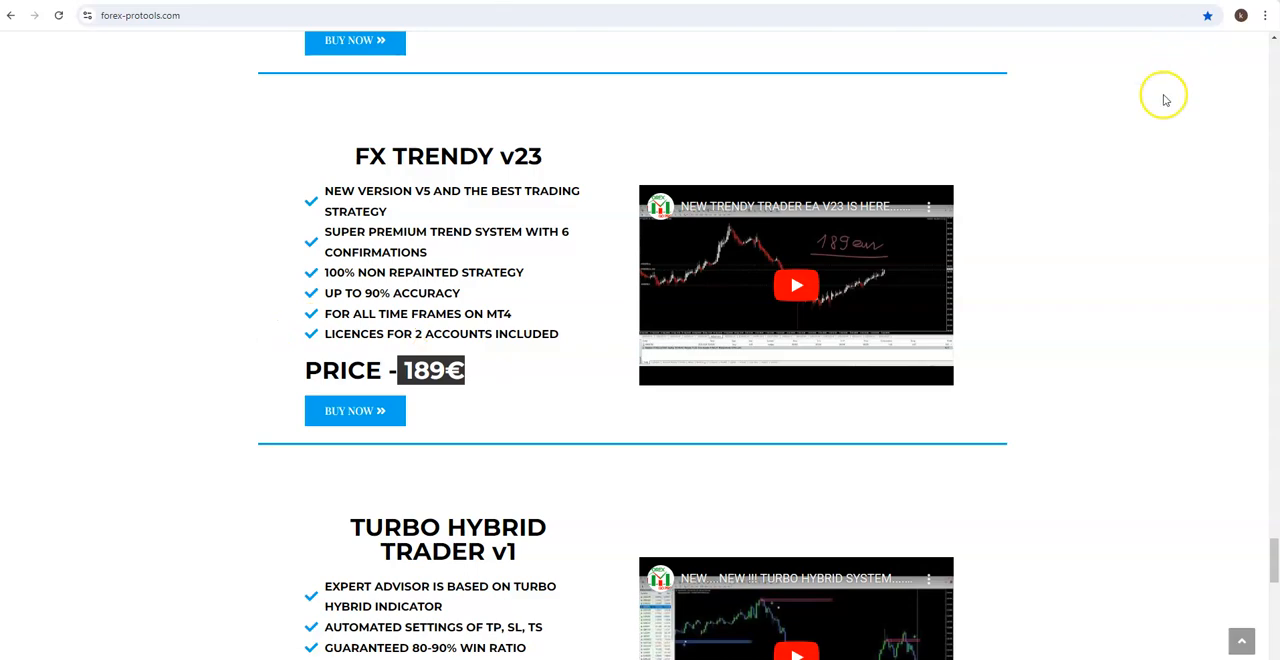
Scroll past MS-16 Trader and e-Scalper EA back to Rubicon V24's 99€ pre-order offer
scroll(down, 3)
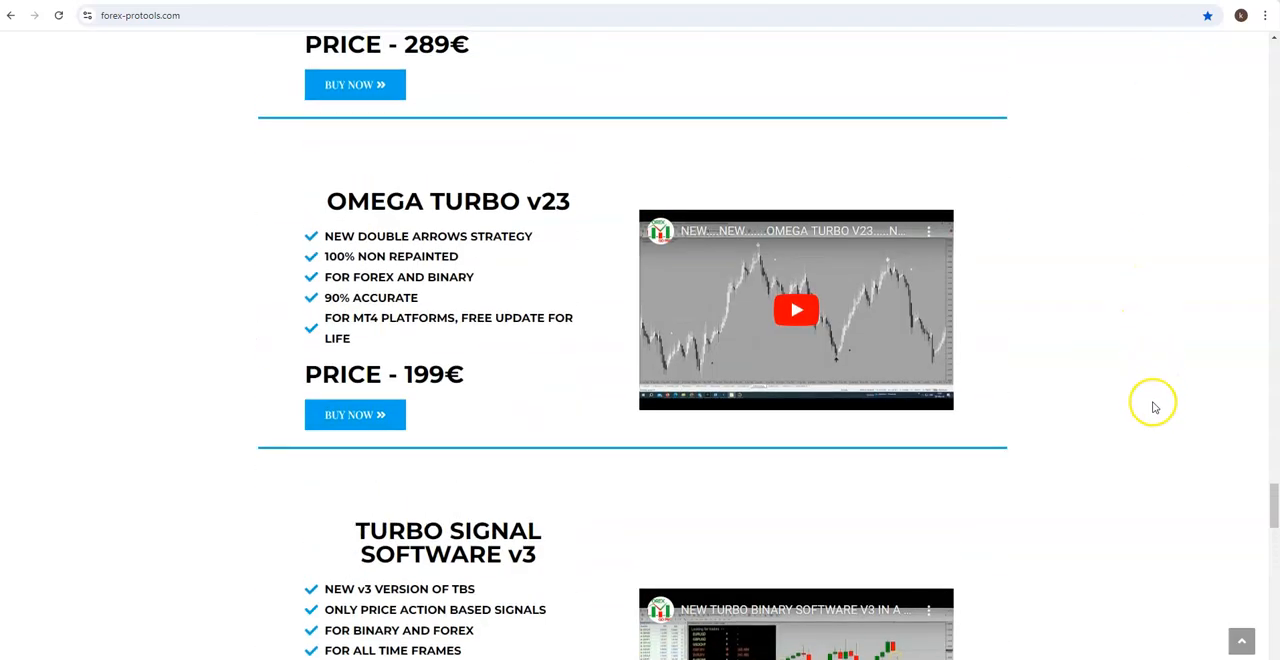
scroll(down, 3)
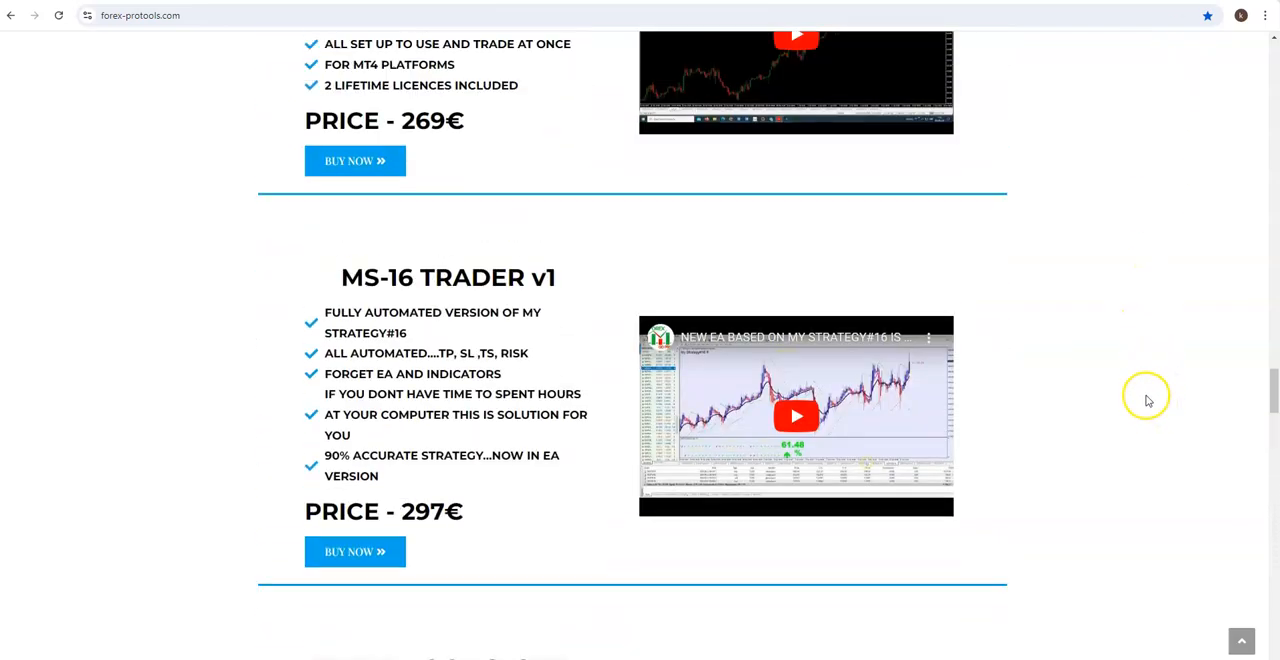
scroll(up, 3)
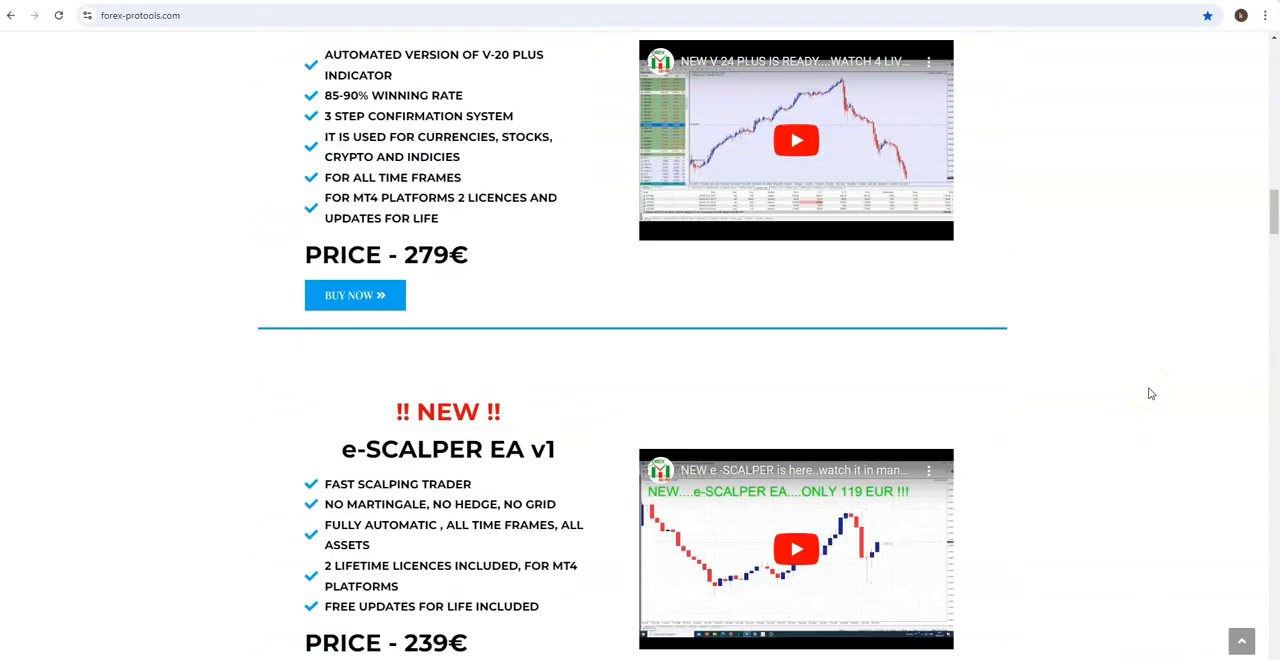
scroll(up, 3)
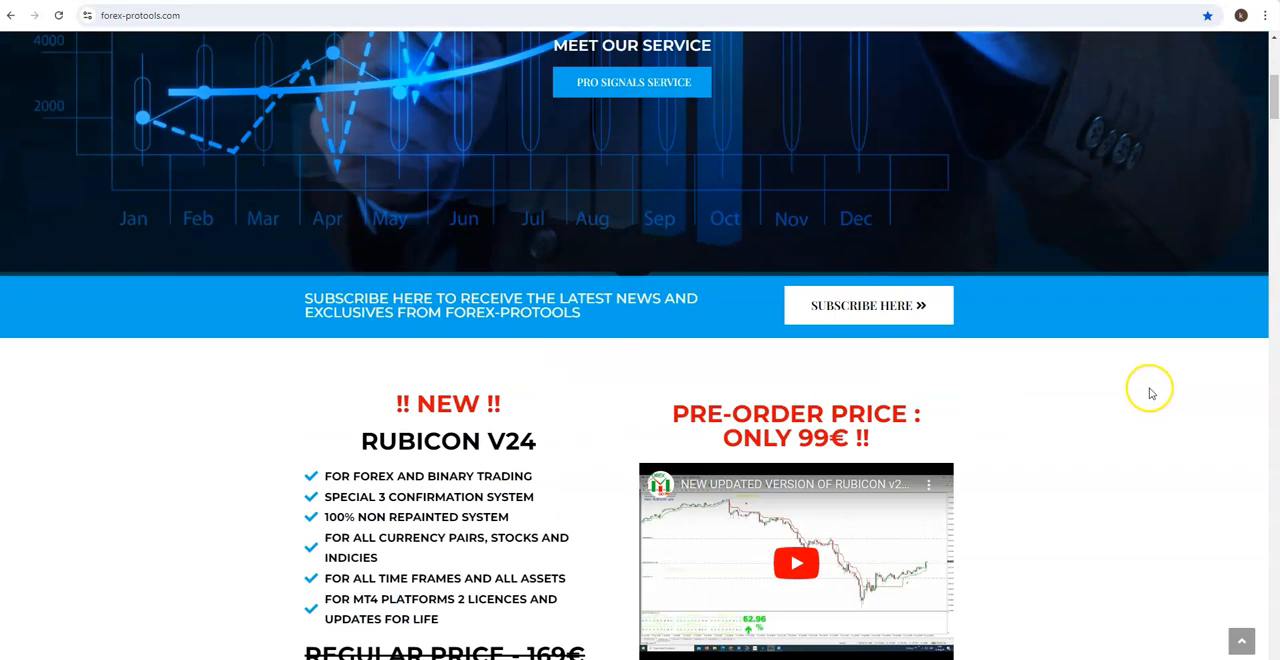
scroll(up, 3)
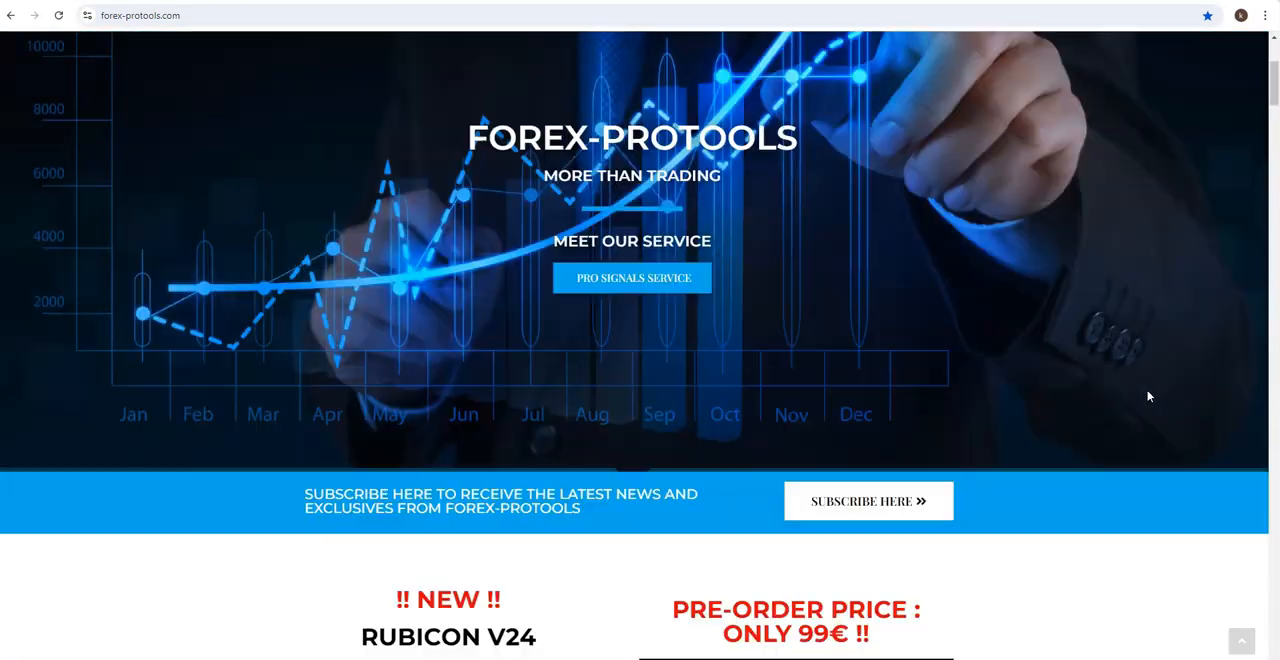
scroll(down, 3)
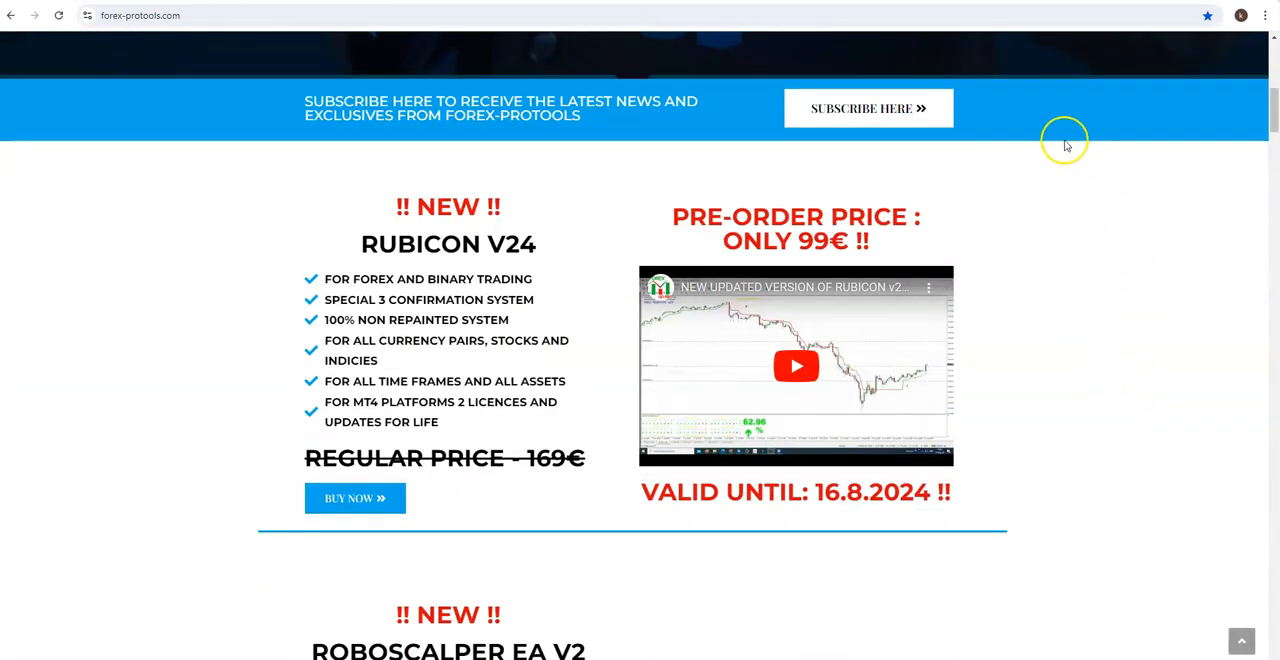
mouse_move(838, 138)
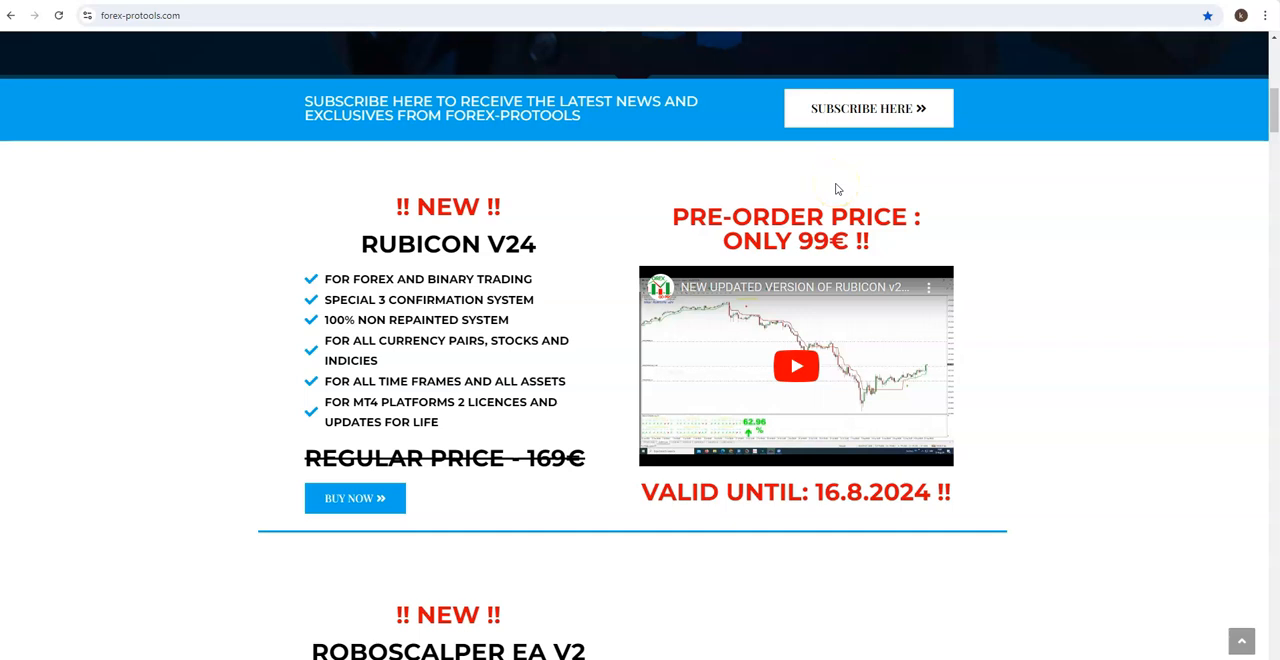
mouse_move(604, 270)
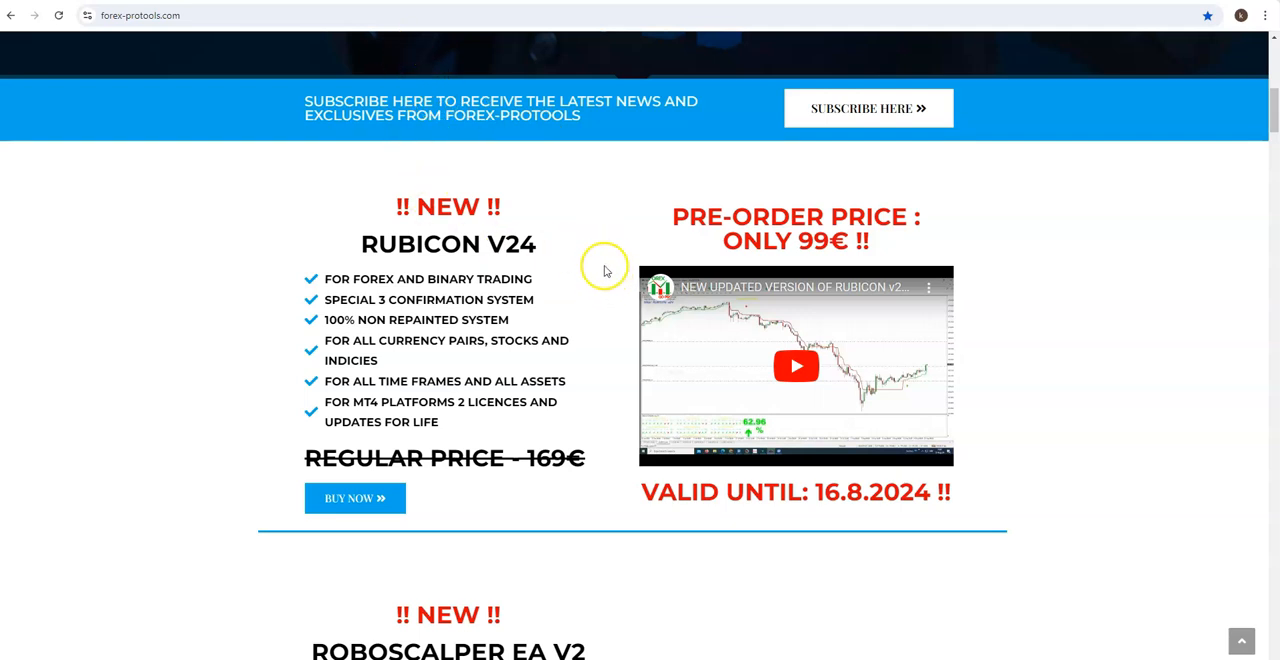
mouse_move(604, 270)
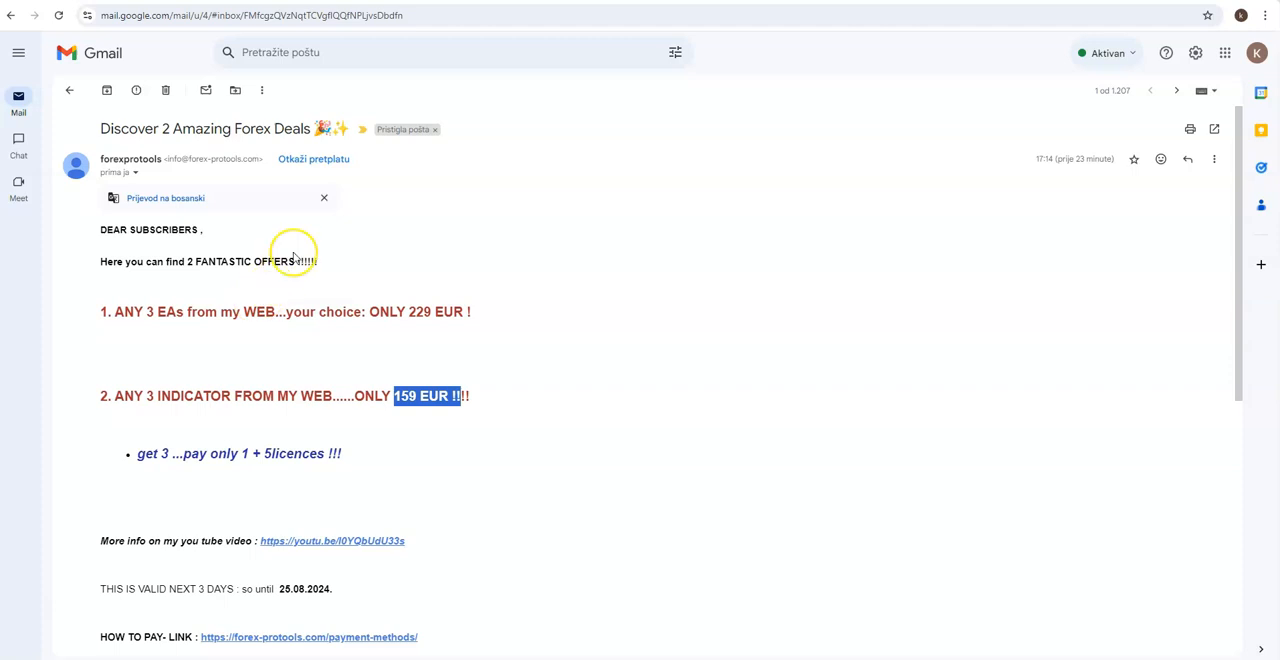
mouse_move(292, 254)
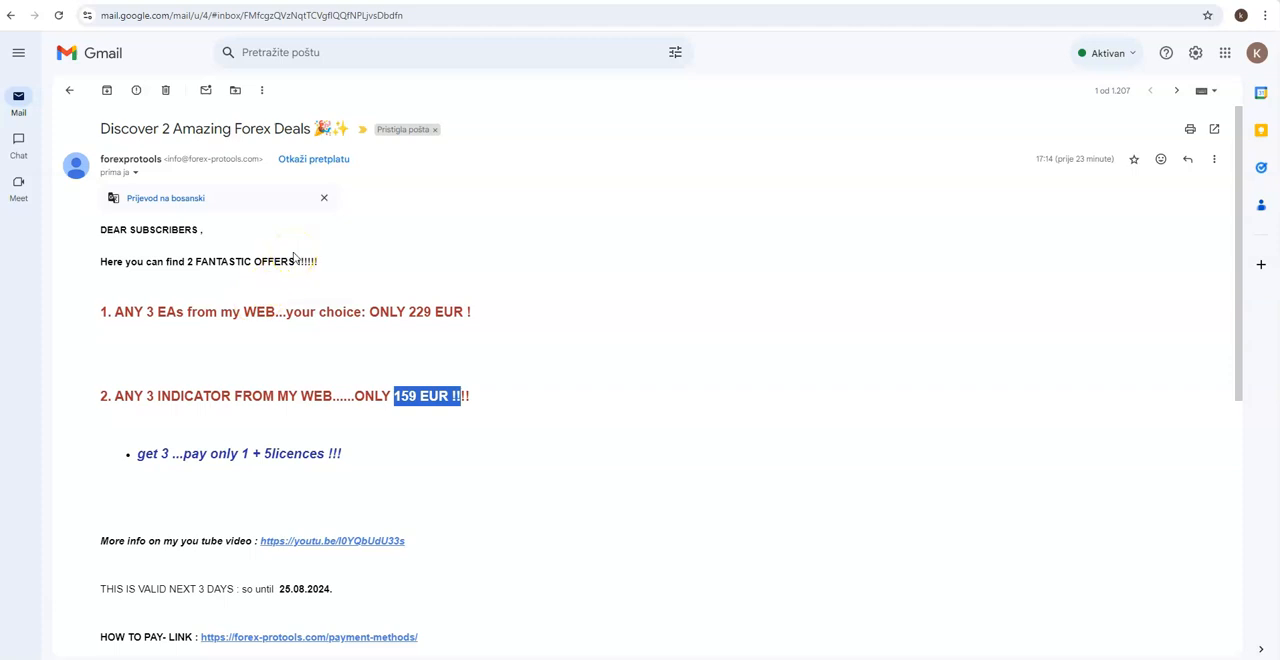
mouse_move(398, 104)
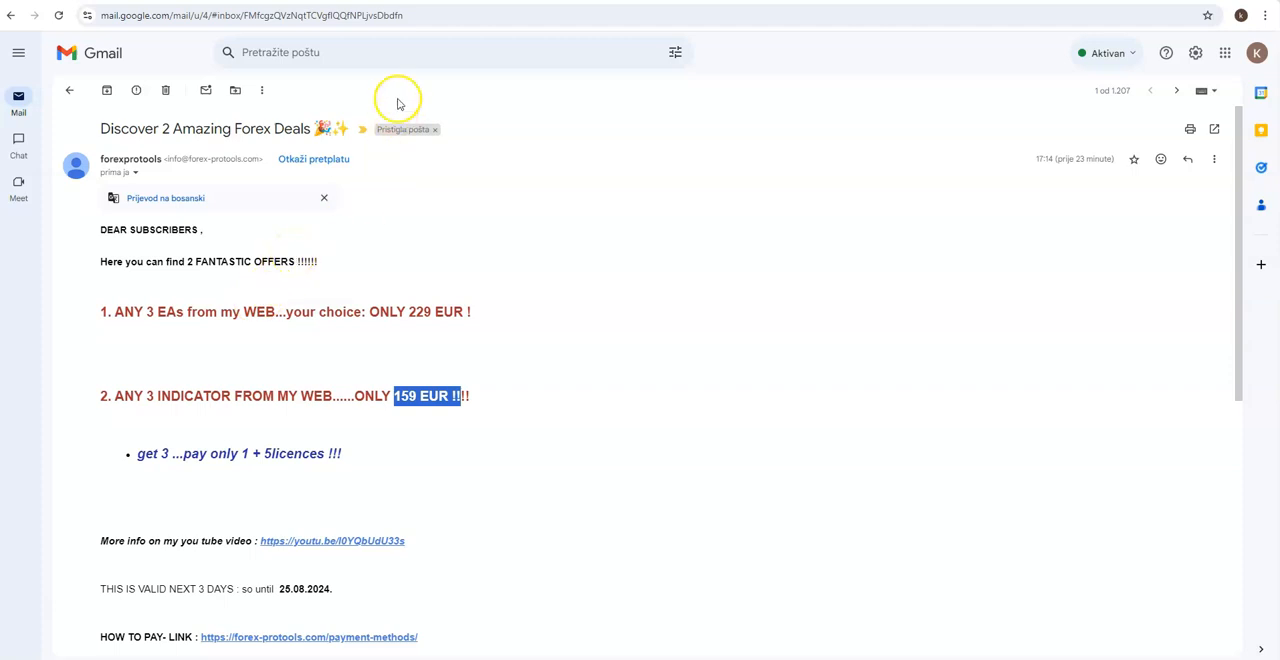
mouse_move(398, 100)
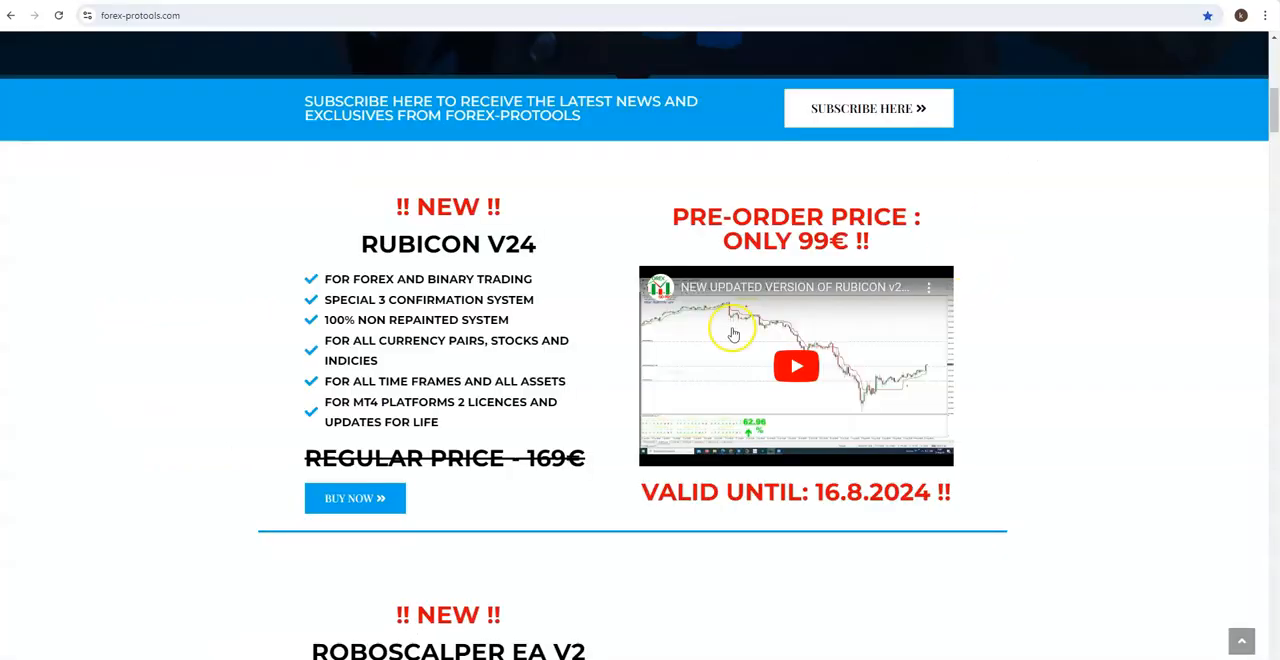
Scroll the Forex-Protools email to the 159 EUR indicator deal's '1 + 5 licences' line
scroll(down, 3)
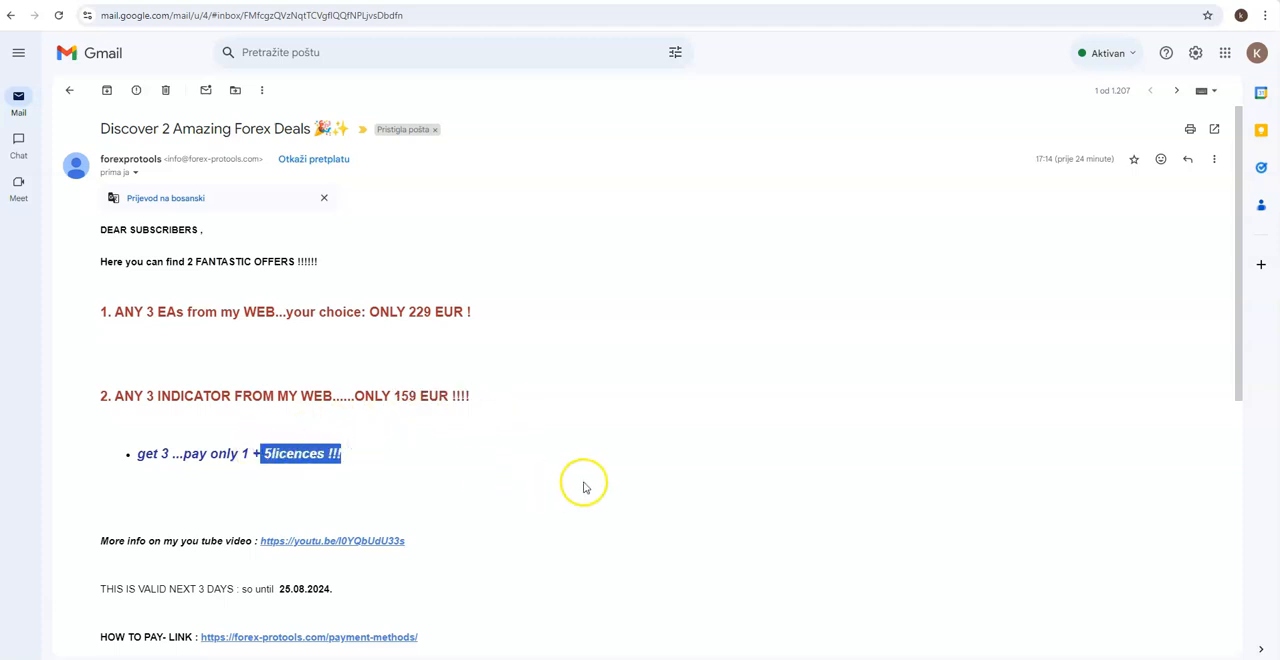
Highlight the 25.08.2024 validity date and scroll to the payment link and sign-off
double_click(304, 588)
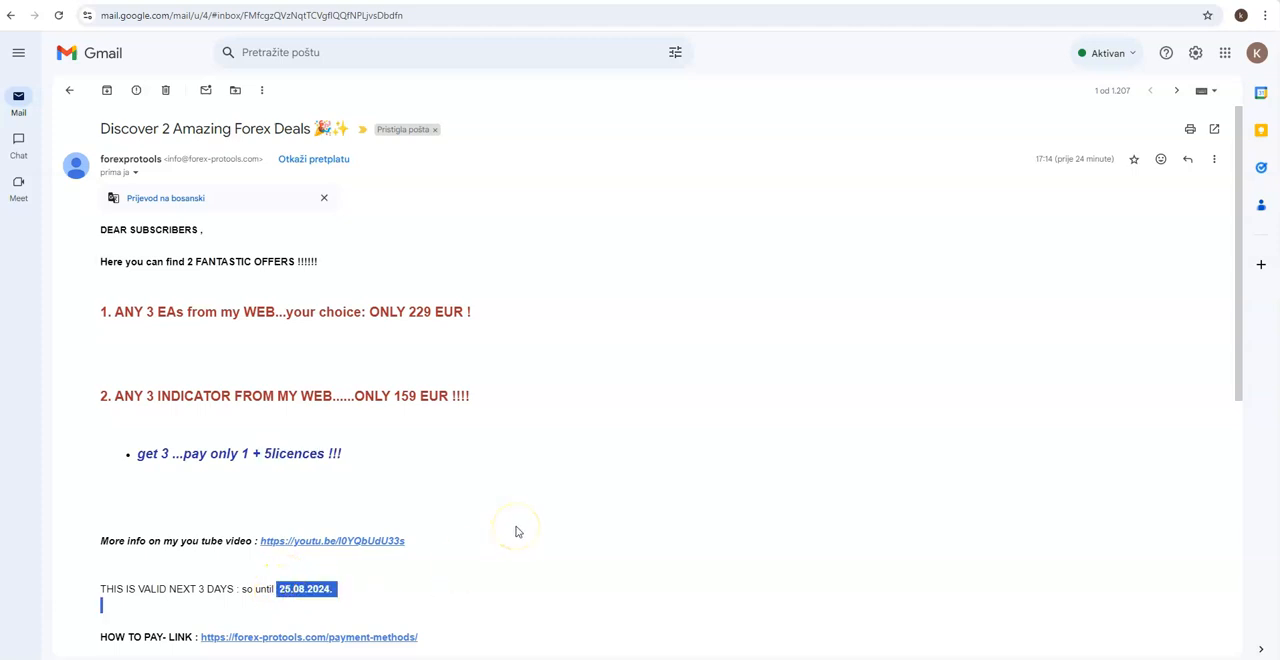
scroll(down, 3)
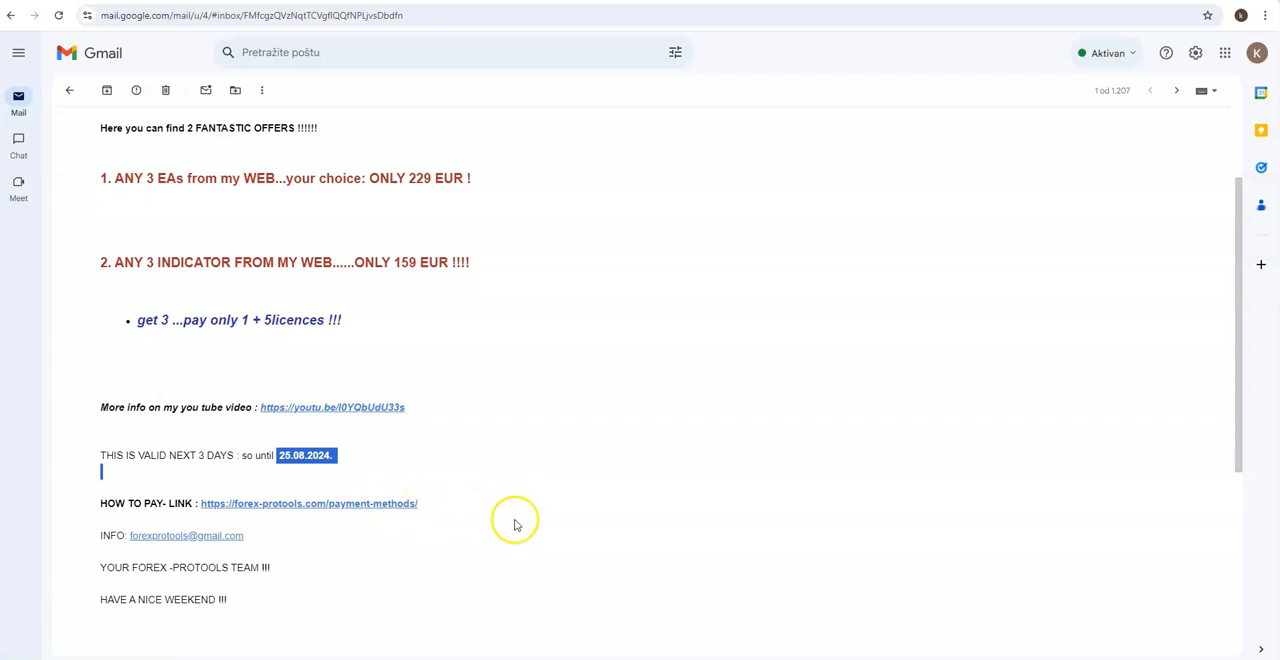
mouse_move(442, 508)
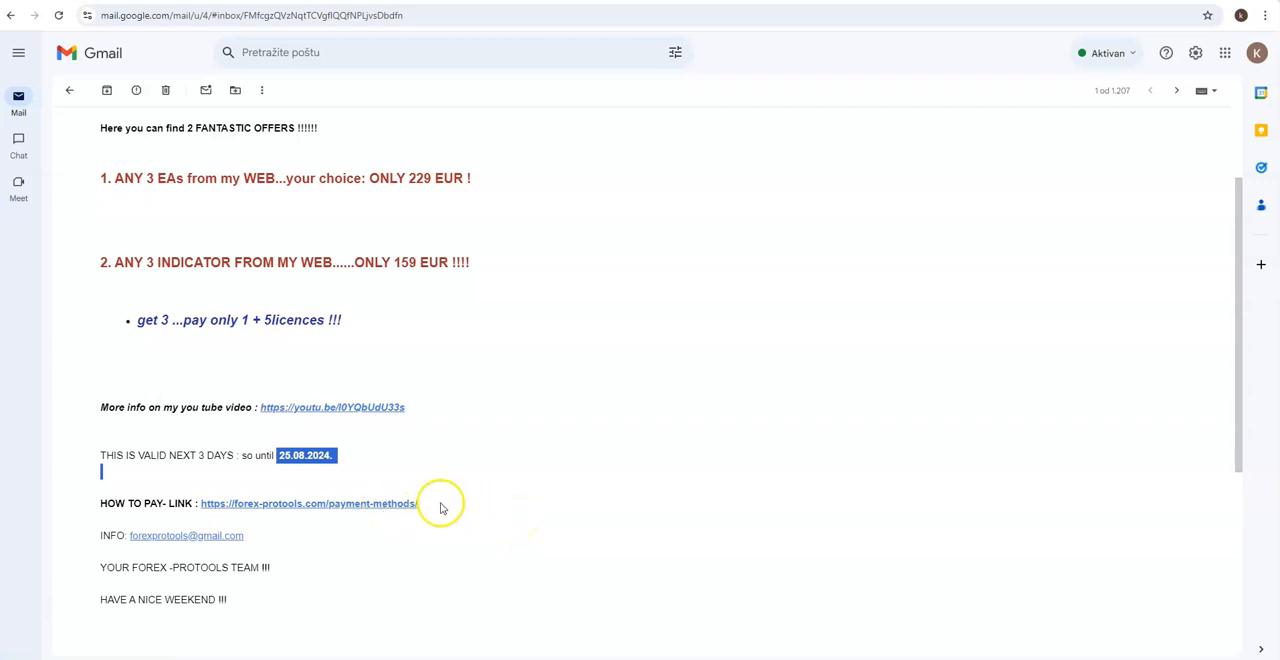
mouse_move(618, 484)
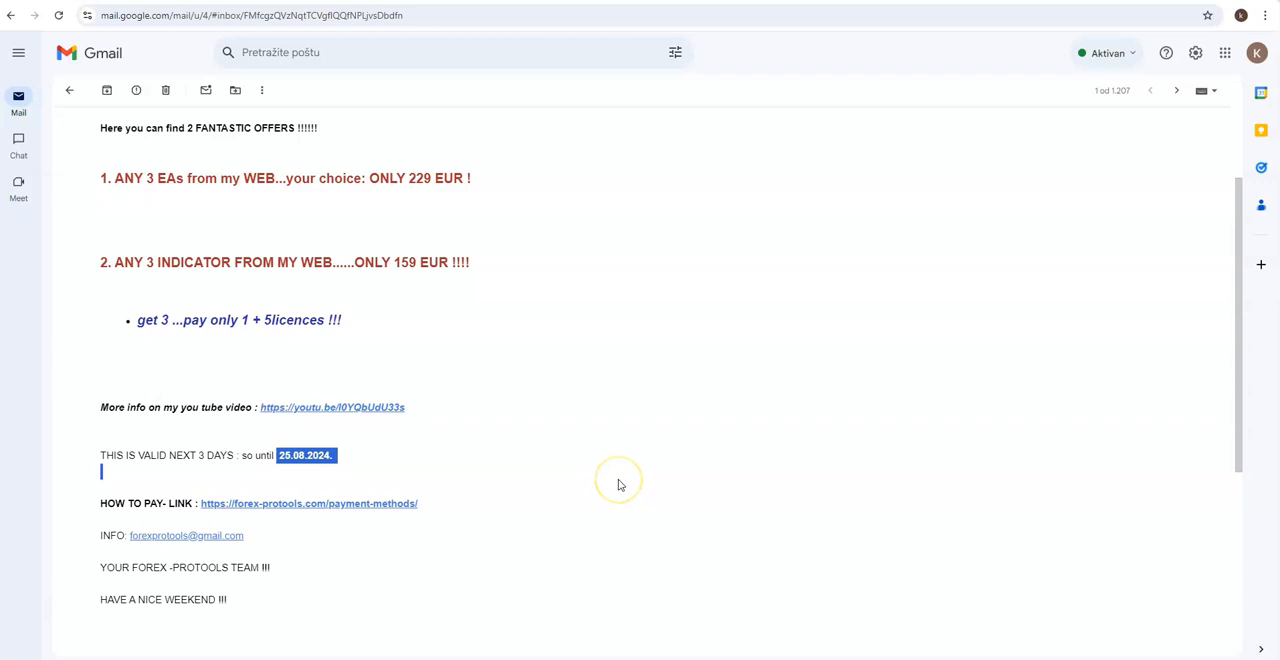
mouse_move(618, 484)
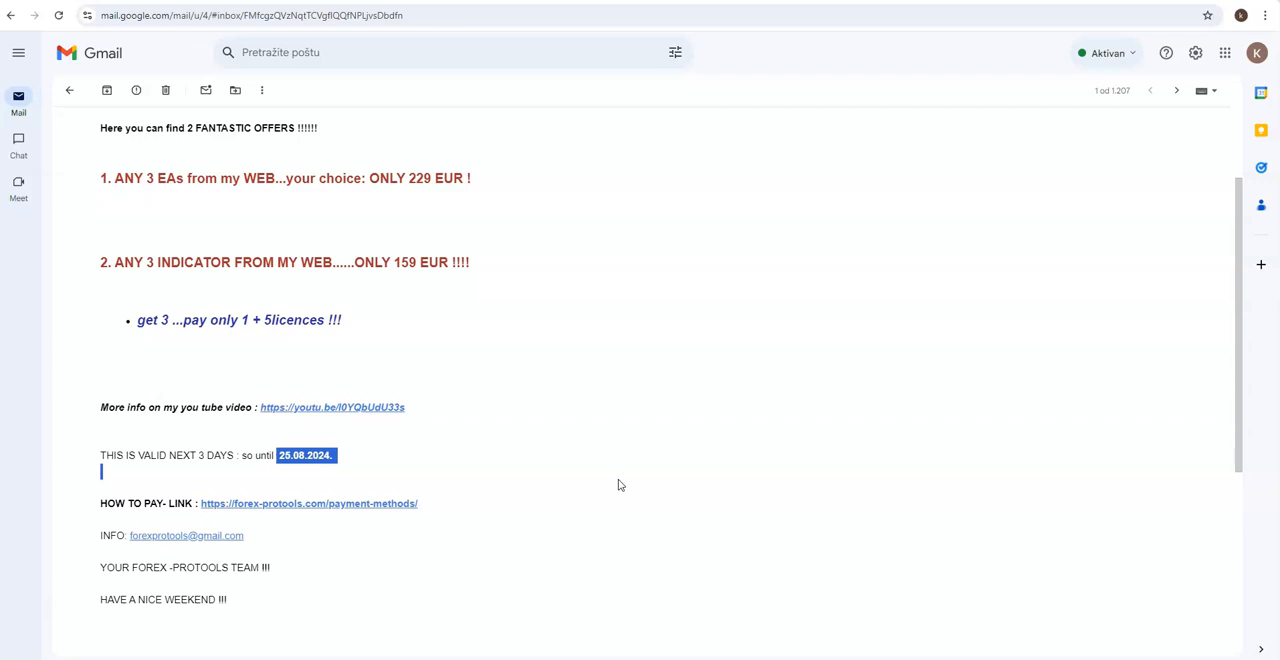
mouse_move(656, 556)
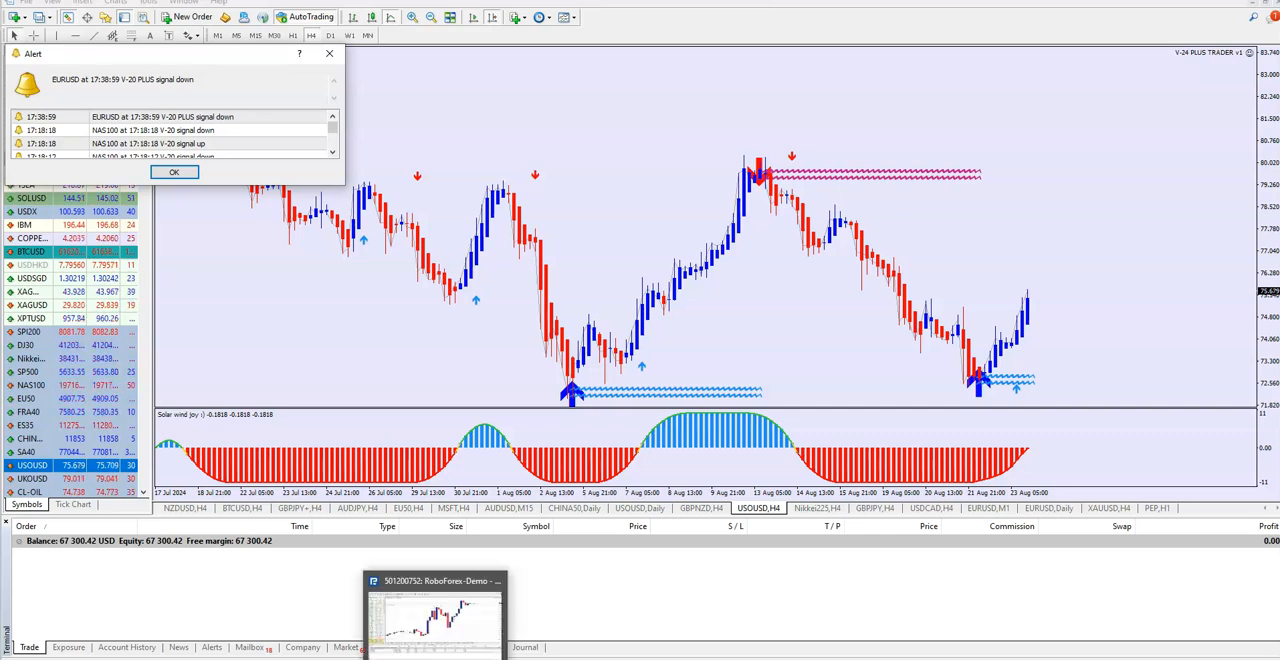
mouse_move(434, 580)
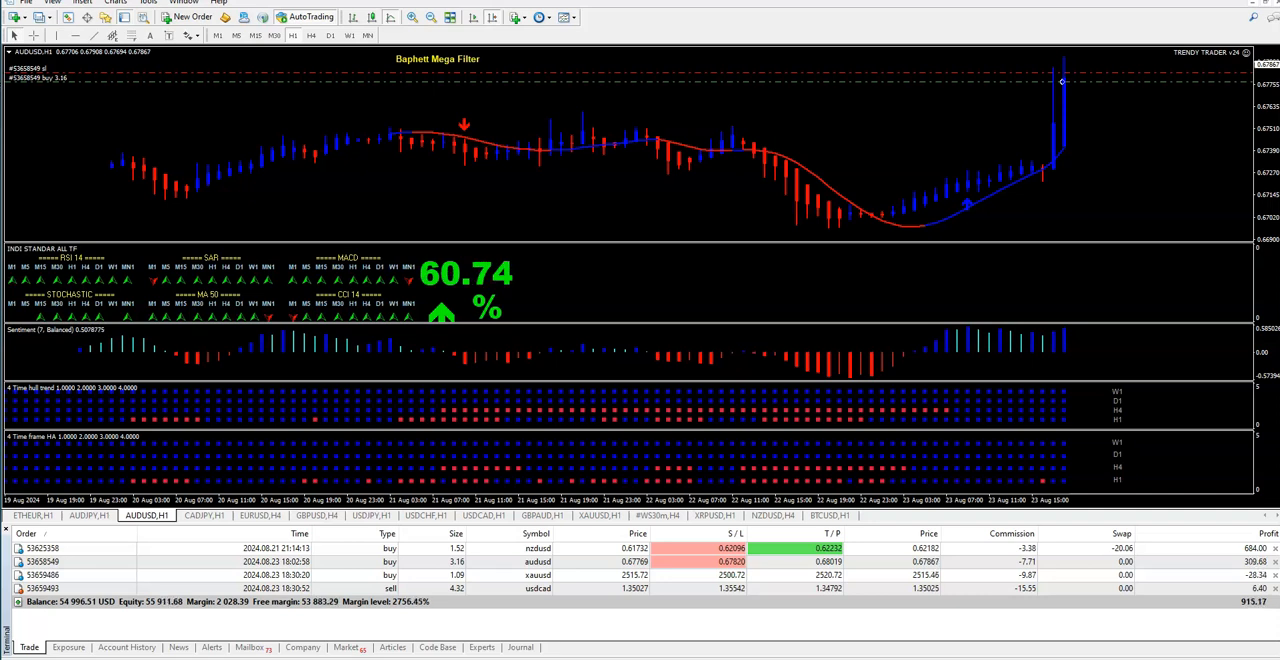
mouse_move(552, 412)
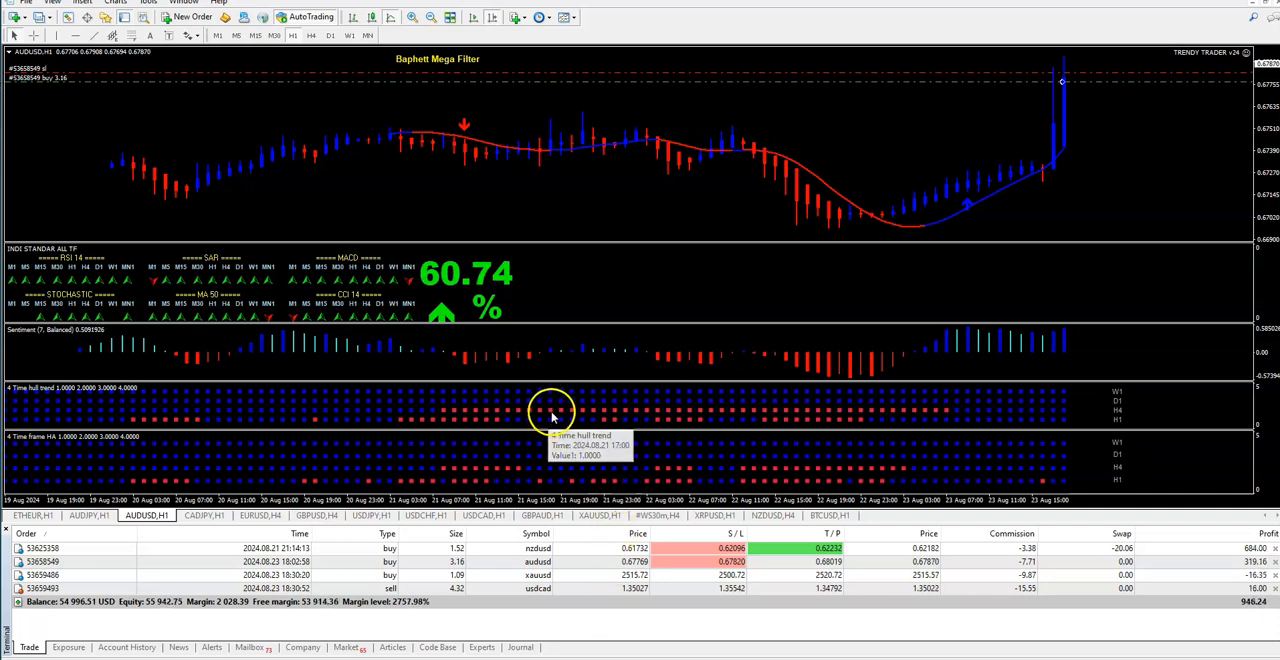